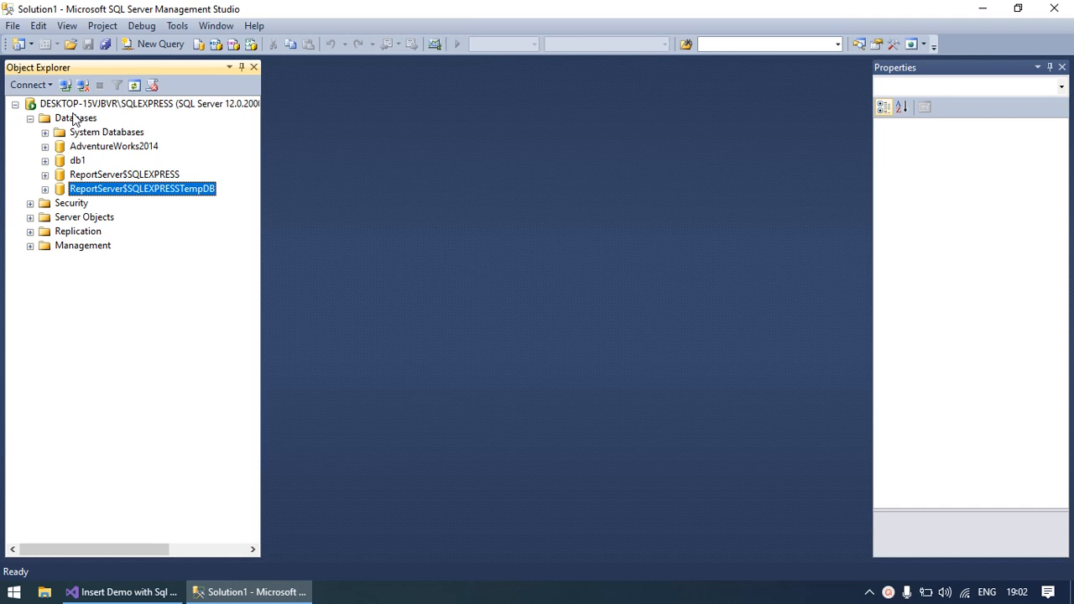
# Create a new database named 'student' and expand its node to show its folders
pyautogui.click(75, 117)
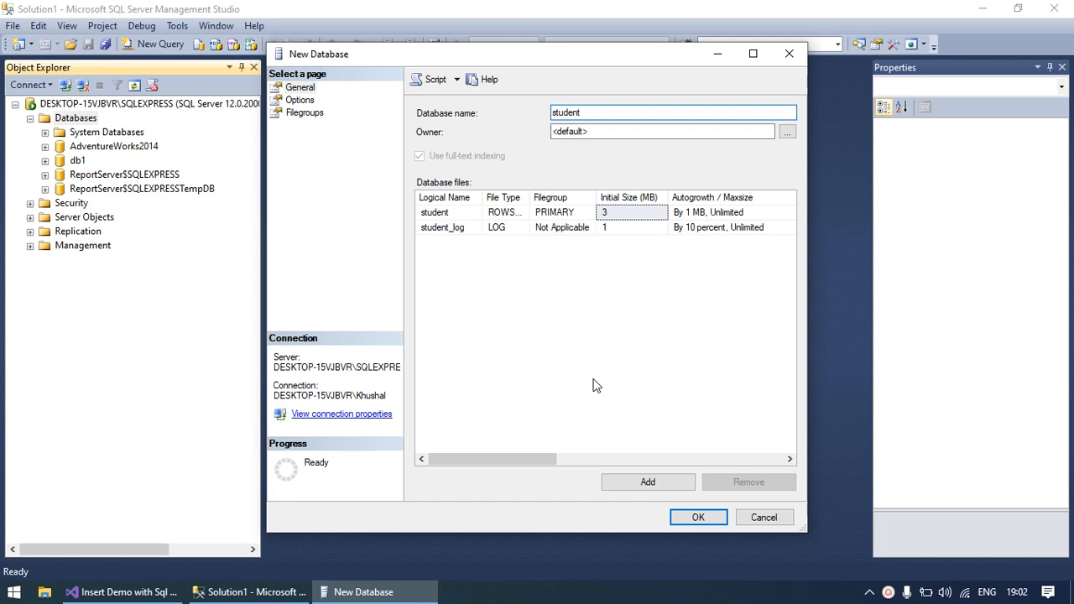
pyautogui.click(697, 517)
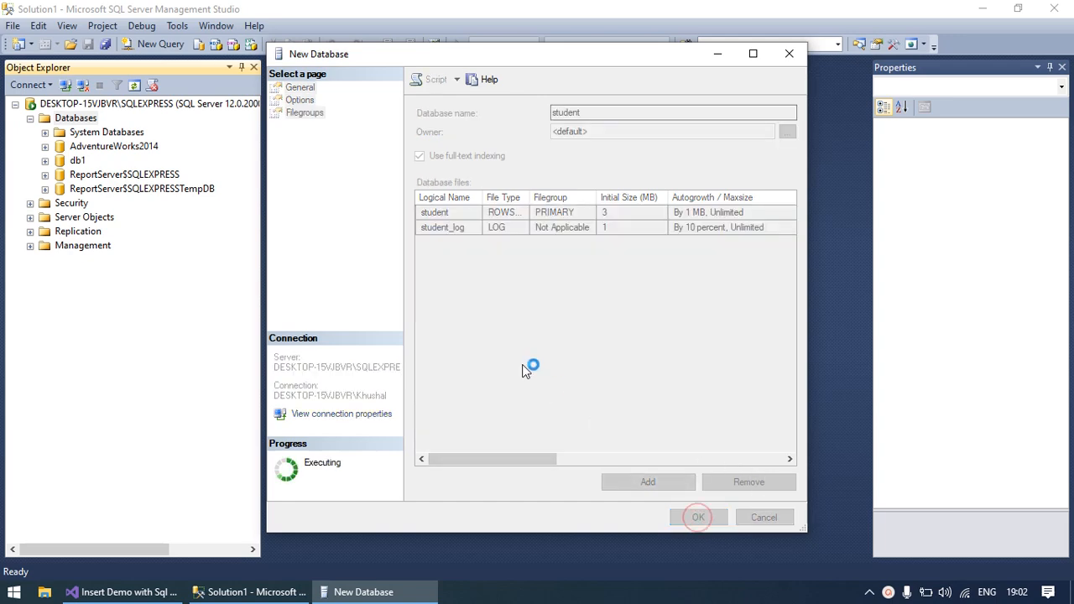
pyautogui.click(698, 517)
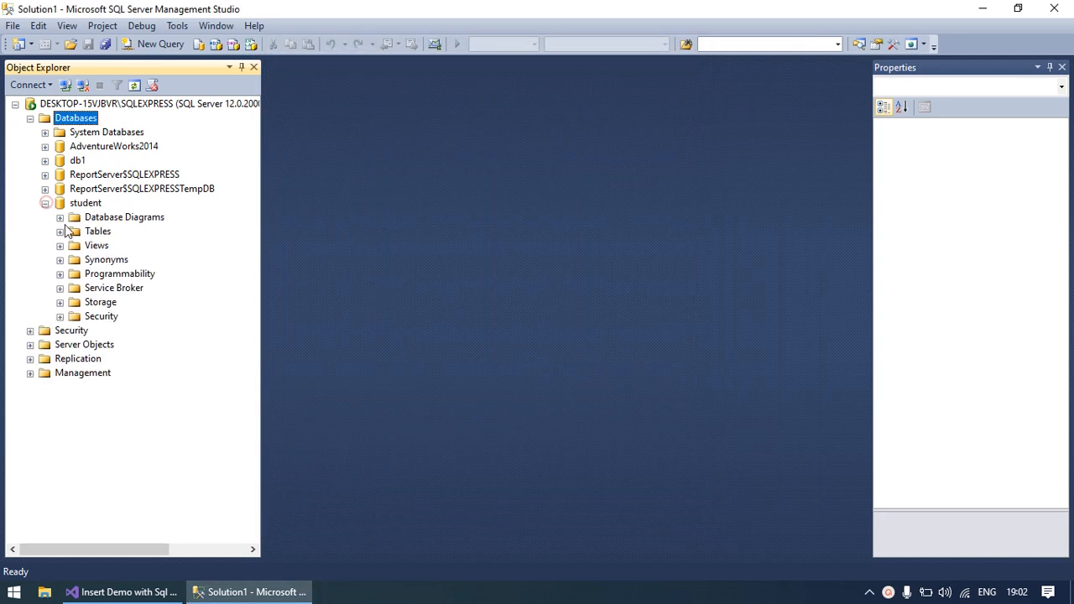
# Design a new table with stu_id numeric, stu_nm varchar(50) and mobile numeric columns
pyautogui.click(60, 230)
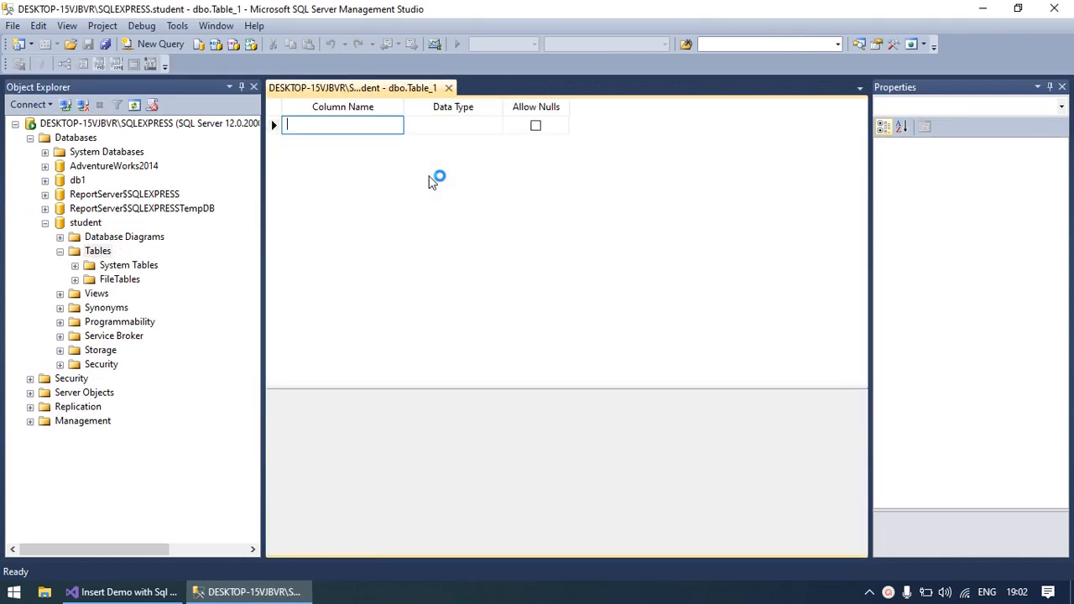
pyautogui.write('stu')
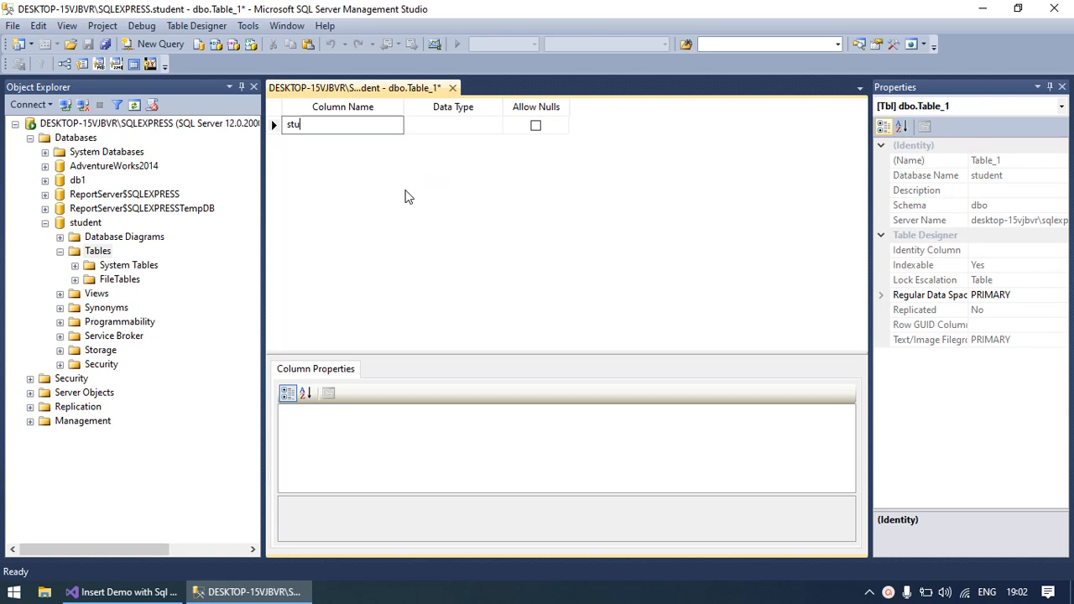
pyautogui.write('_id')
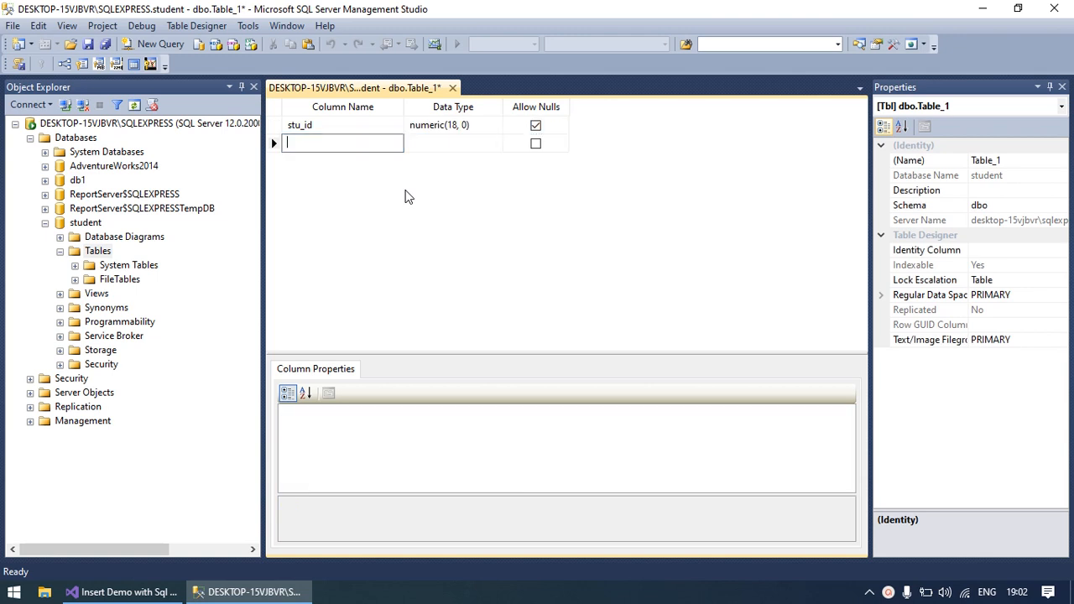
pyautogui.write('stu_nm')
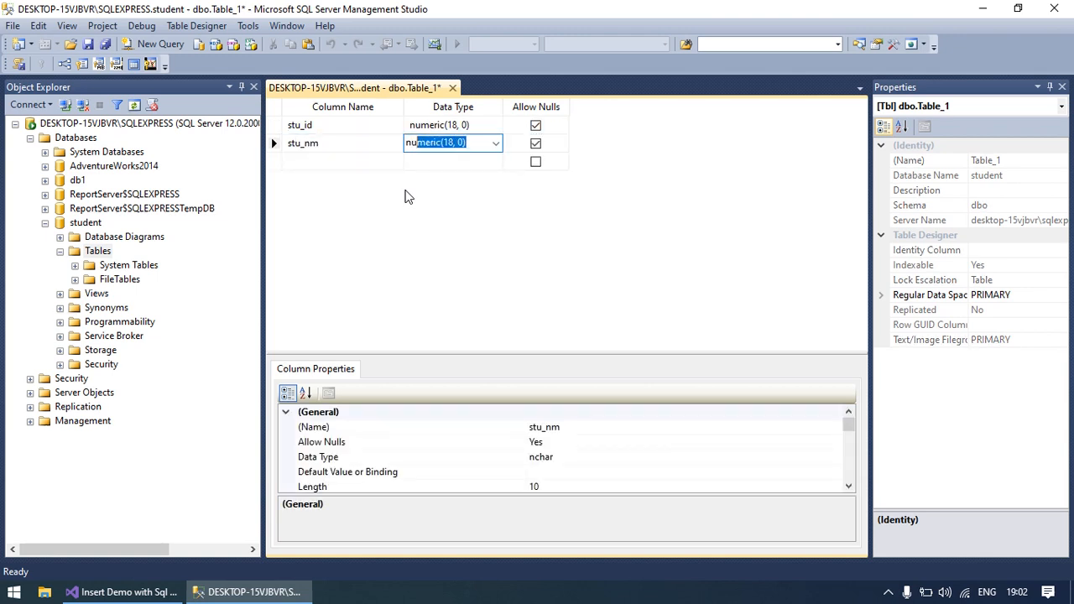
pyautogui.write('varbinary(50)')
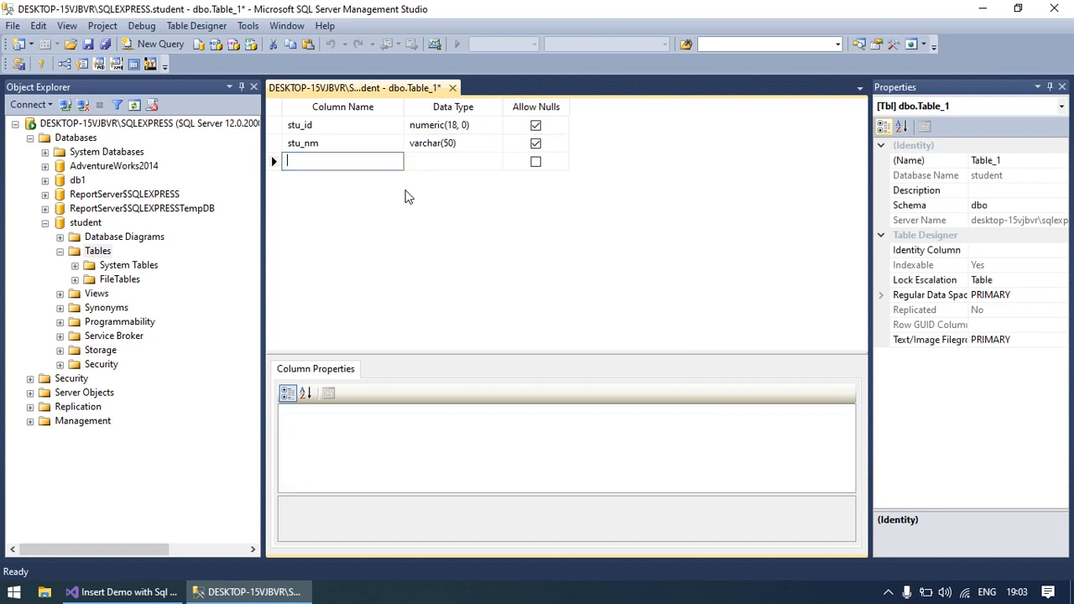
pyautogui.write('mobile')
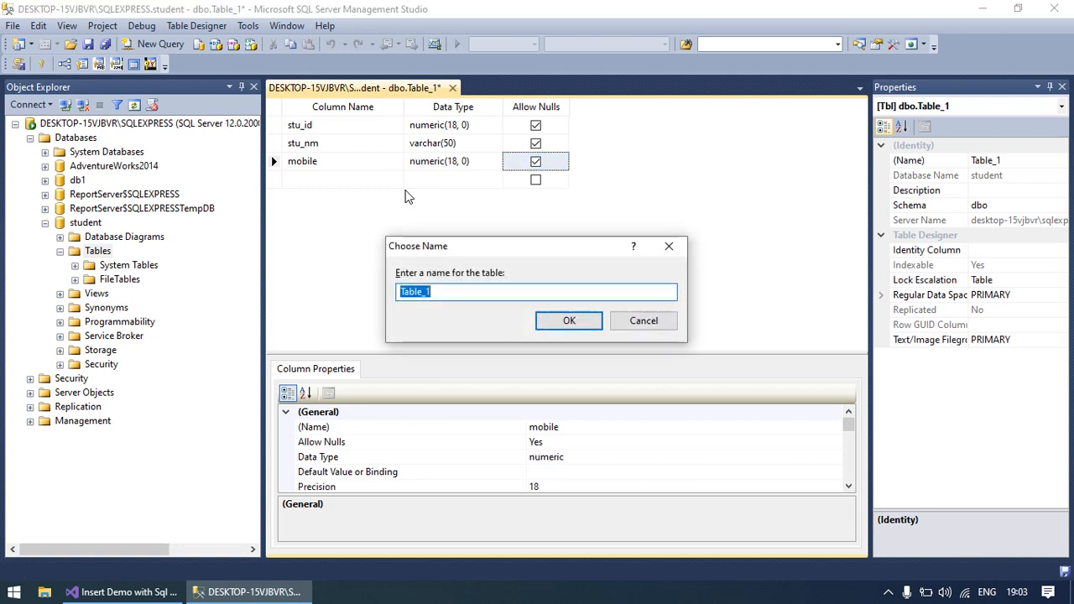
pyautogui.write('student_deta')
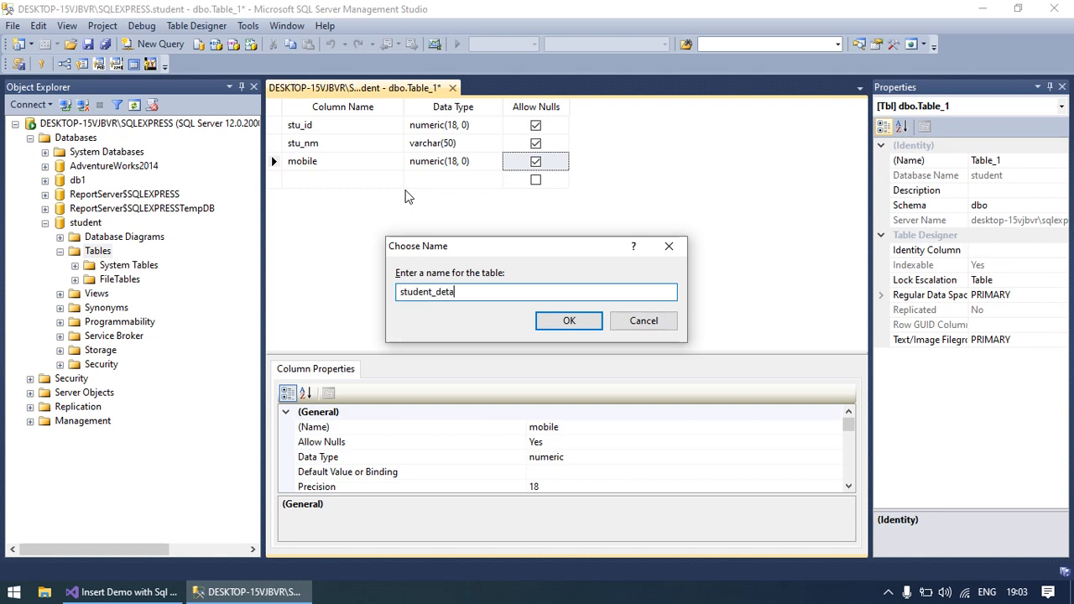
pyautogui.write('ils')
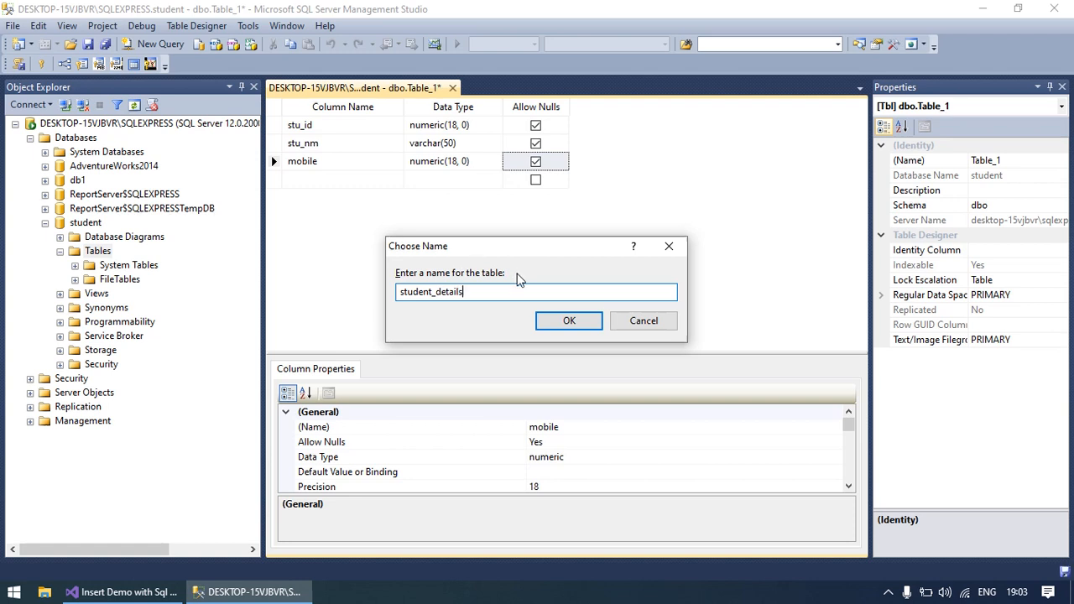
# Save the table as student_details and refresh the Tables list to show it
pyautogui.click(568, 321)
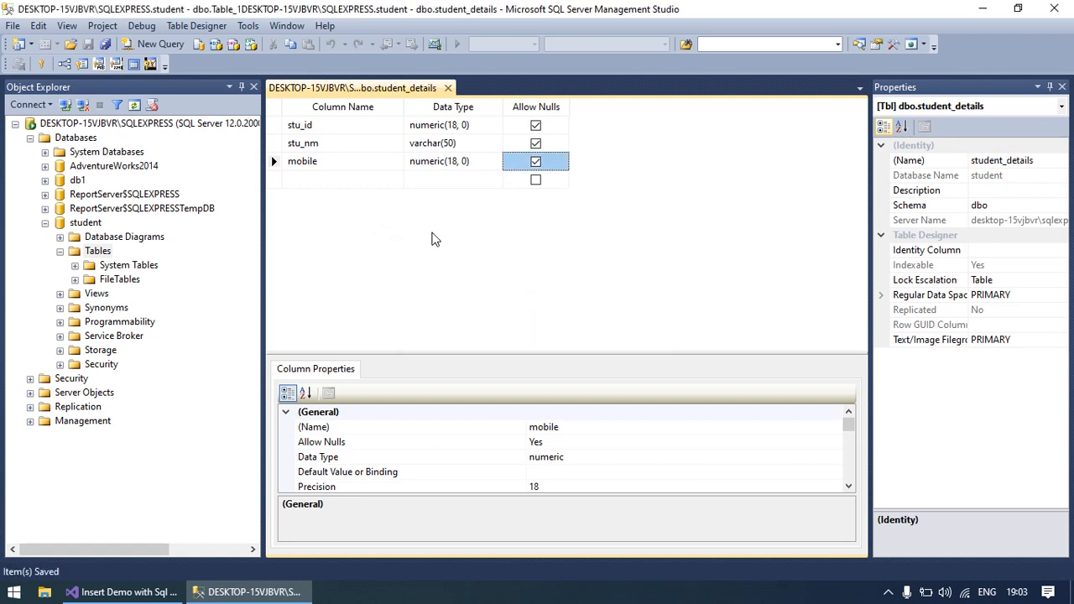
pyautogui.click(98, 251)
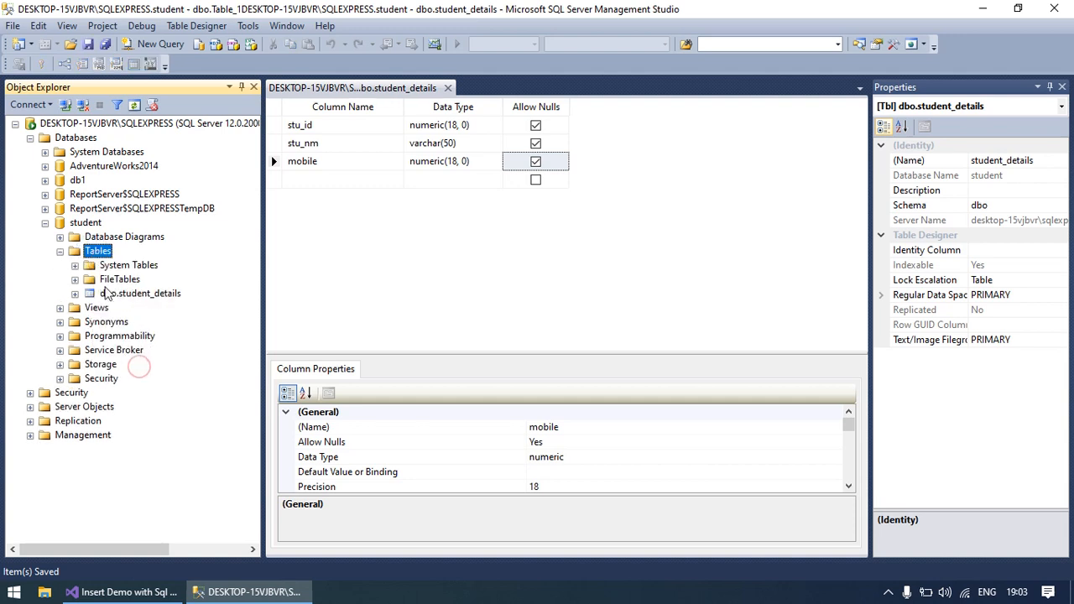
pyautogui.click(140, 293)
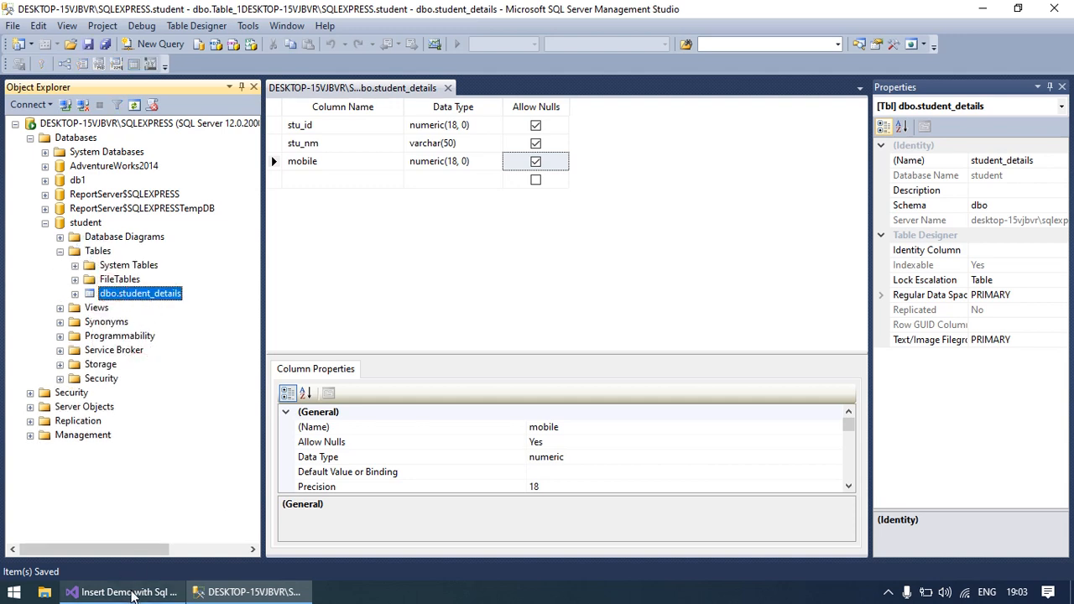
# Start an Add Connection setup in Visual Studio with SQL Server as the data source
pyautogui.click(124, 592)
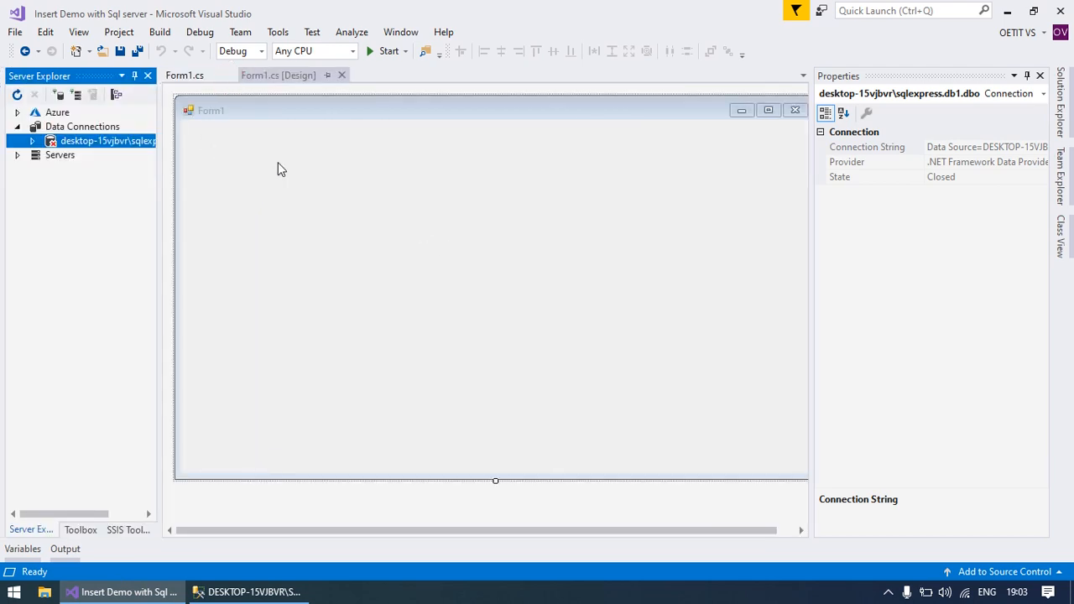
pyautogui.click(310, 50)
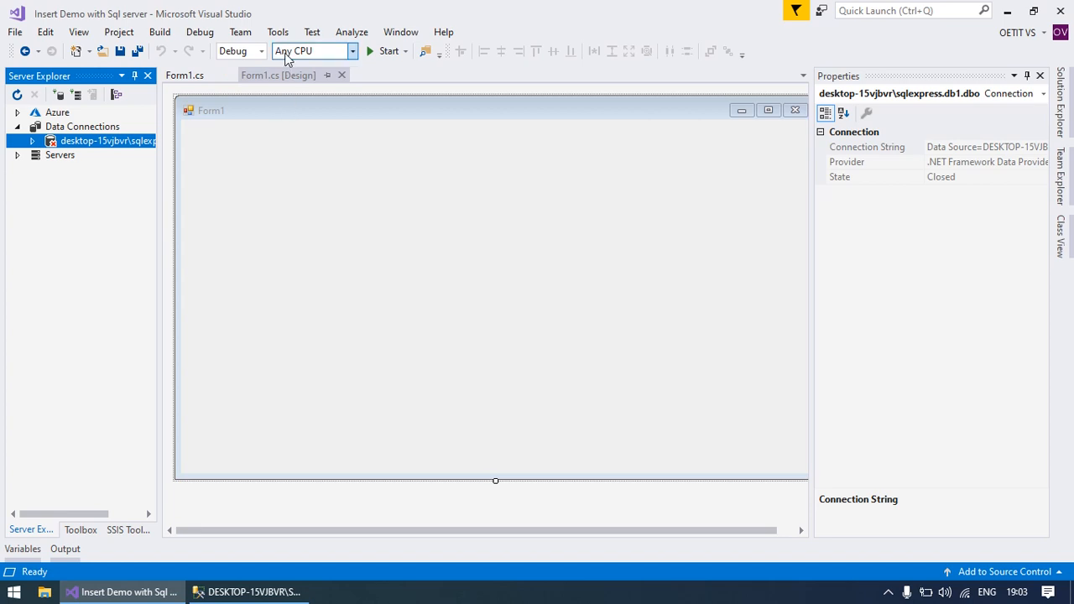
pyautogui.click(277, 32)
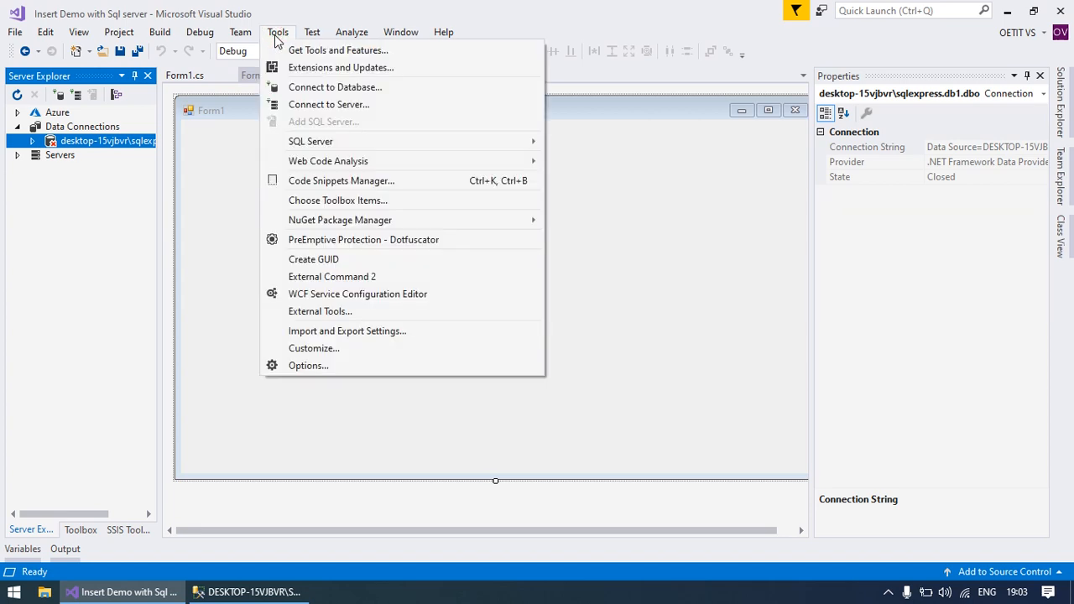
pyautogui.click(335, 87)
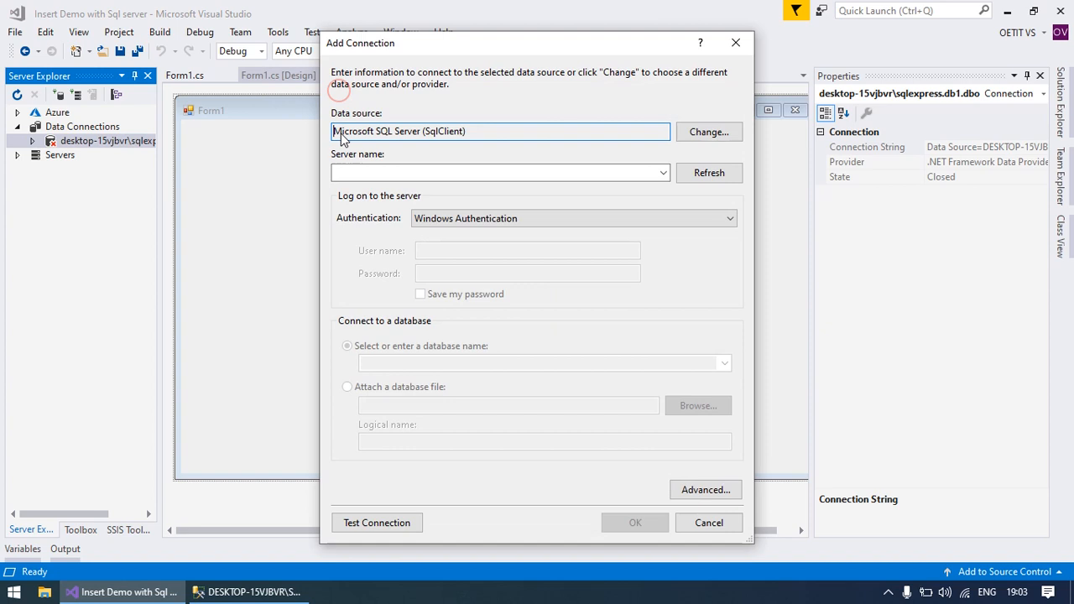
pyautogui.click(500, 172)
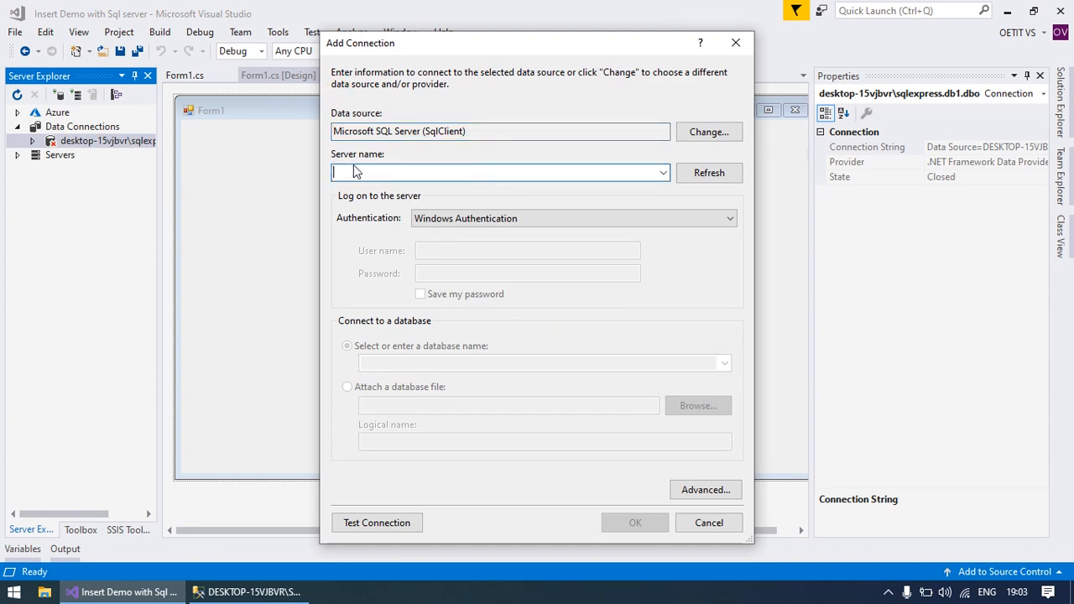
pyautogui.moveTo(247, 591)
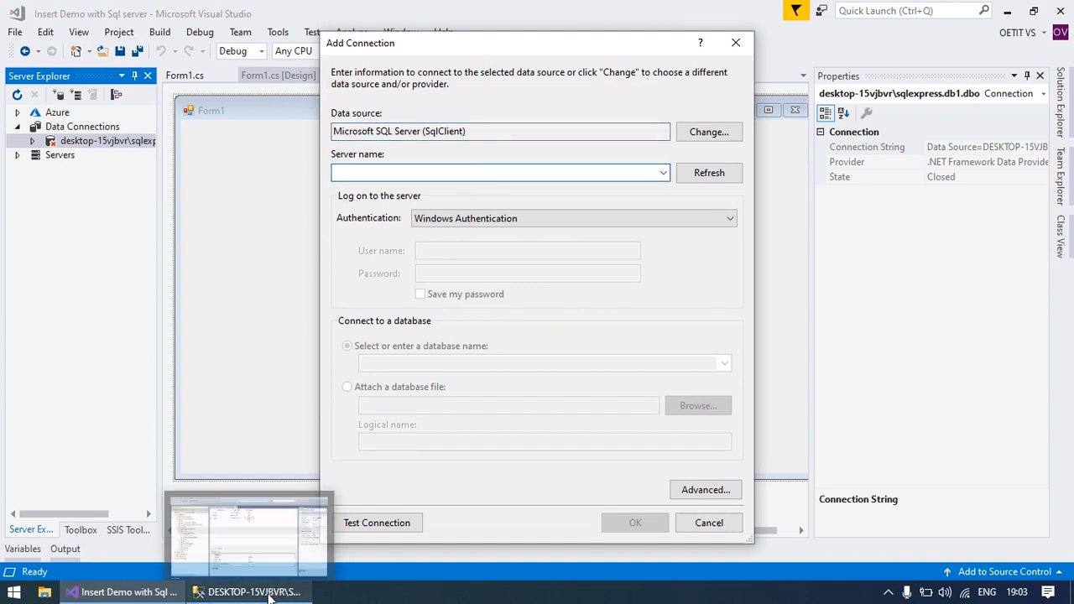
# Get the server name DESKTOP-15VJBVR\SQLEXPRESS from the SSMS Database Engine connect dialog
pyautogui.click(249, 592)
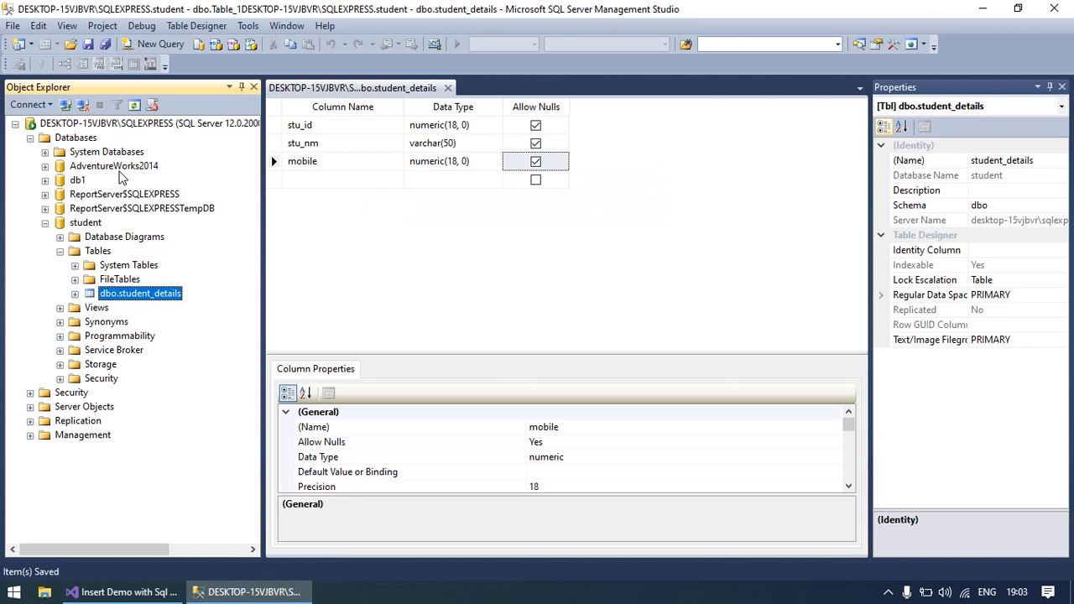
pyautogui.click(31, 104)
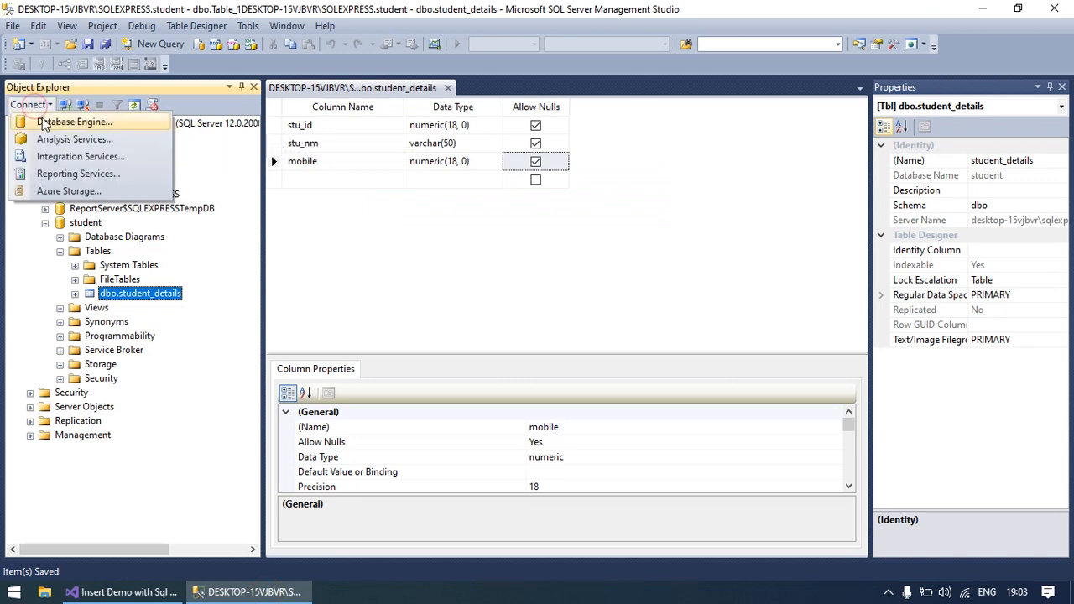
pyautogui.click(73, 121)
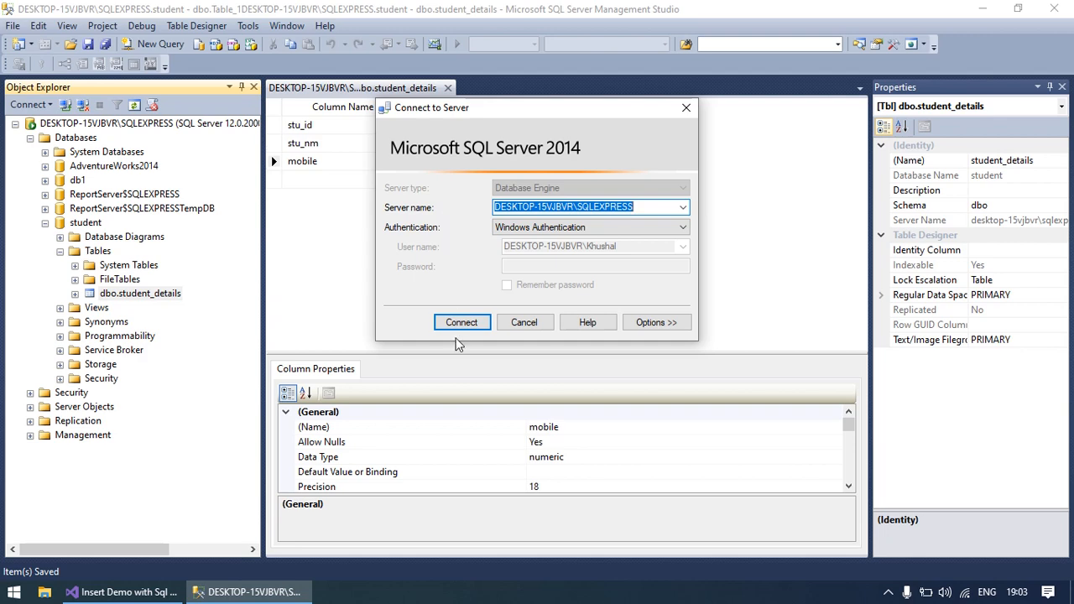
pyautogui.click(121, 591)
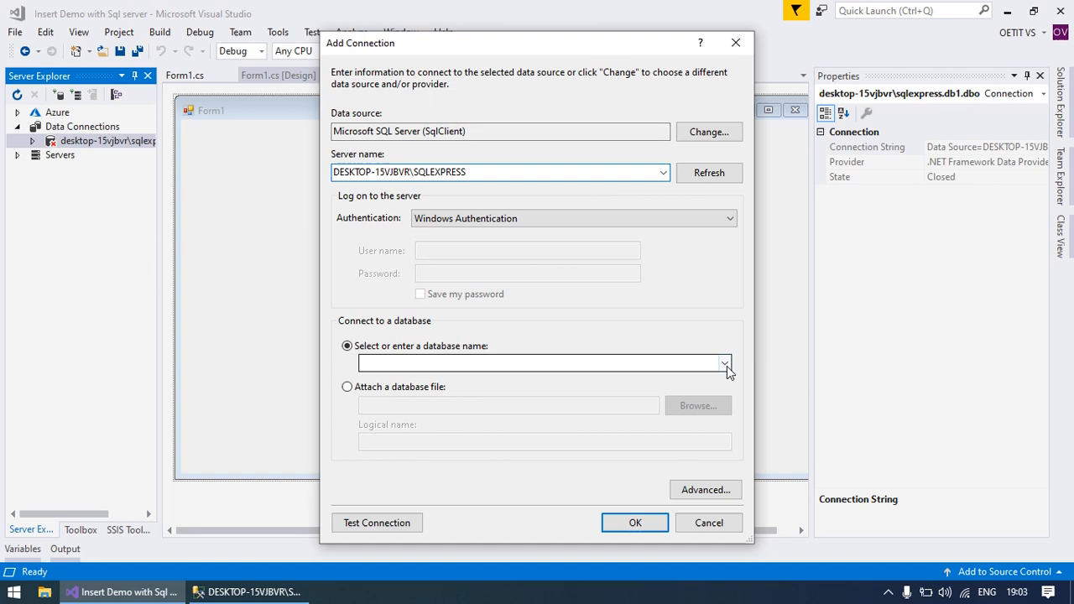
# Connect to the 'student' database on DESKTOP-15VJBVR\SQLEXPRESS and resize Server Explorer
pyautogui.click(723, 362)
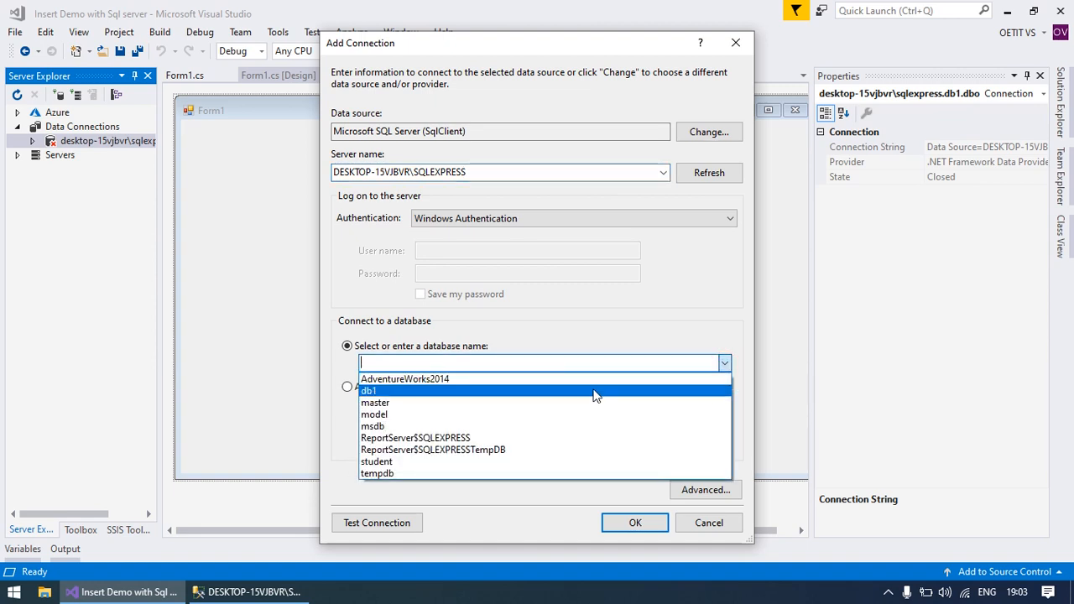
pyautogui.moveTo(524, 462)
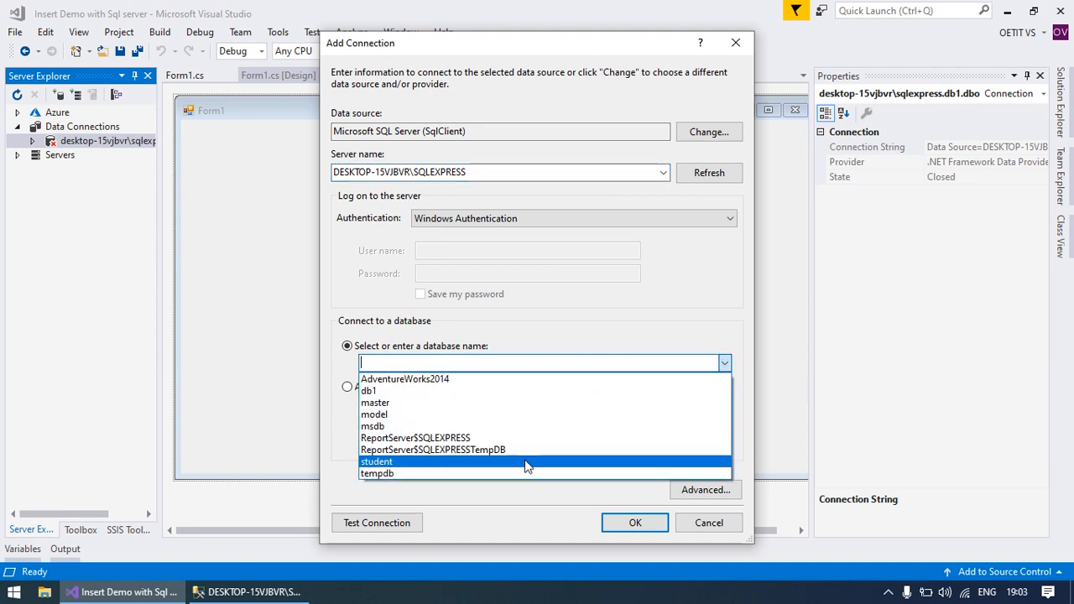
pyautogui.click(376, 461)
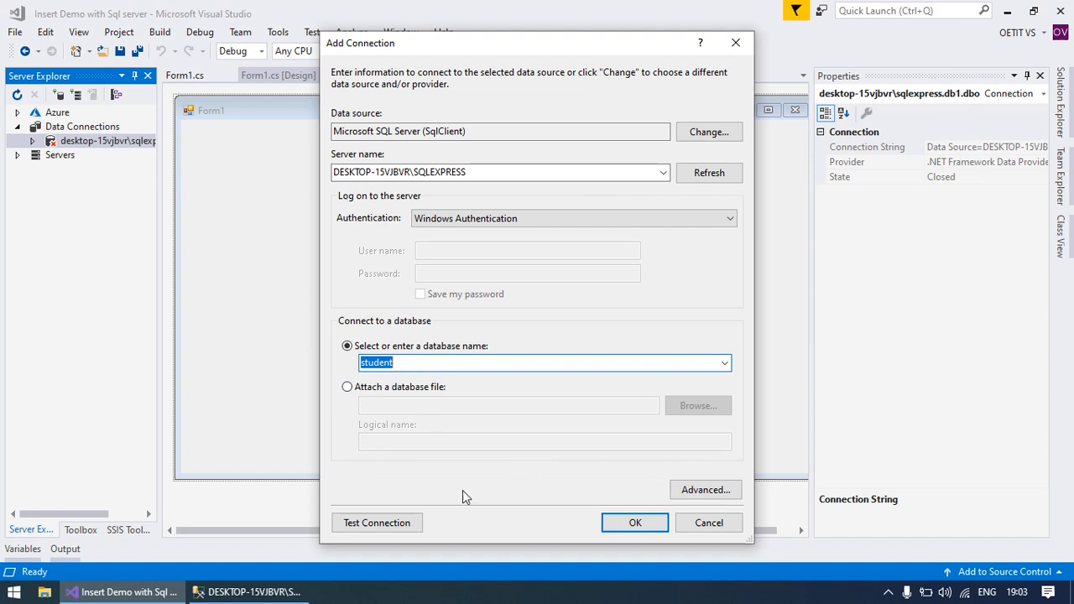
pyautogui.click(377, 523)
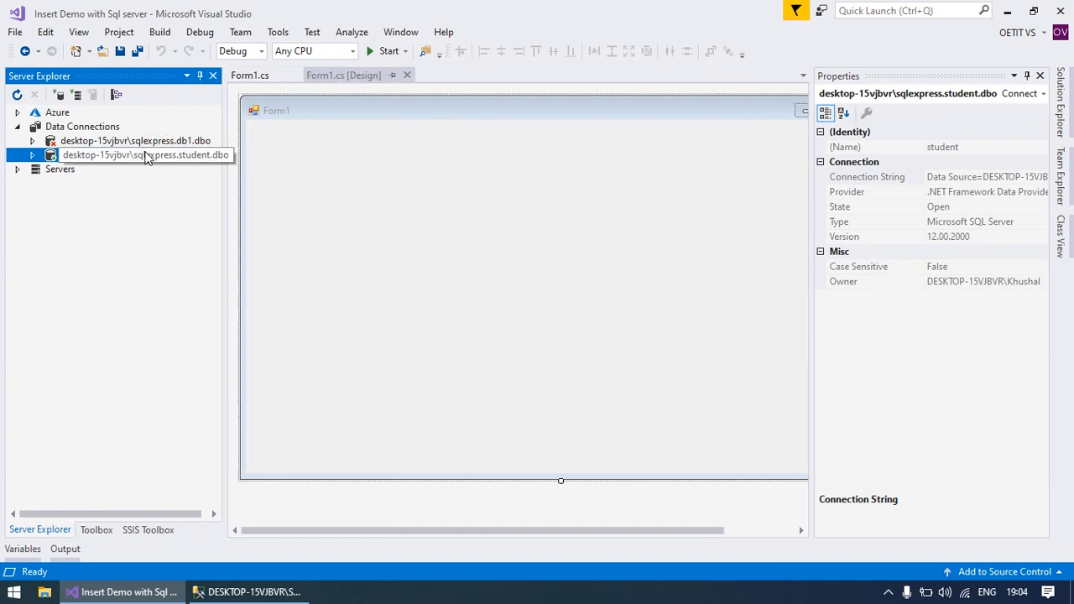
pyautogui.click(140, 155)
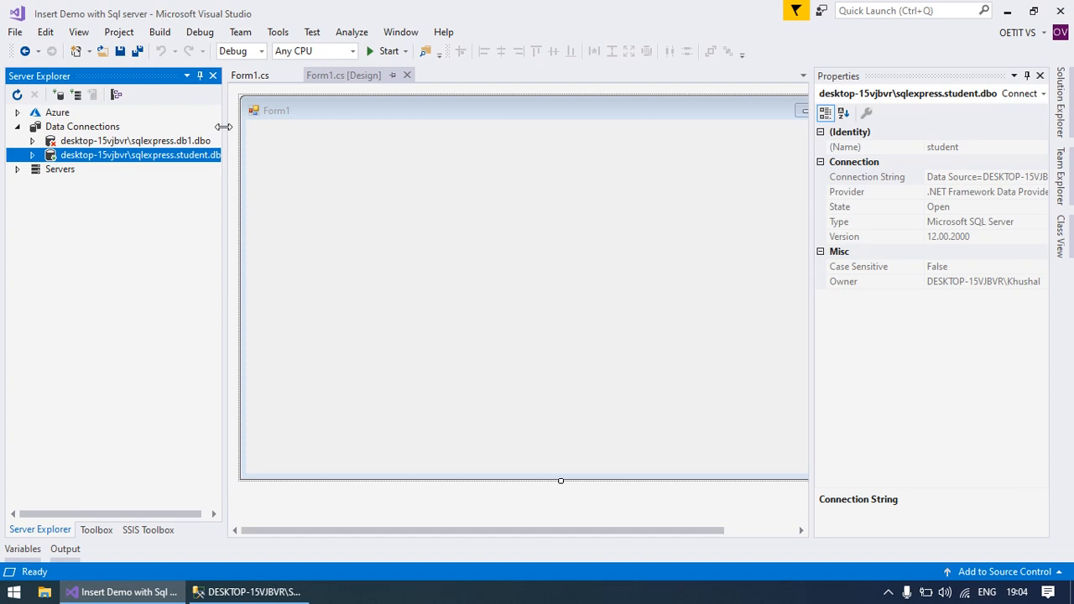
pyautogui.moveTo(223, 126); pyautogui.dragTo(165, 126)
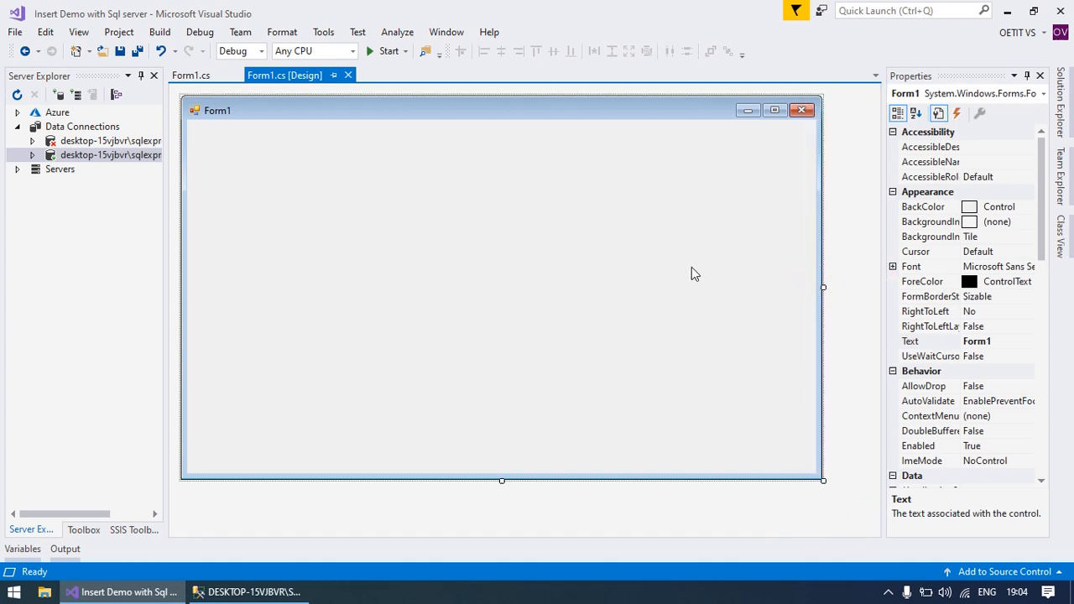
# Place a GroupBox on Form1, enlarge it, and set its Text to STUDENT REGISTRATION
pyautogui.click(141, 75)
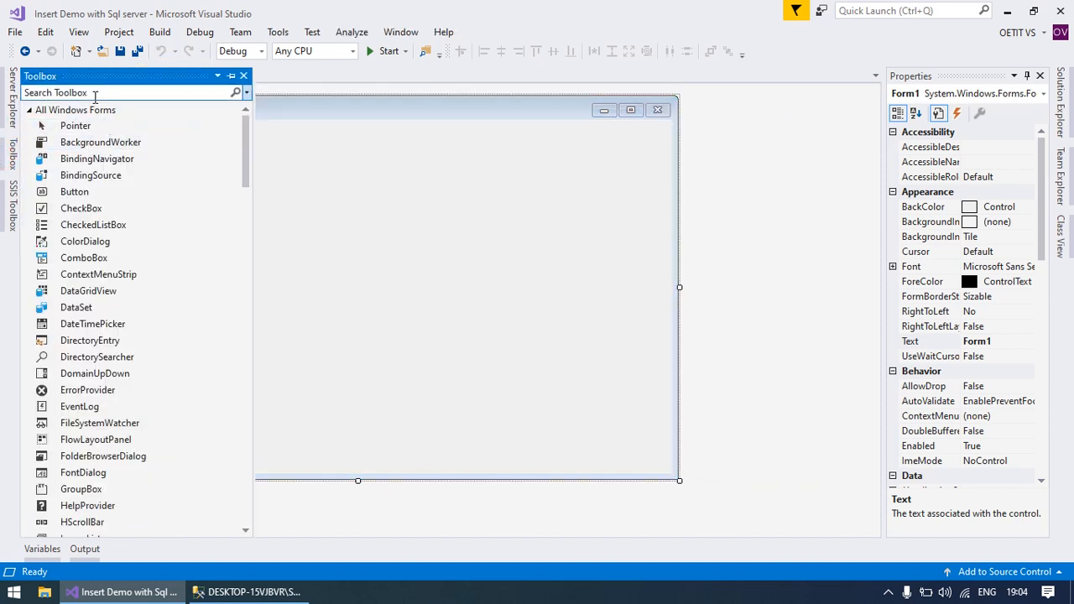
pyautogui.write('gro')
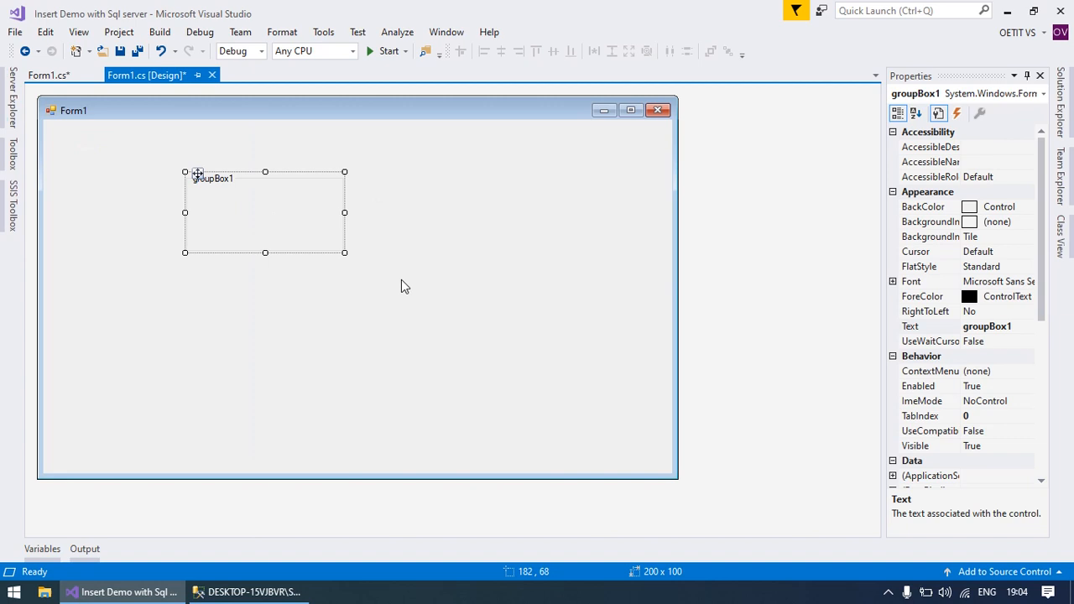
pyautogui.moveTo(344, 252); pyautogui.dragTo(529, 461)
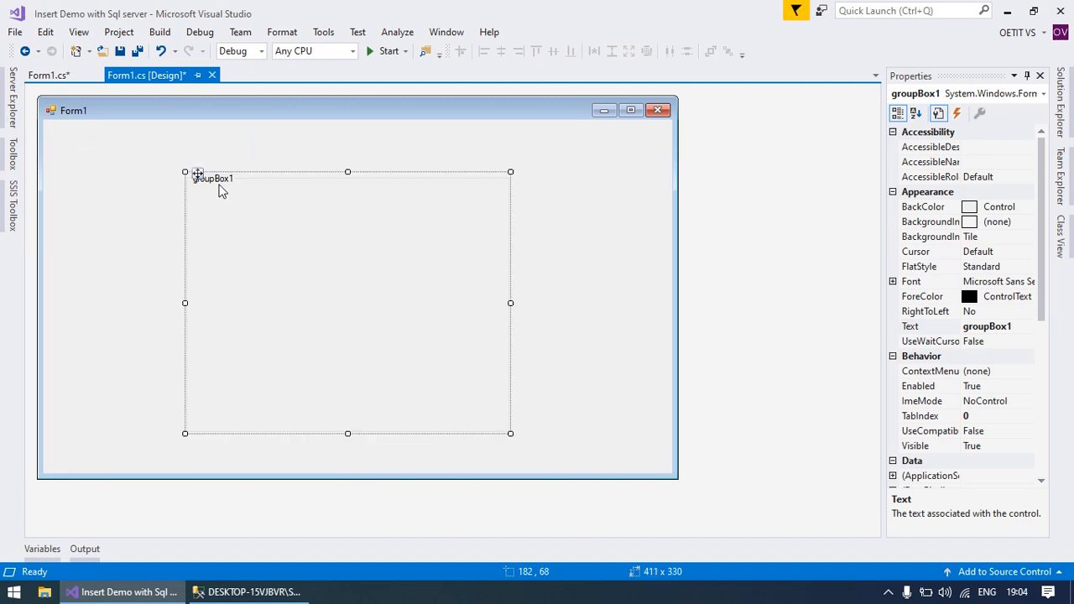
pyautogui.rightClick(214, 178)
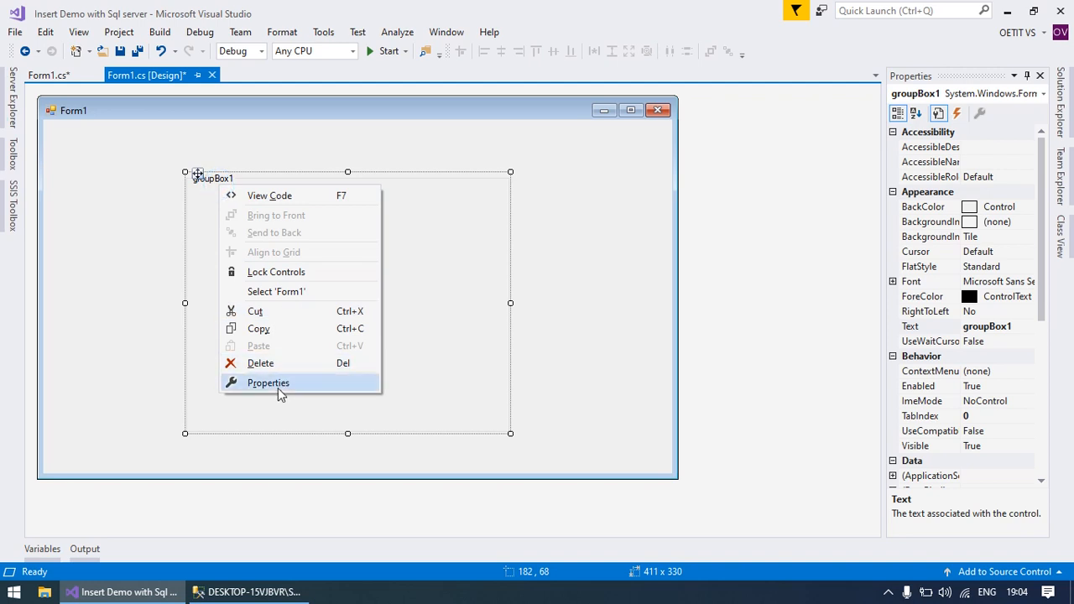
pyautogui.click(268, 382)
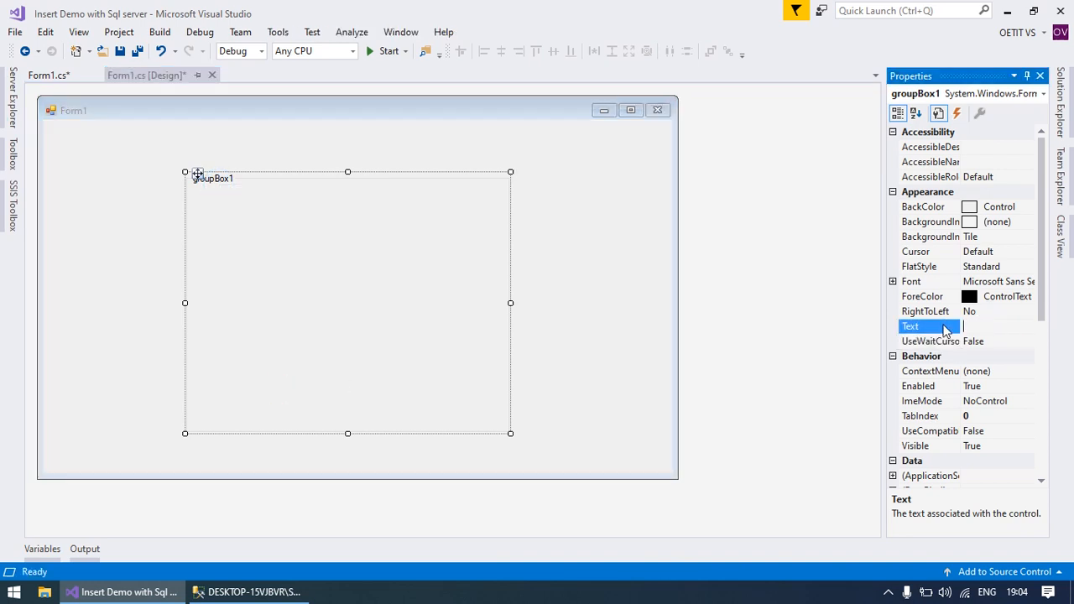
pyautogui.write('STU')
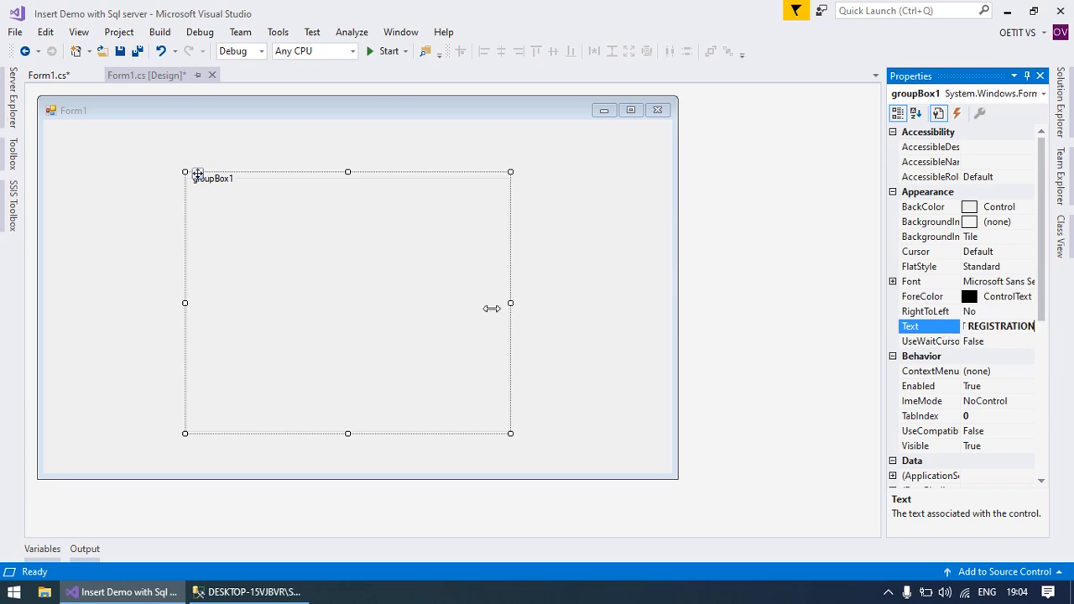
pyautogui.write('STUDENT REGISTRATION')
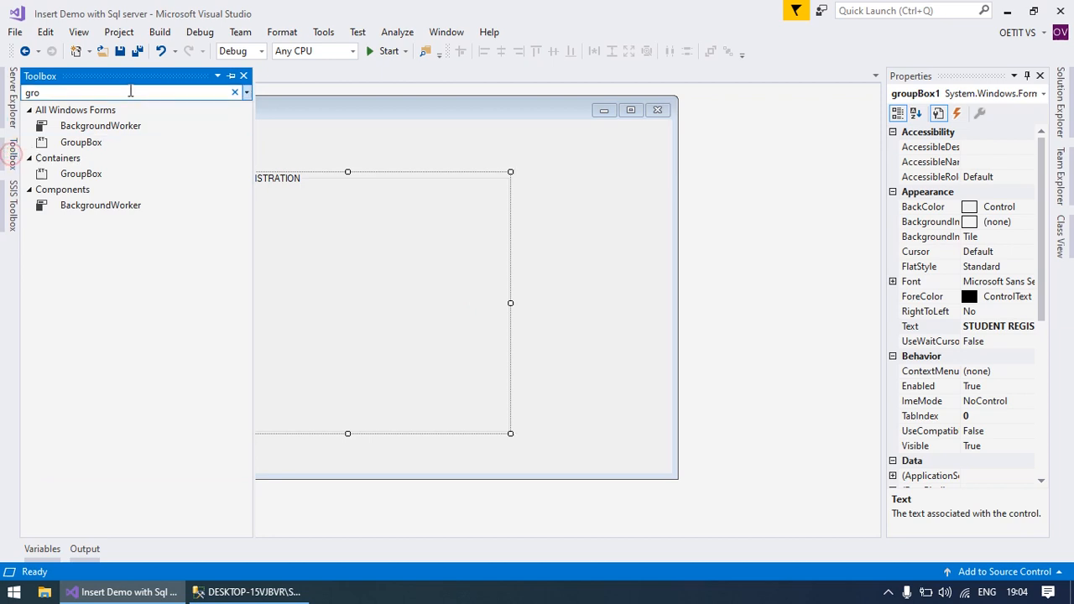
# Add a Label, a TextBox and a Button from the Toolbox into the group box
pyautogui.write('LABE')
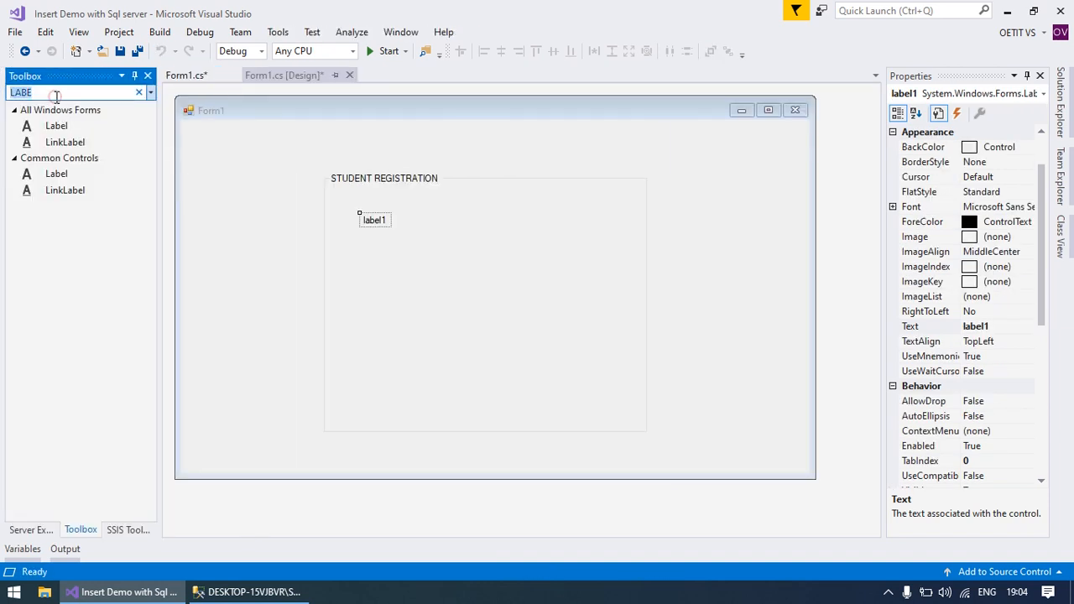
pyautogui.write('text')
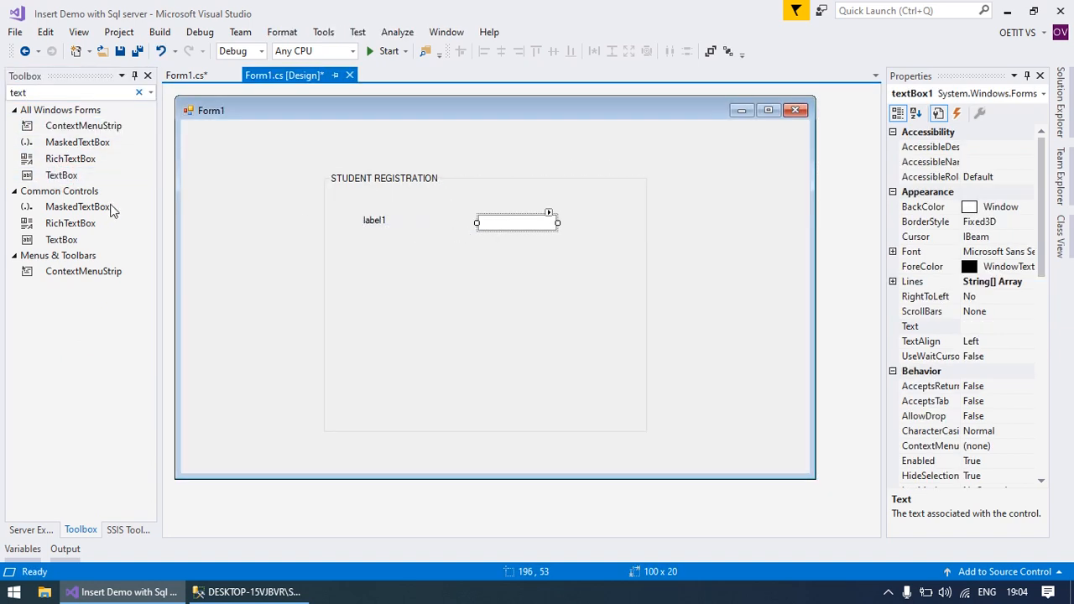
pyautogui.click(68, 92)
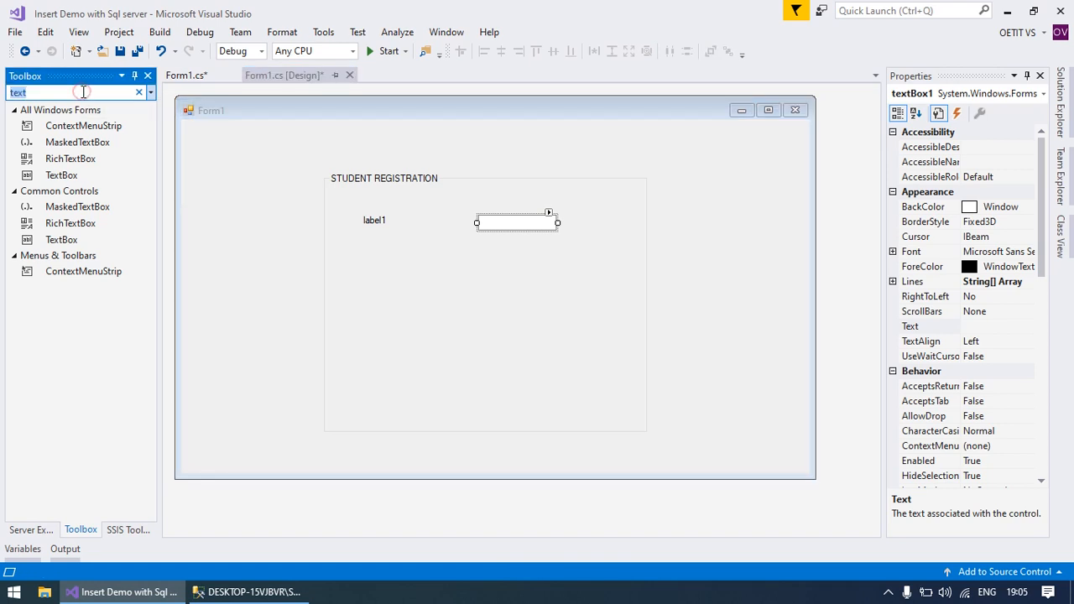
pyautogui.write('but')
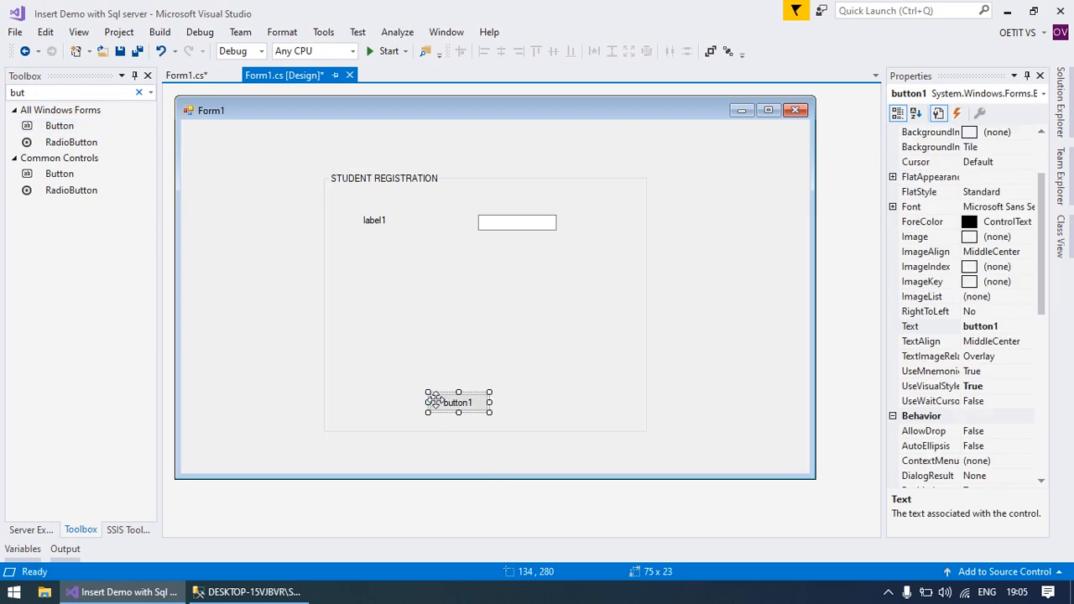
# Duplicate the label and text box row into three aligned rows with equally widened text boxes
pyautogui.click(516, 222)
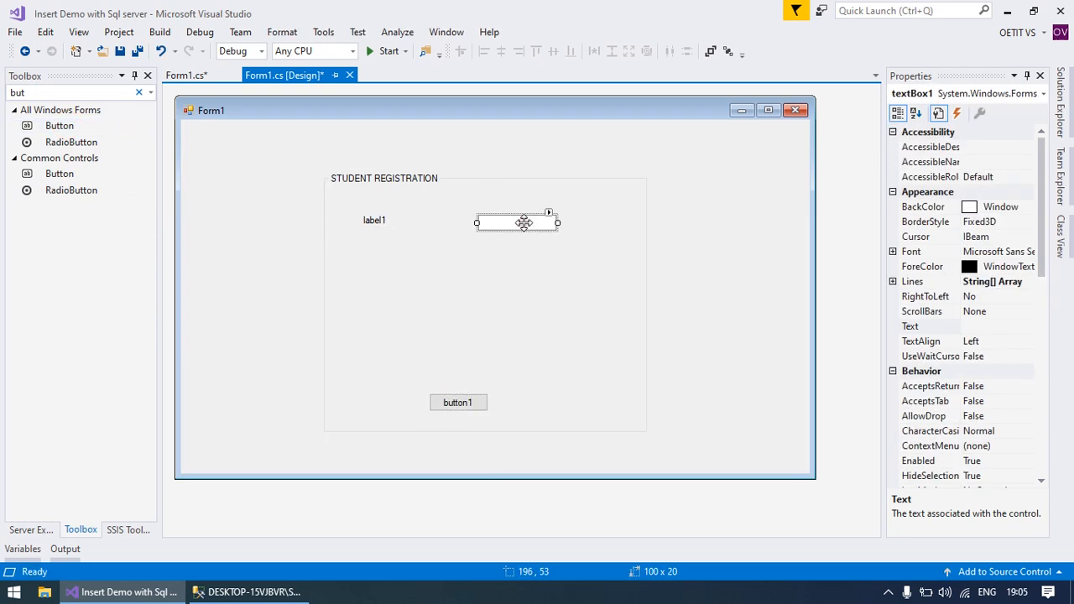
pyautogui.click(375, 220)
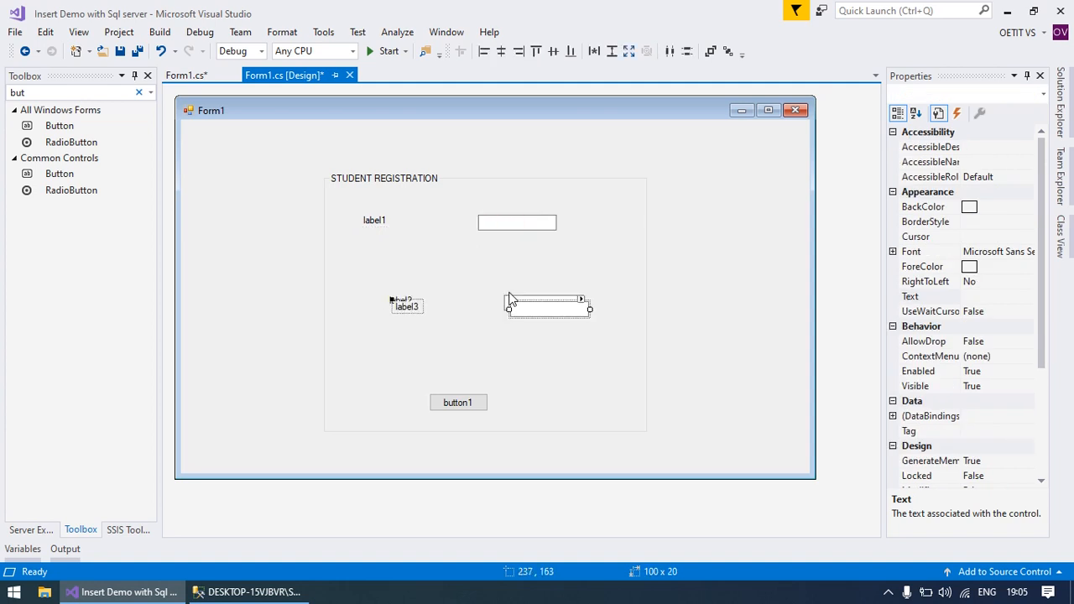
pyautogui.click(407, 306)
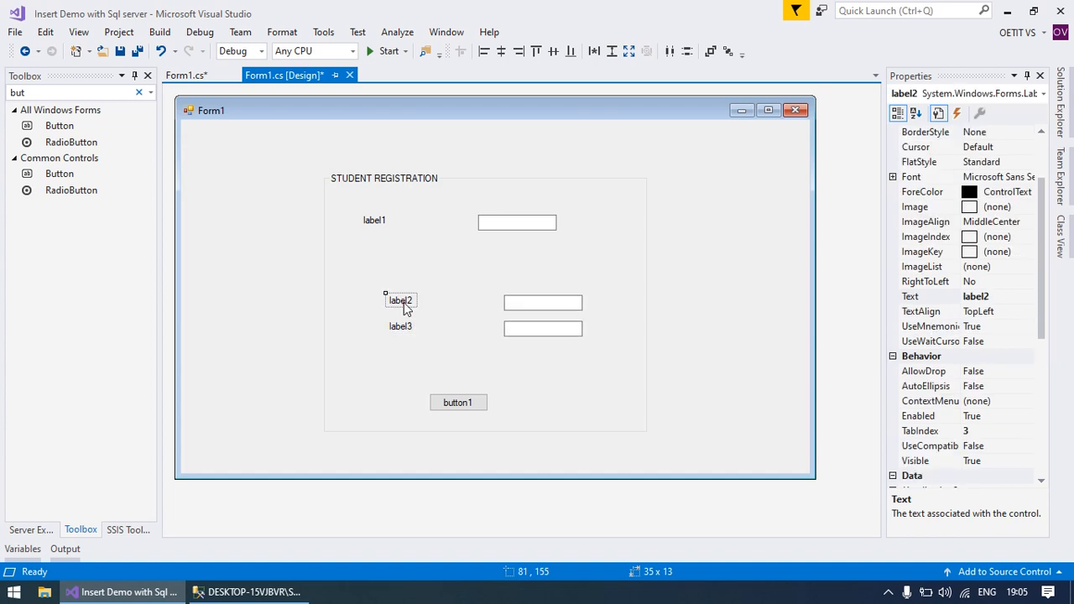
pyautogui.click(542, 302)
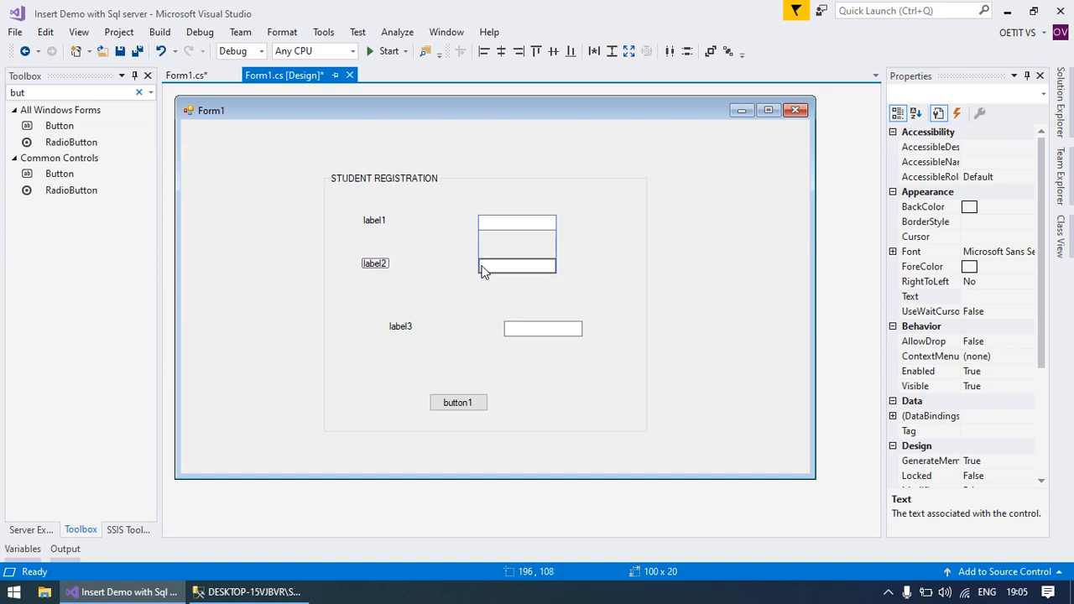
pyautogui.click(401, 326)
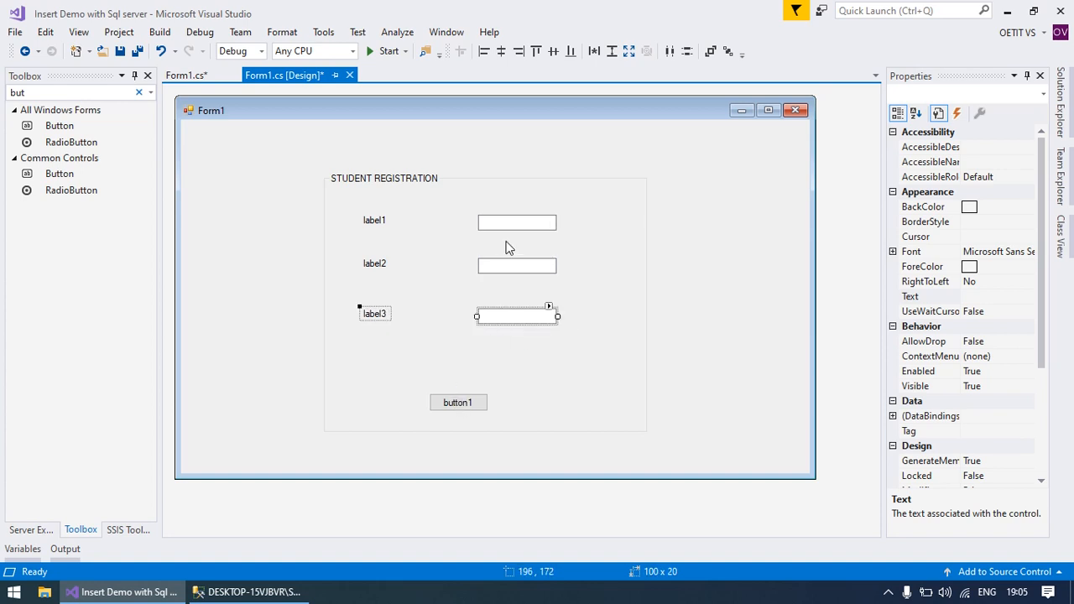
pyautogui.click(516, 221)
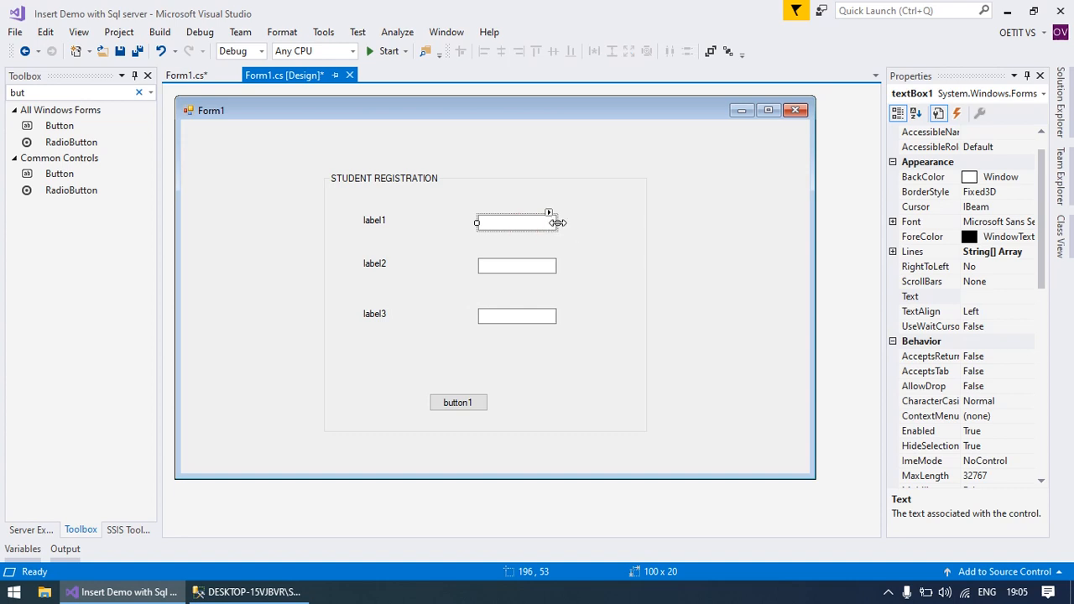
pyautogui.click(517, 265)
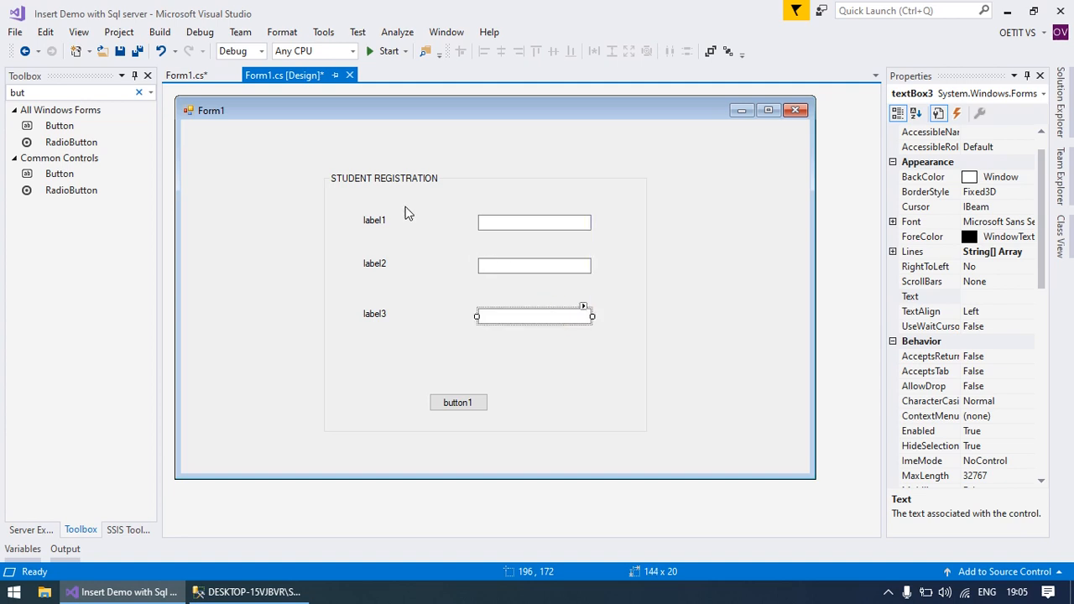
pyautogui.click(374, 219)
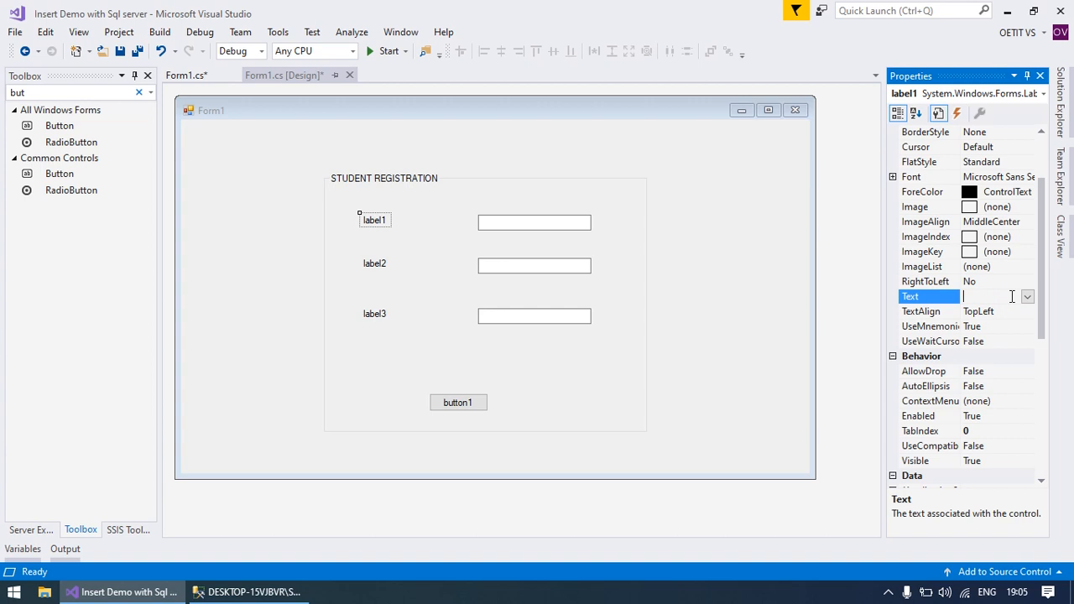
# Caption the three labels student ID, student name and mobile
pyautogui.write('student ID')
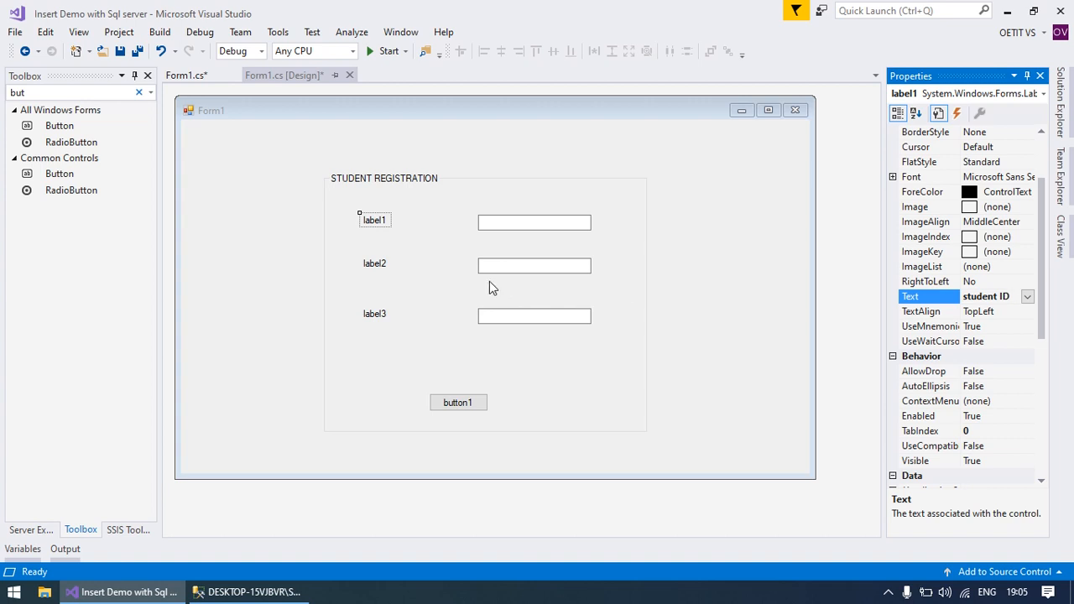
pyautogui.click(374, 263)
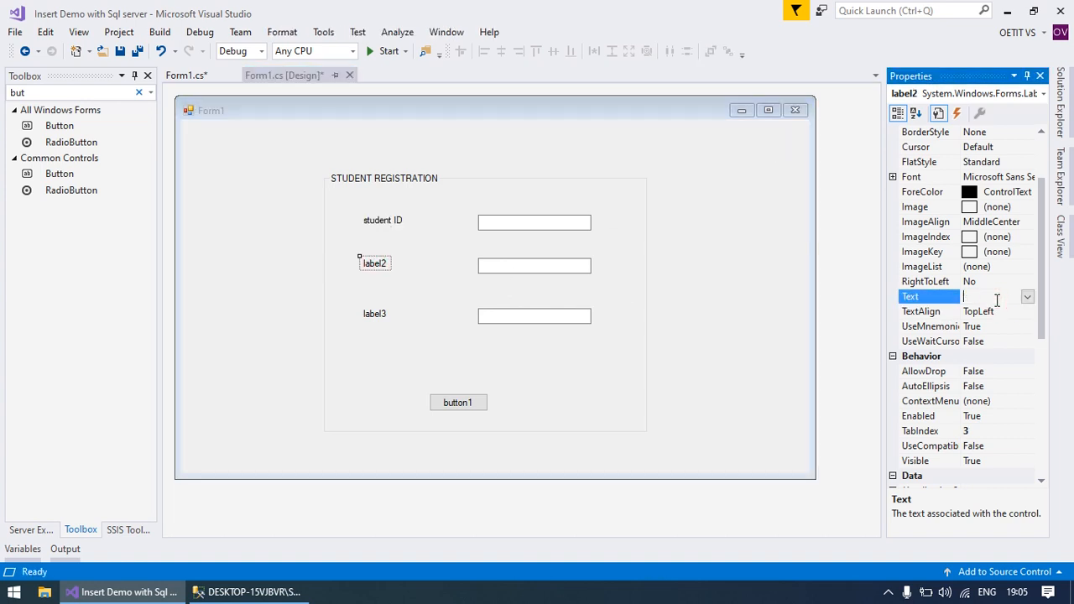
pyautogui.write('student name')
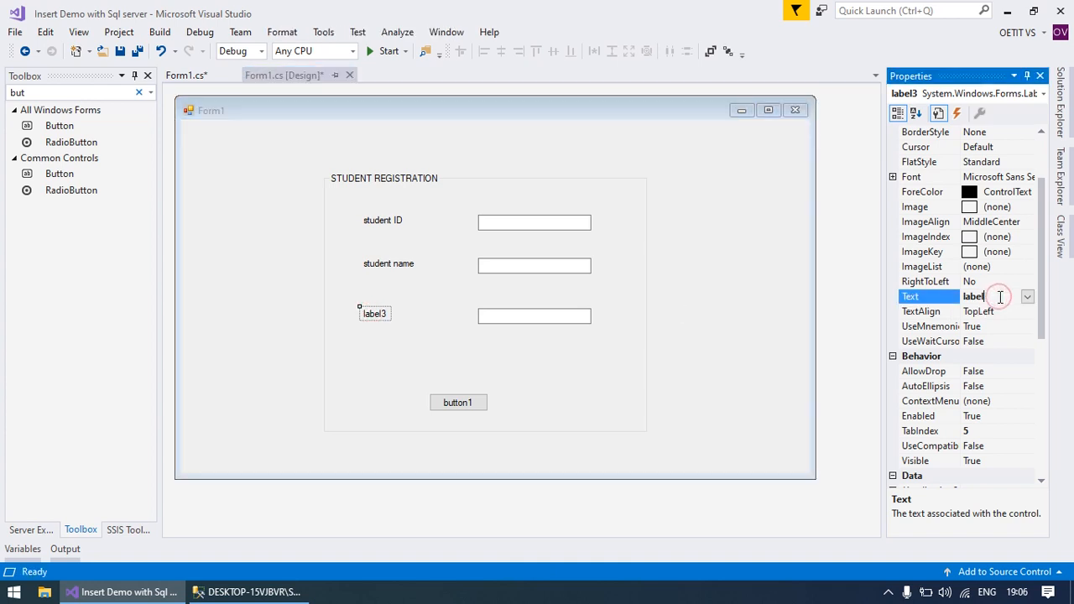
pyautogui.write('mobile')
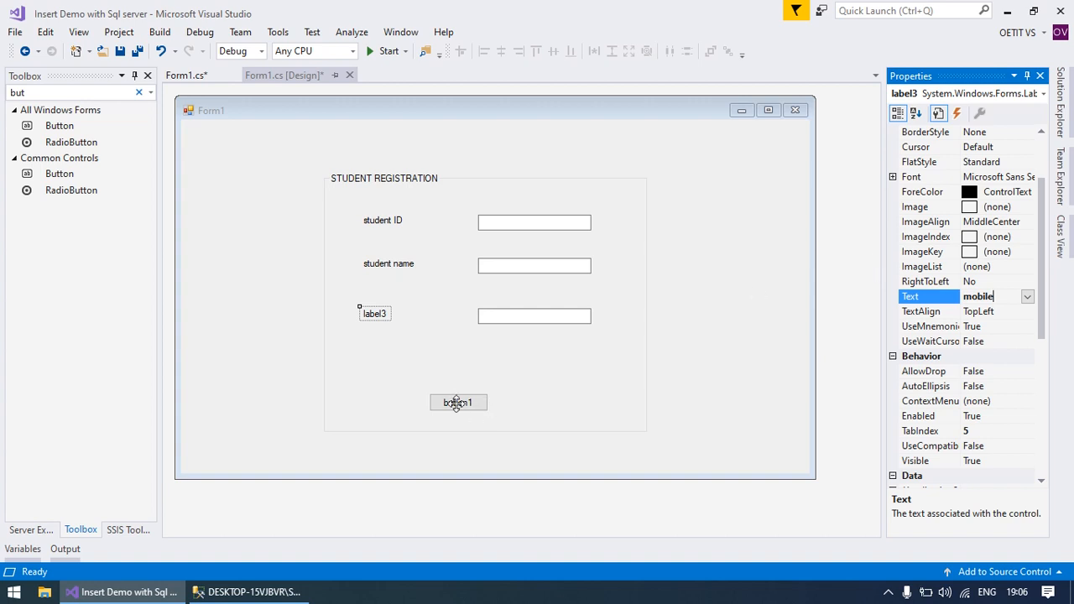
# Set button1's caption to ADD and create its click handler
pyautogui.click(458, 402)
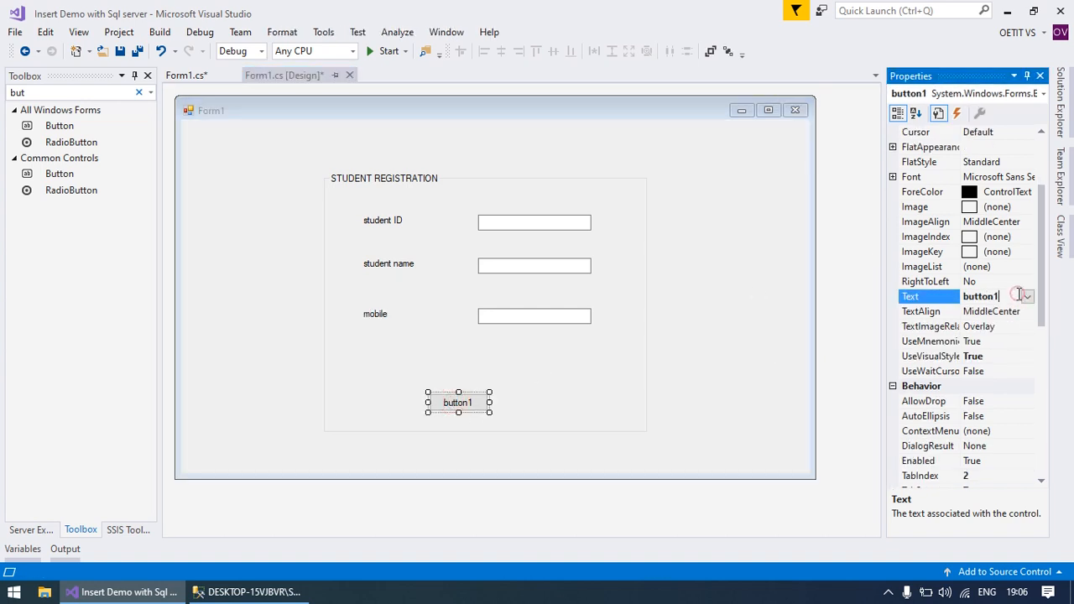
pyautogui.write('ad')
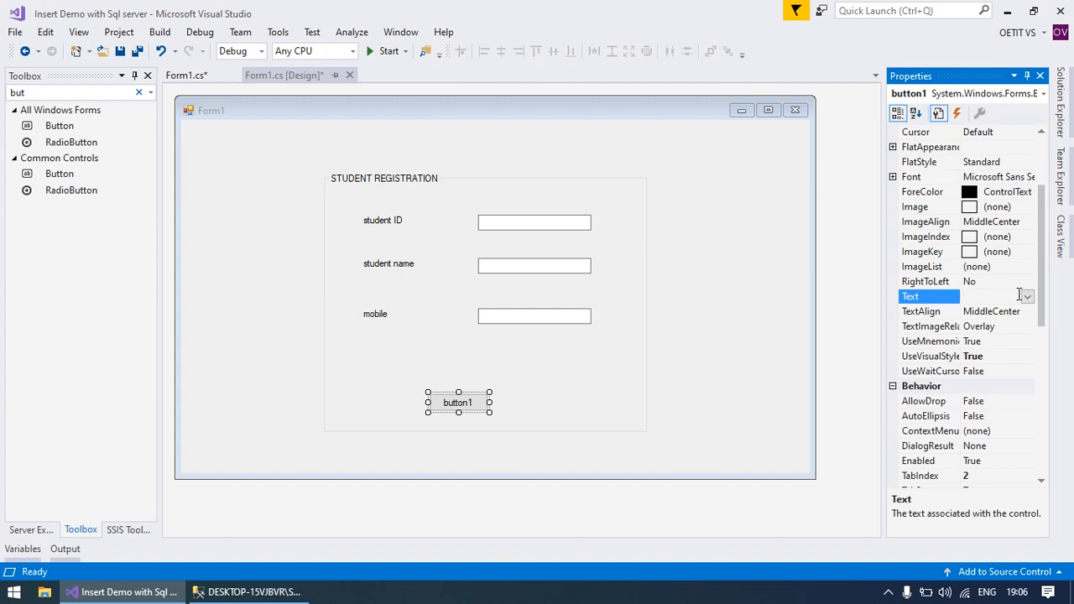
pyautogui.write('ADD')
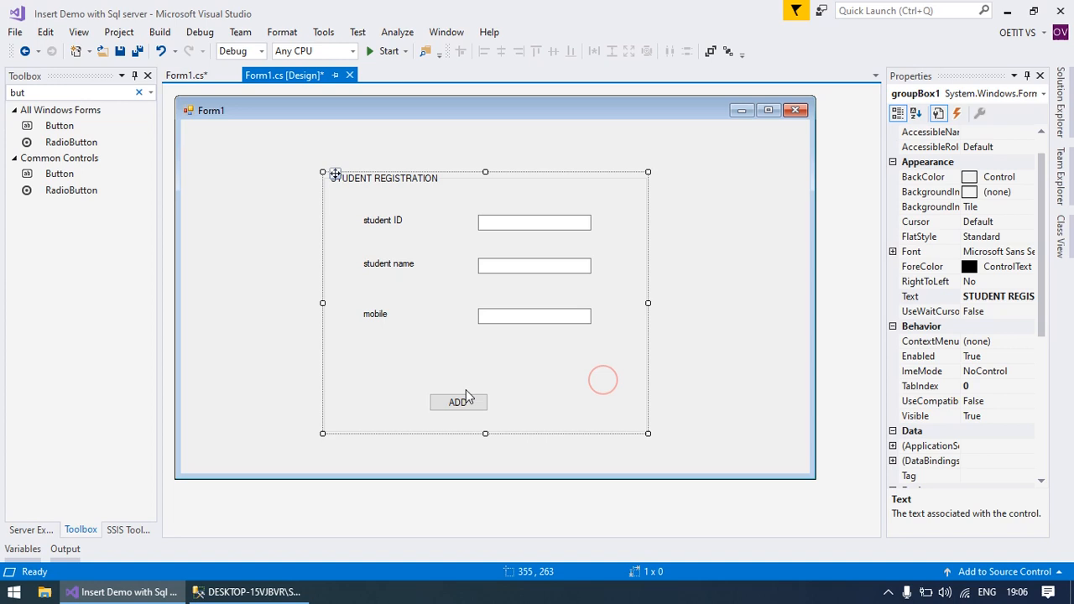
pyautogui.click(459, 402)
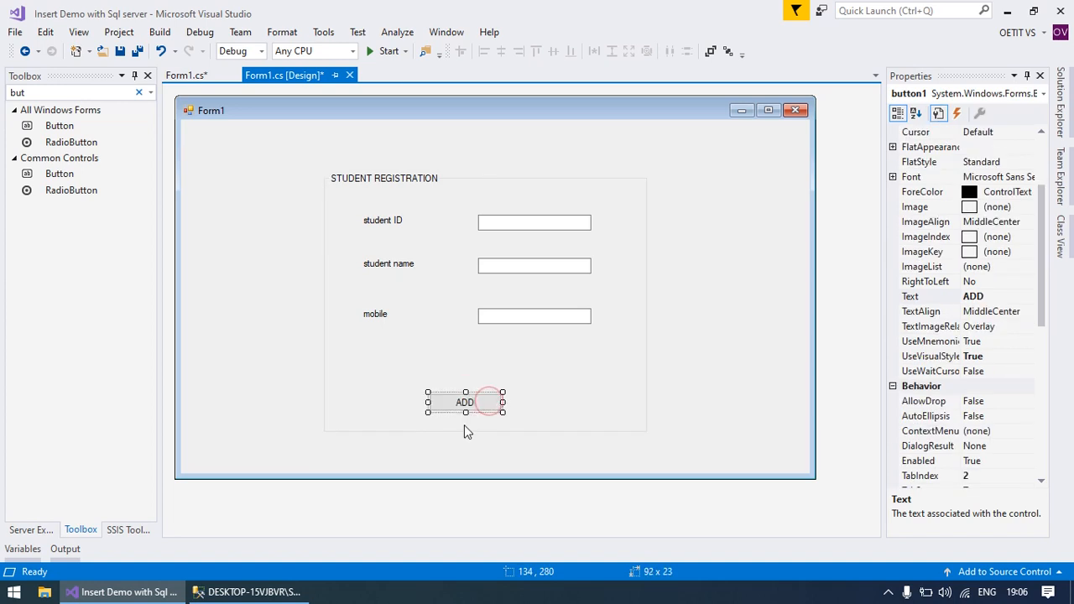
pyautogui.doubleClick(465, 402)
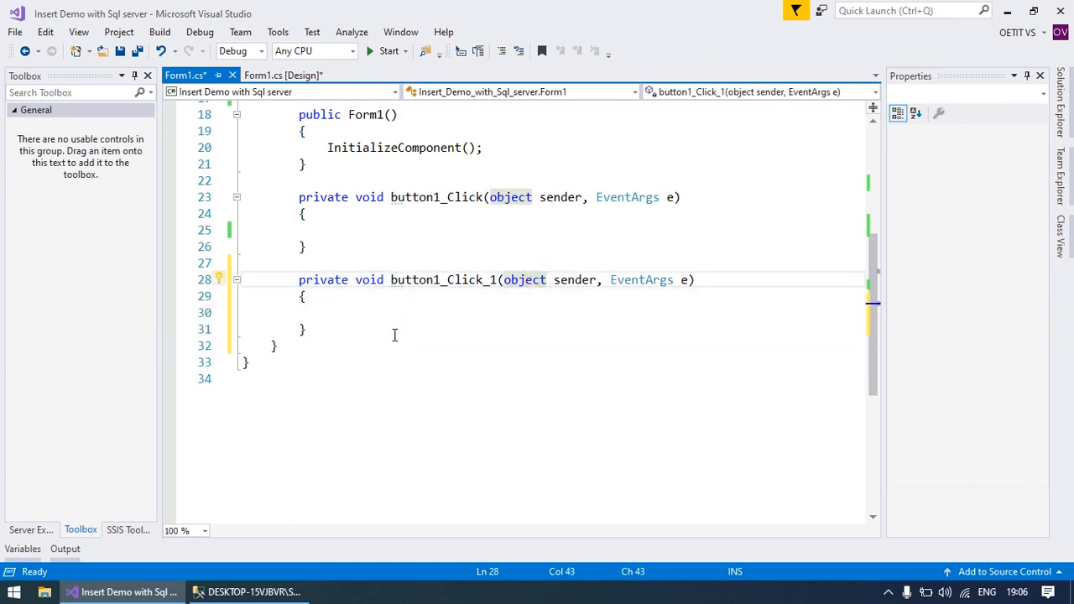
# Import System.Data.SqlClient and declare SqlConnection con = new SqlConnection(@"")
pyautogui.click(396, 115)
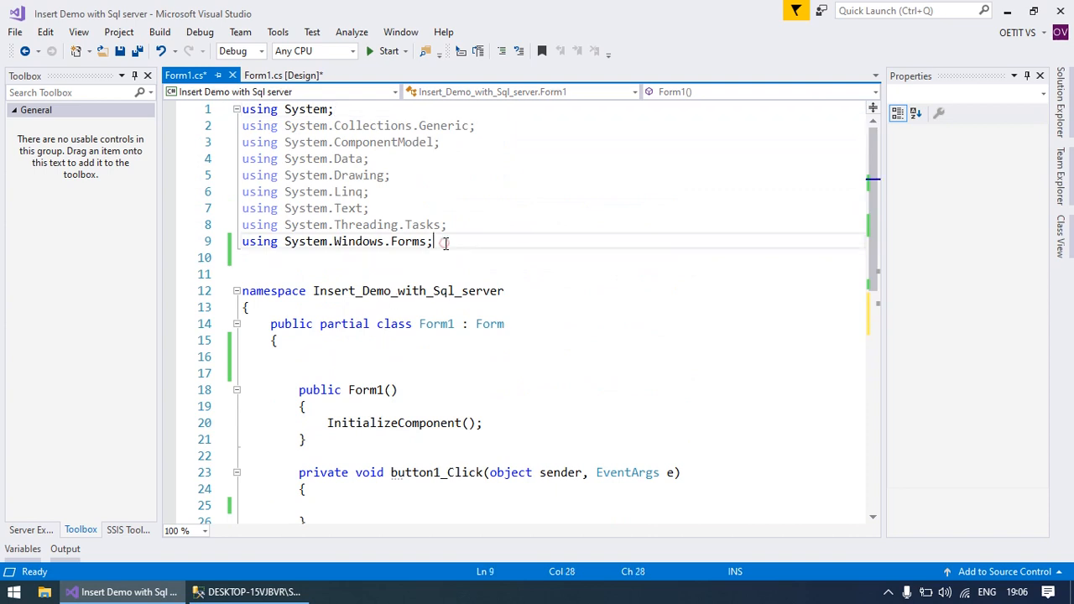
pyautogui.write('using System.Data.SqlClient;')
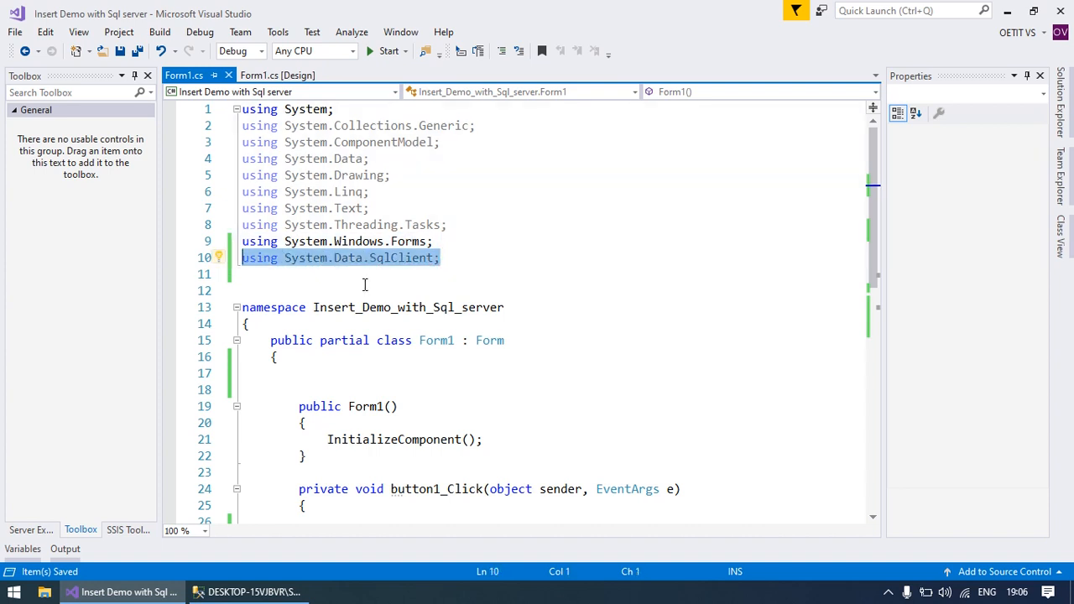
pyautogui.moveTo(334, 392)
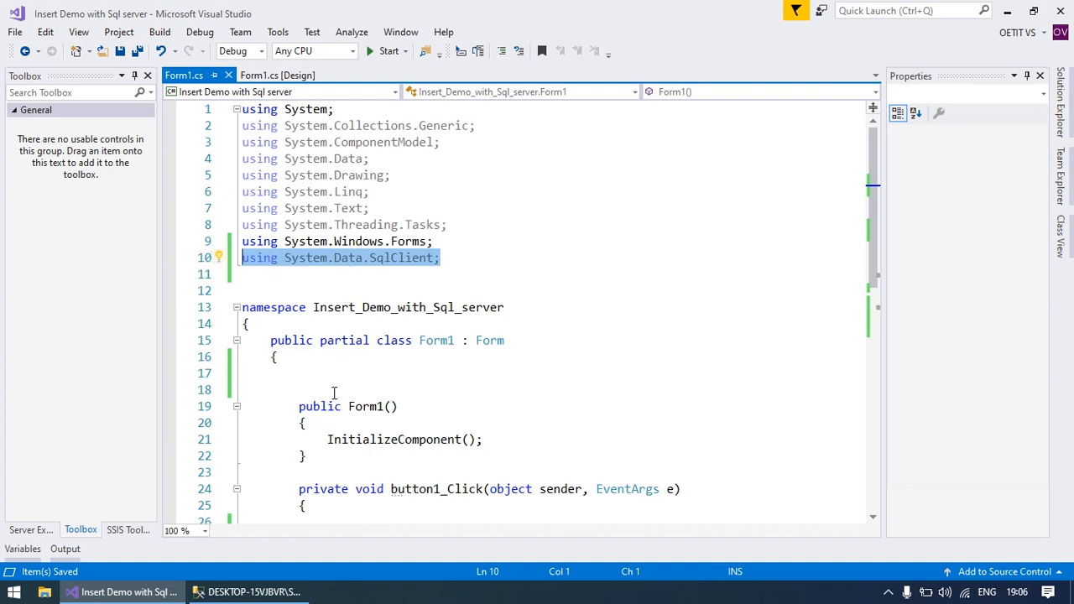
pyautogui.write('sq')
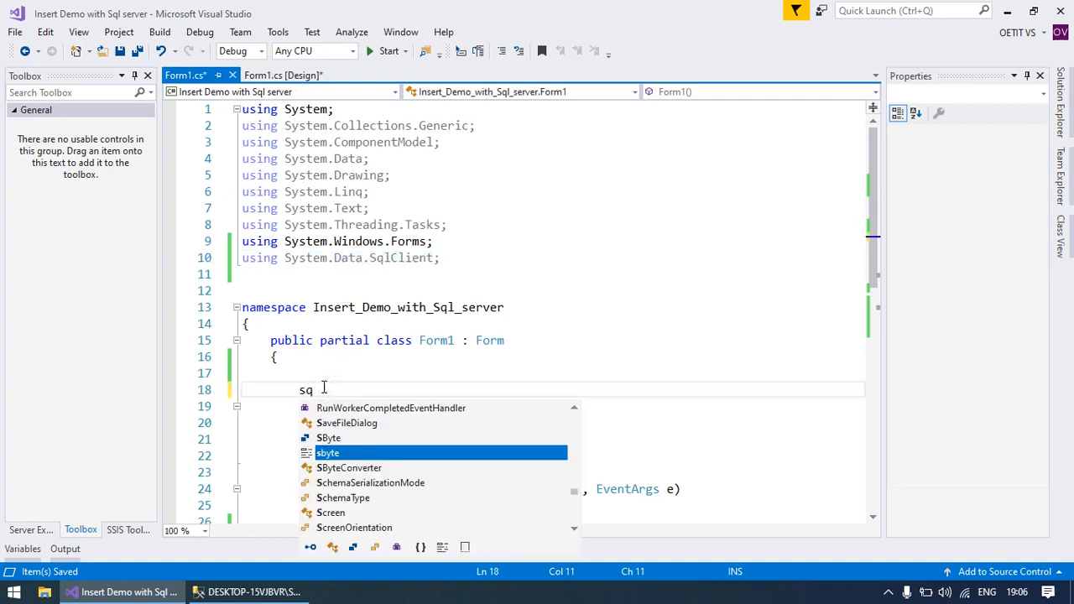
pyautogui.write('lco')
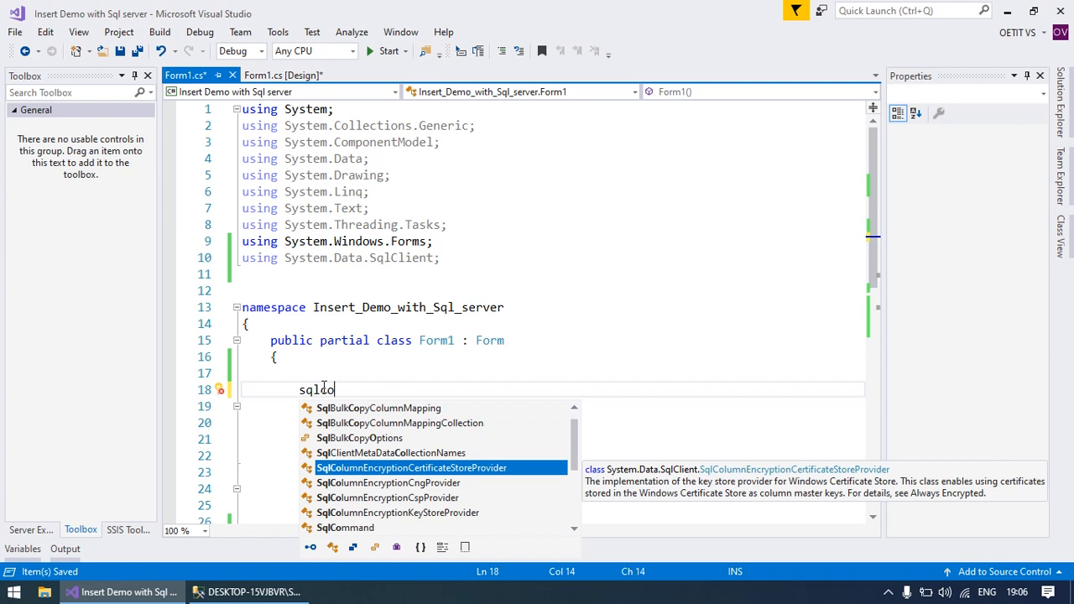
pyautogui.write('n')
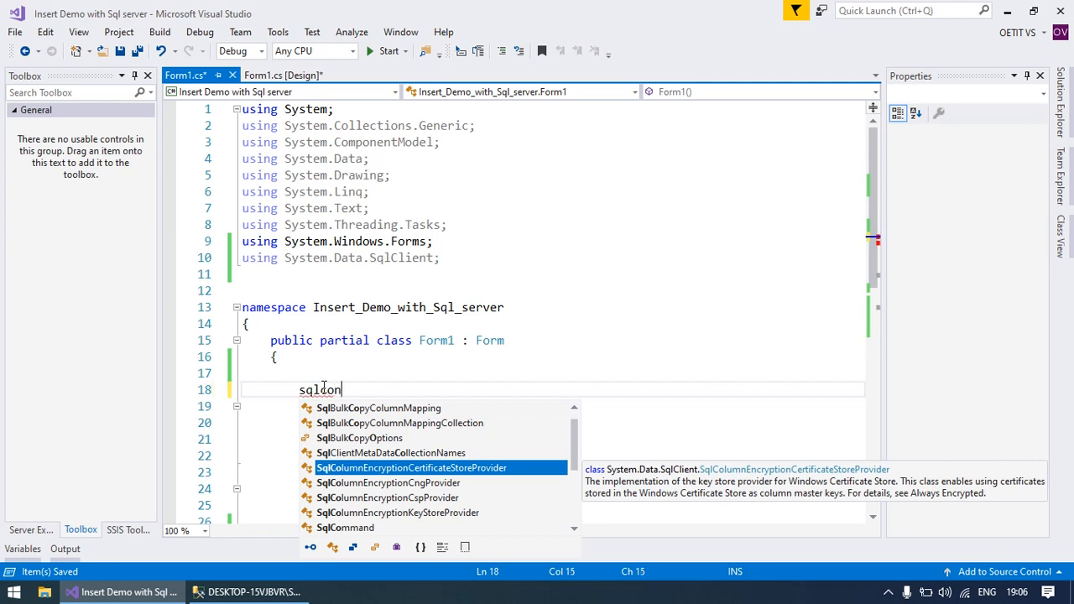
pyautogui.write('ec')
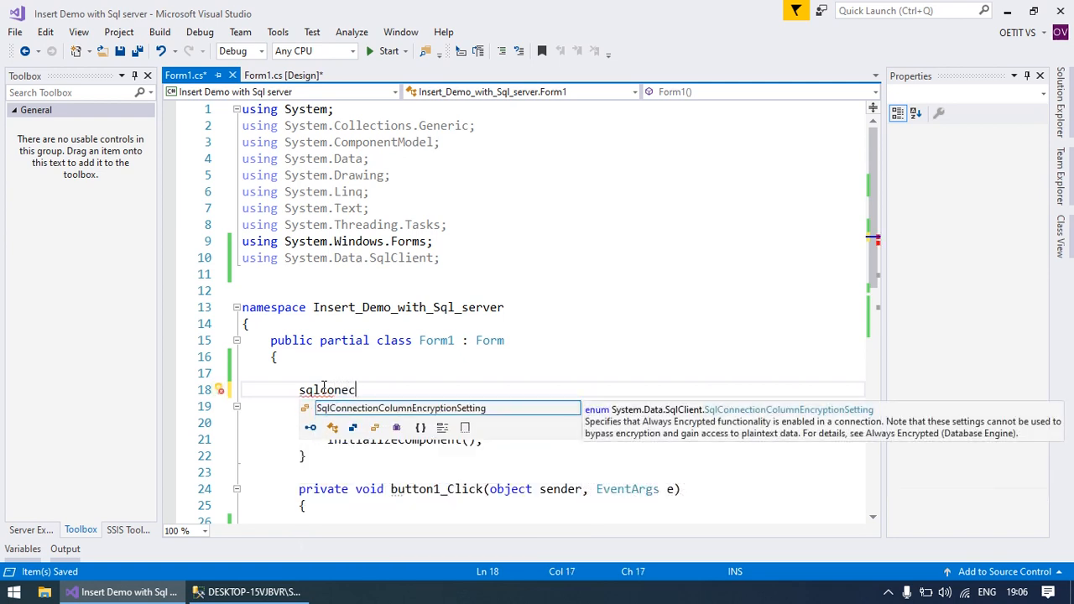
pyautogui.press('BackSpace')
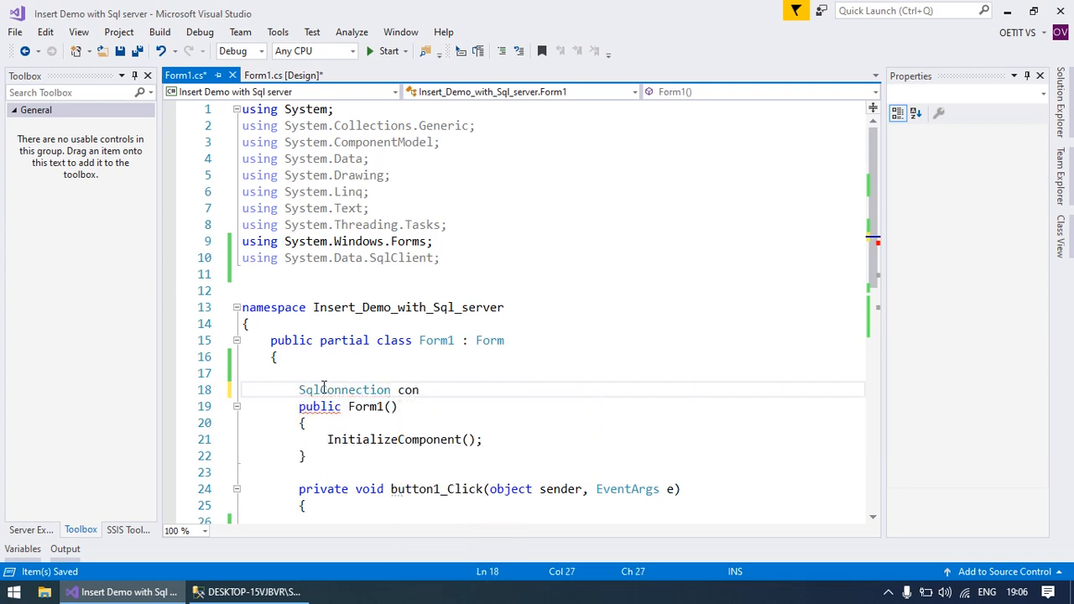
pyautogui.write('= new SqlConnection();')
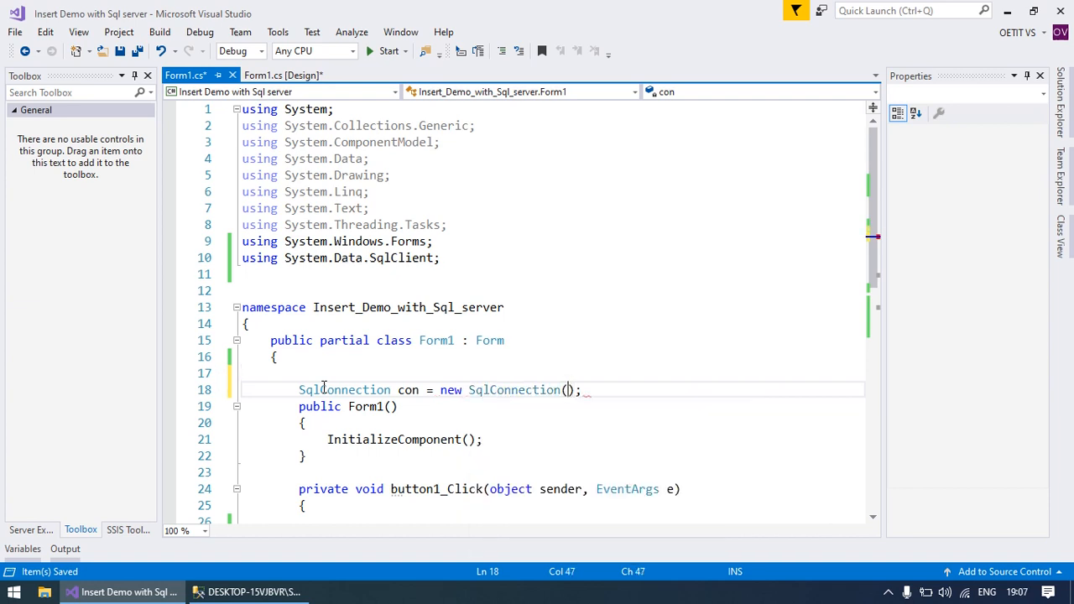
pyautogui.write('@""')
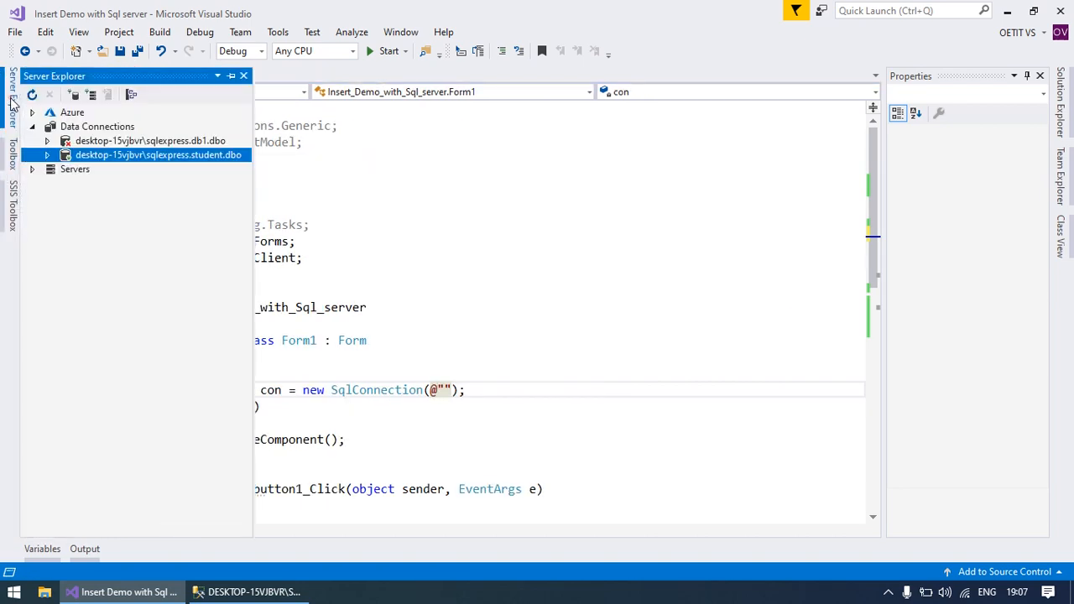
# Select the student data connection in Server Explorer
pyautogui.click(158, 155)
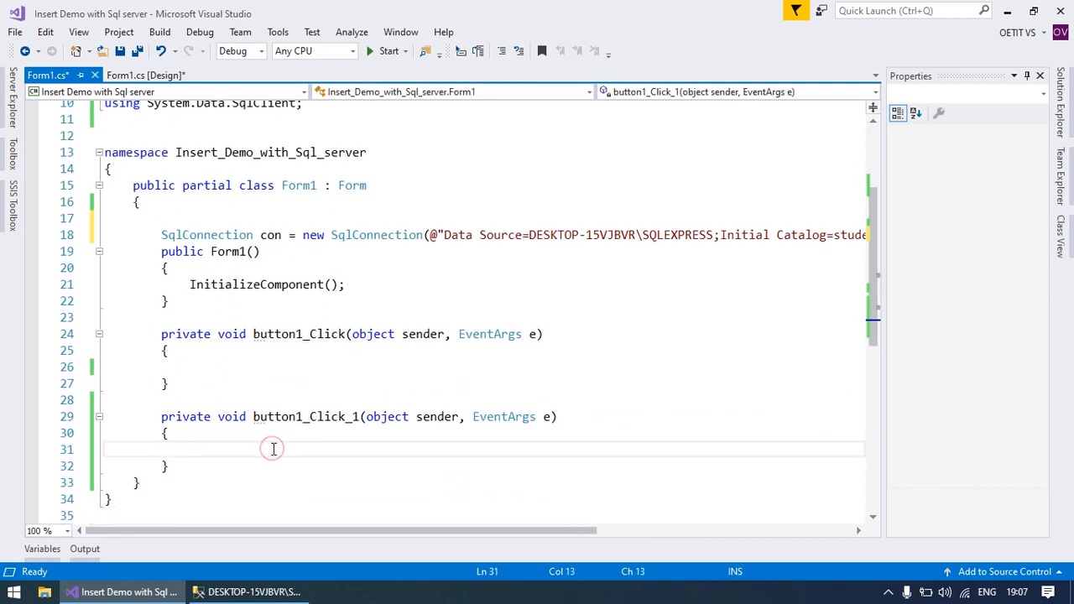
# Add con.Open() and a string q insert into student_details with stu_id, name and mobile columns
pyautogui.write('con.op')
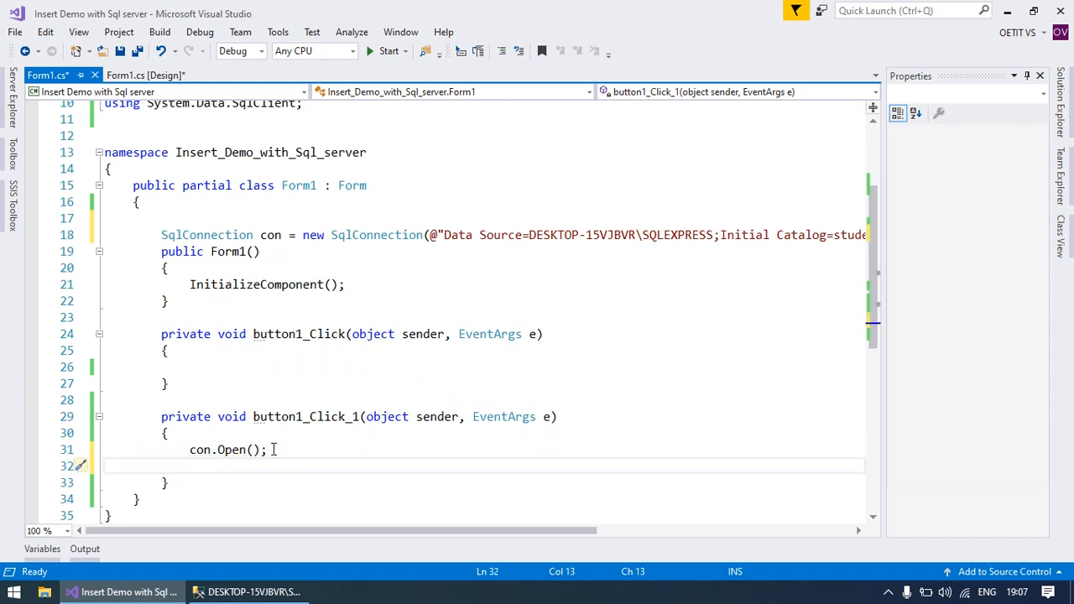
pyautogui.write('string g =')
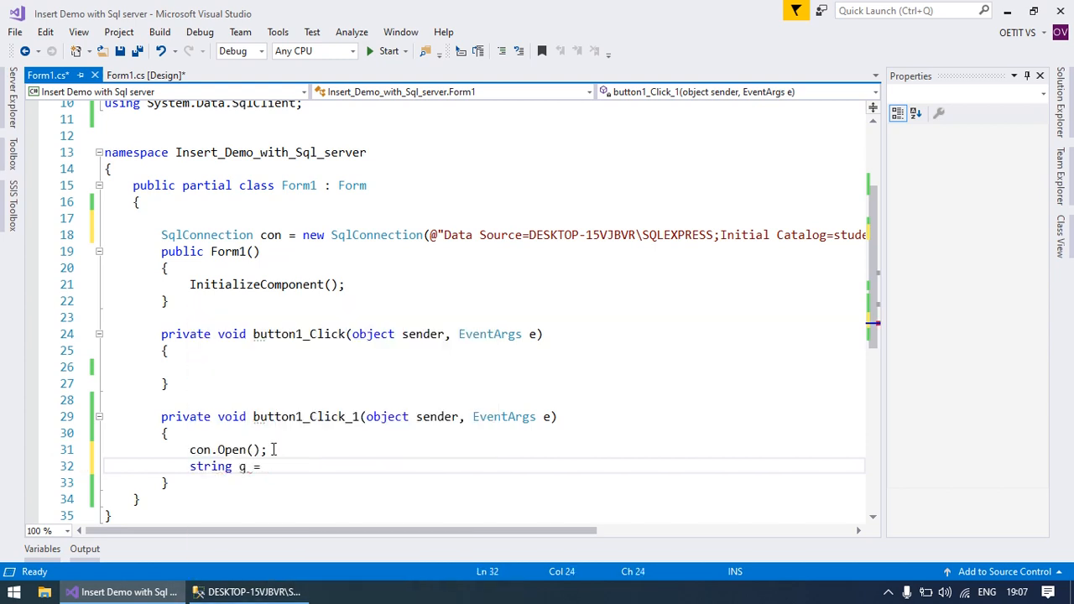
pyautogui.write('"";')
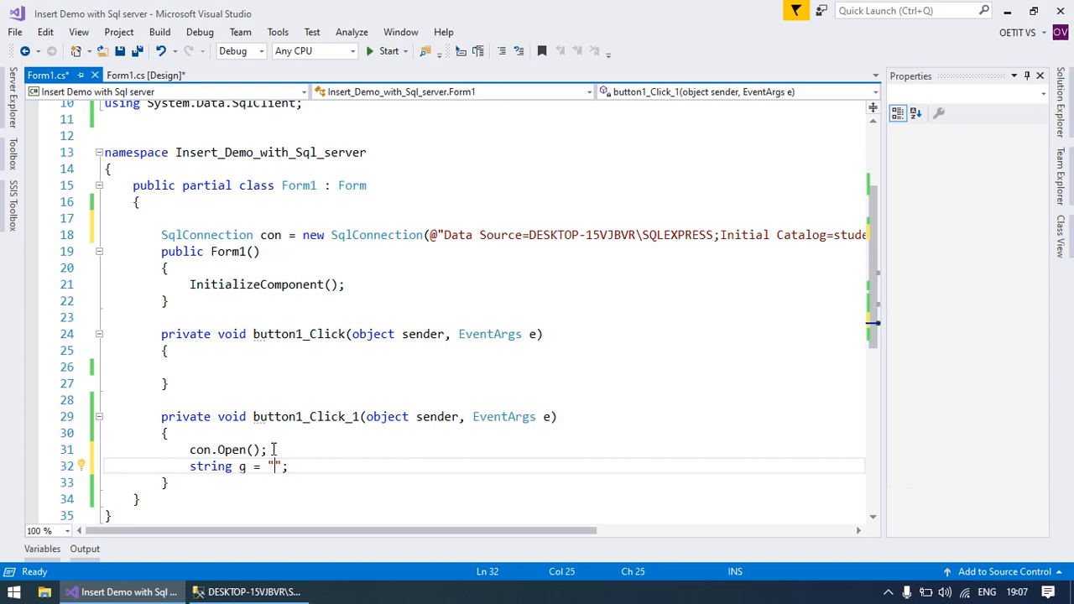
pyautogui.write('insert')
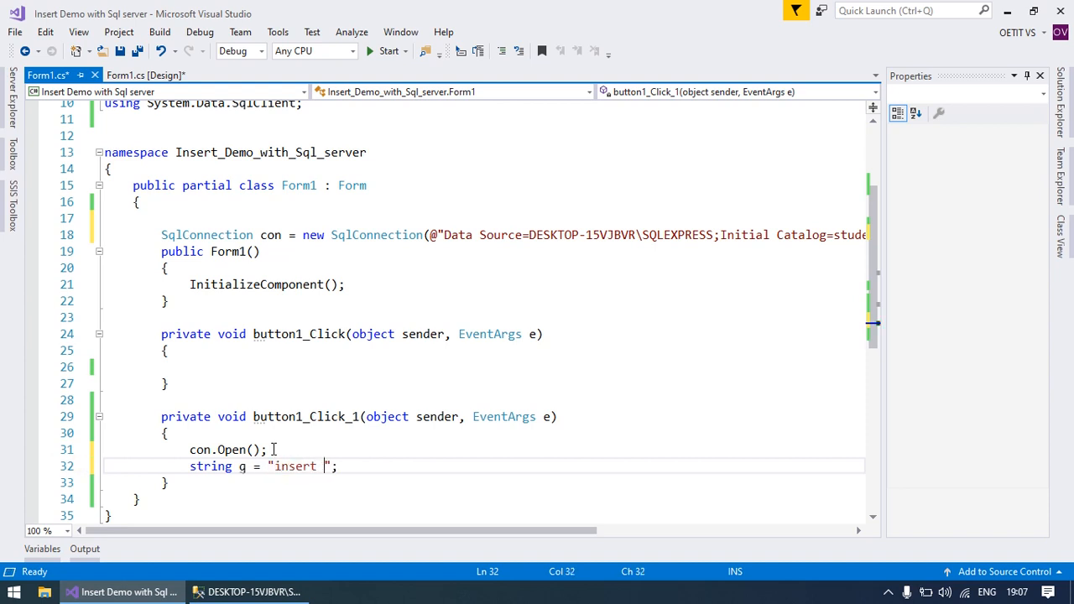
pyautogui.write('into')
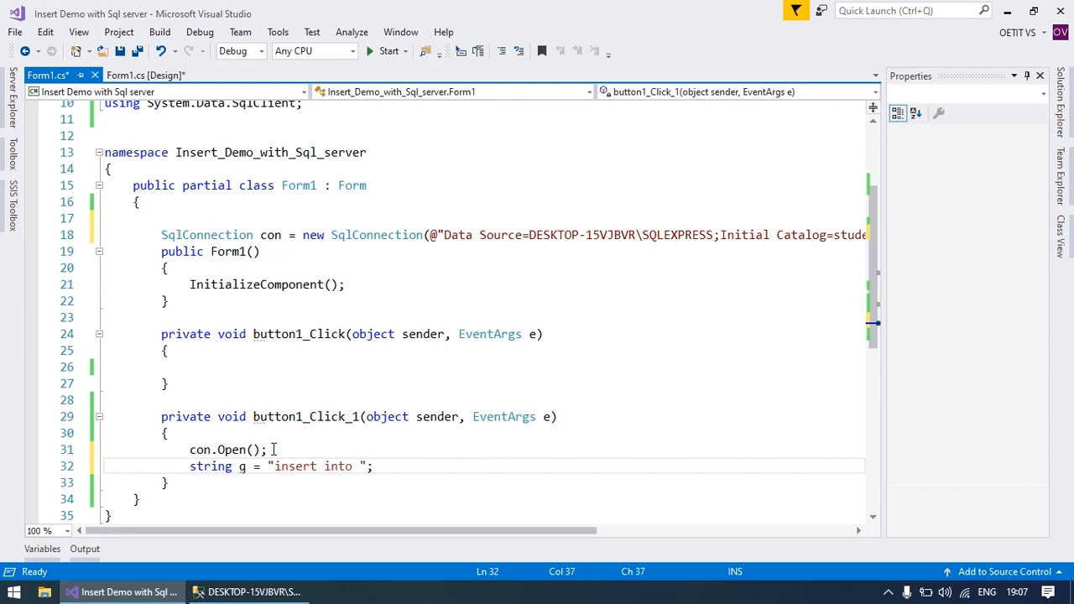
pyautogui.write('student')
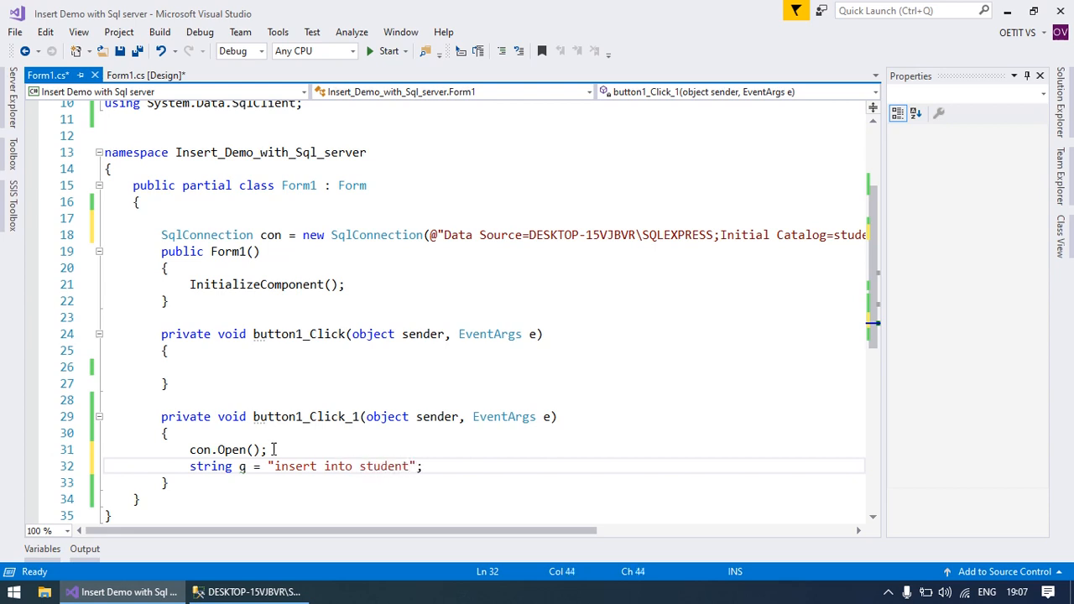
pyautogui.write('_de')
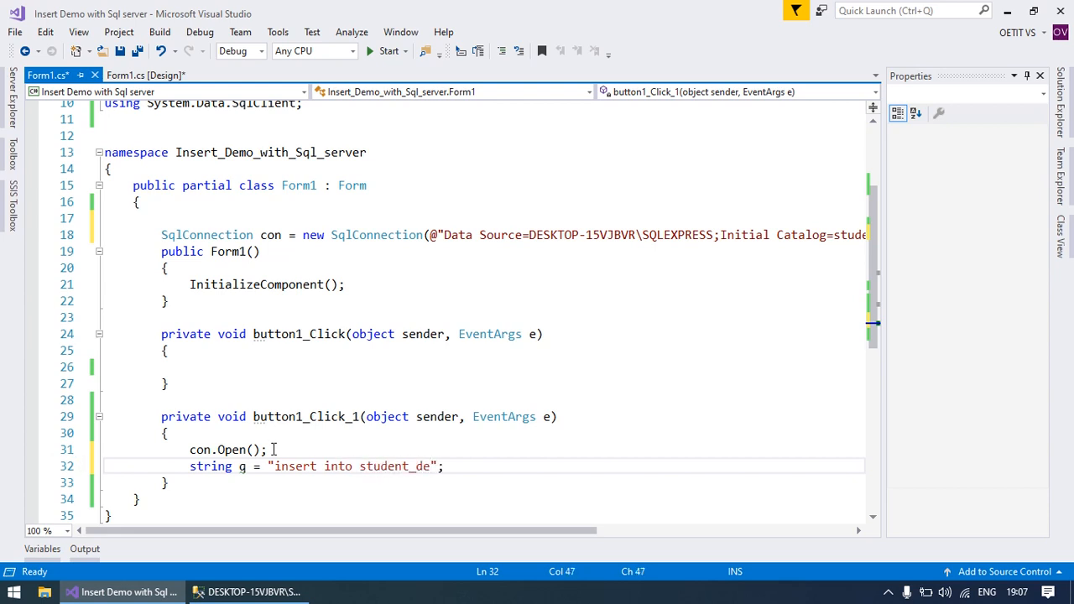
pyautogui.write('tails')
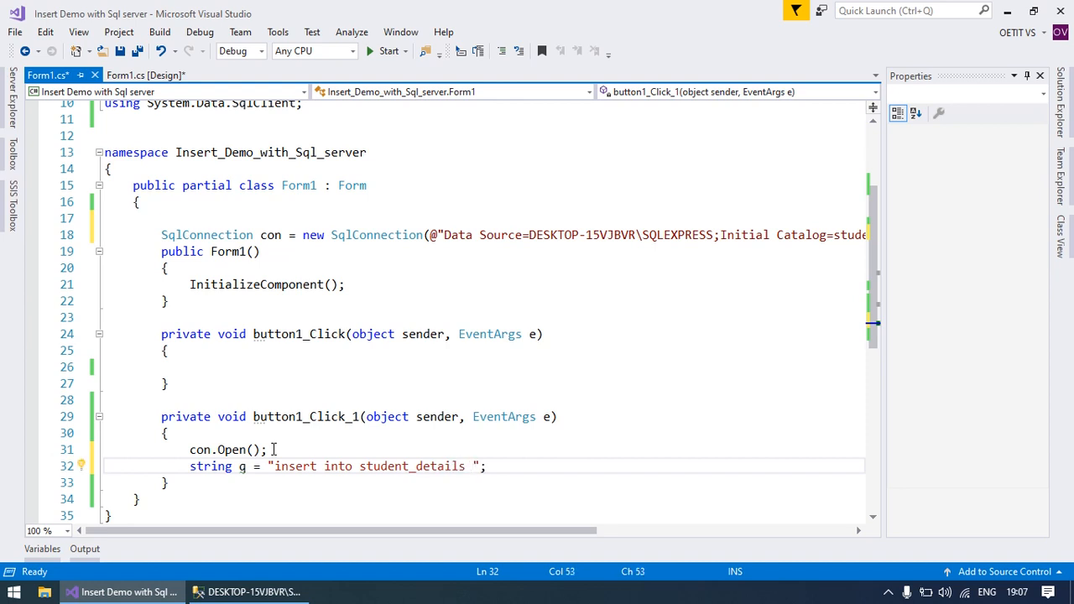
pyautogui.write('()')
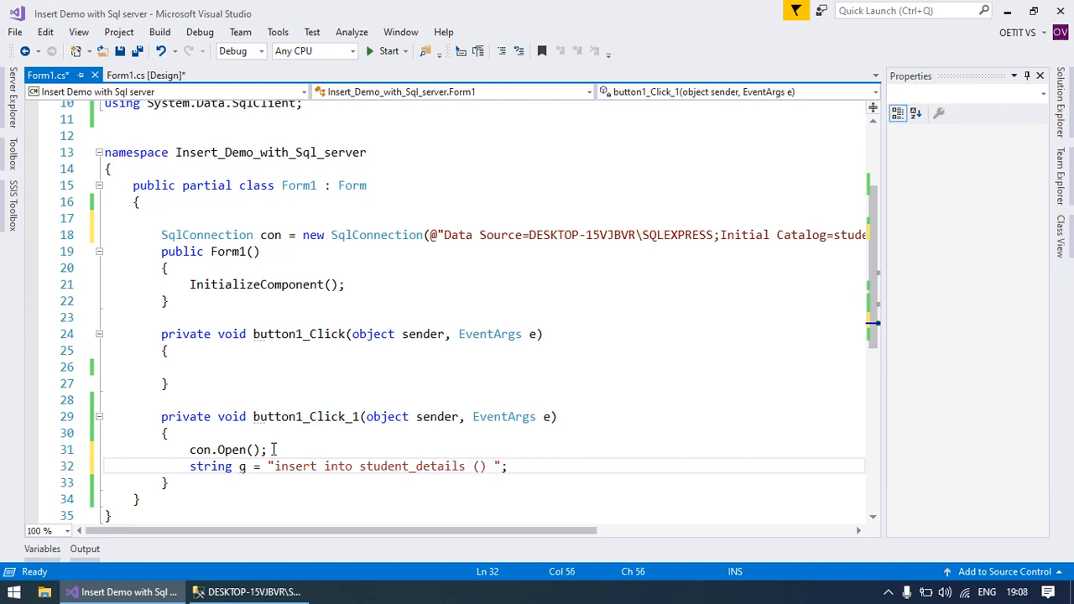
pyautogui.write('values (')
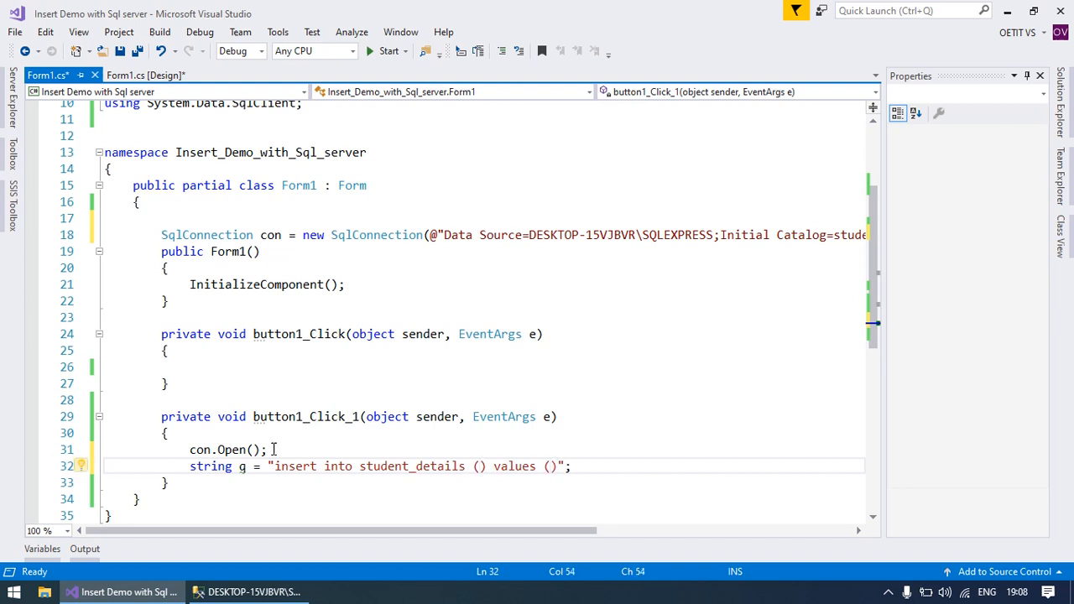
pyautogui.write('stu')
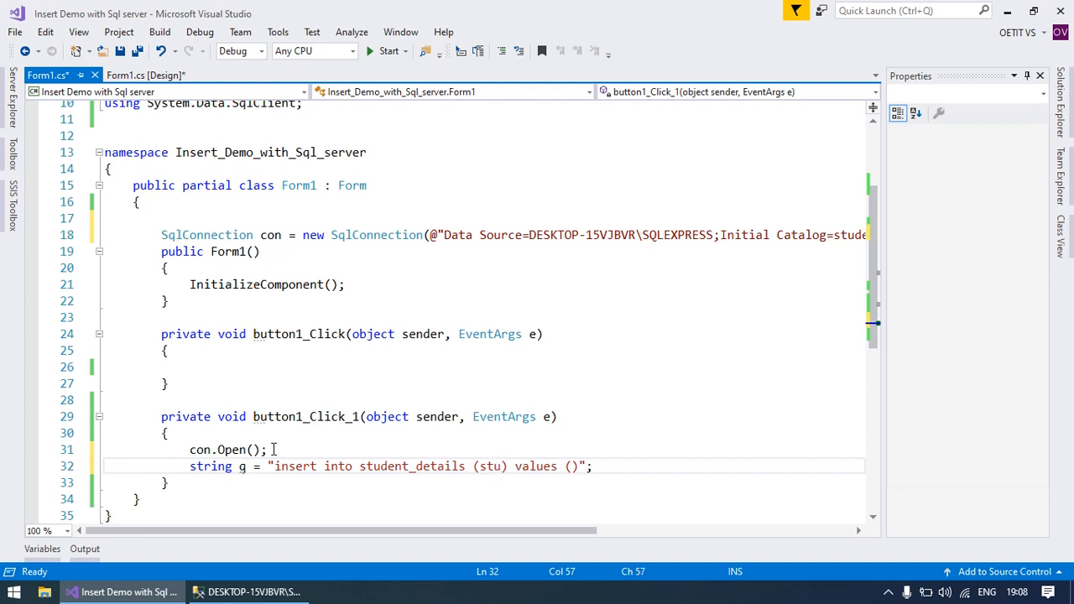
pyautogui.write('_id,stu')
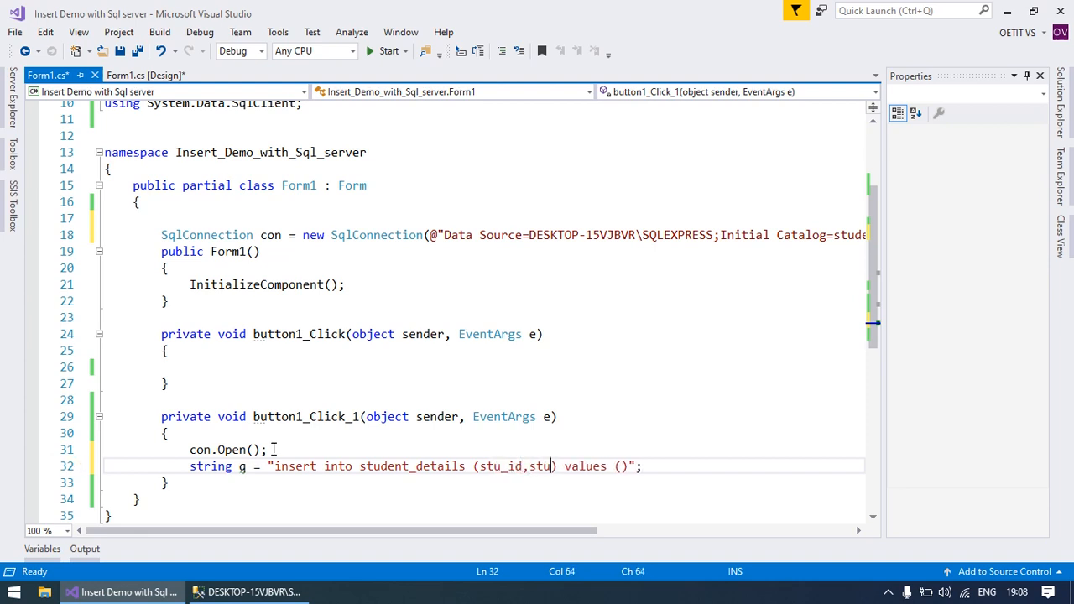
pyautogui.write('_n')
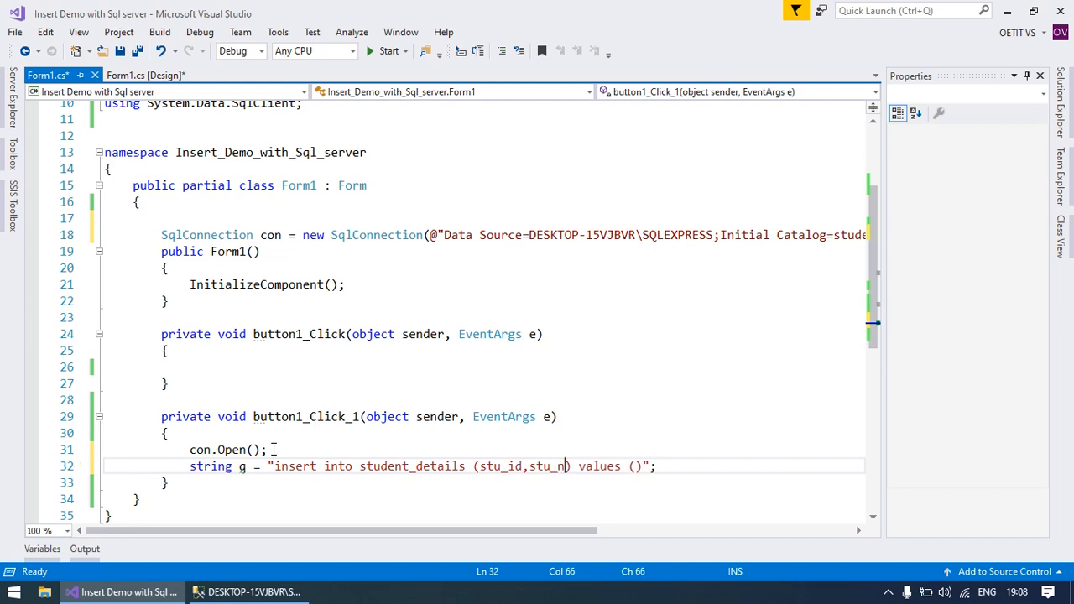
pyautogui.write('mobile')
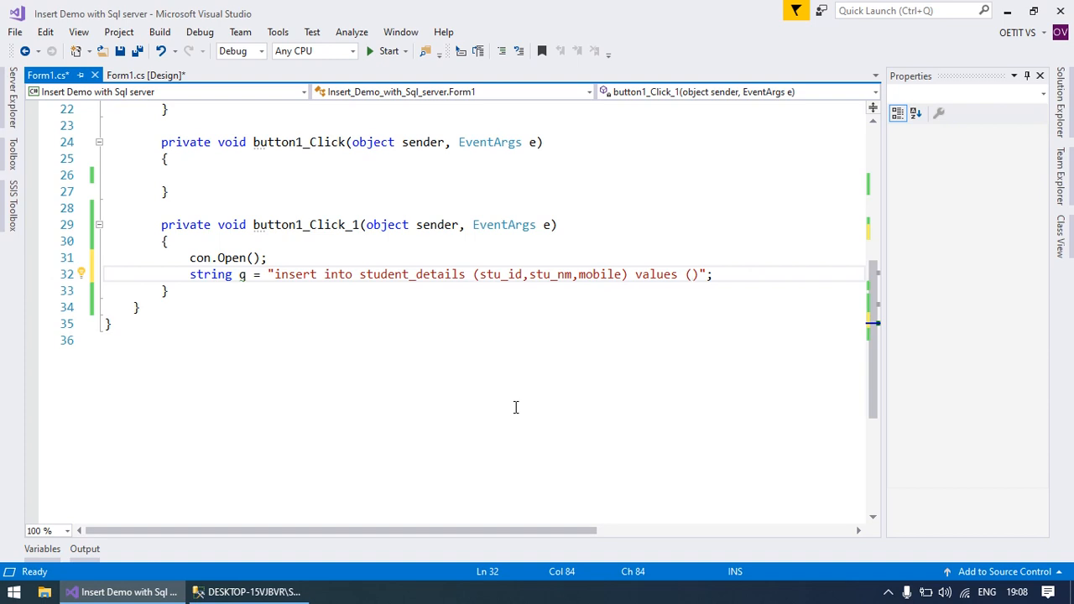
# Fill the query's values with textBox1.Text and textBox2.Text concatenations
pyautogui.doubleClick(499, 275)
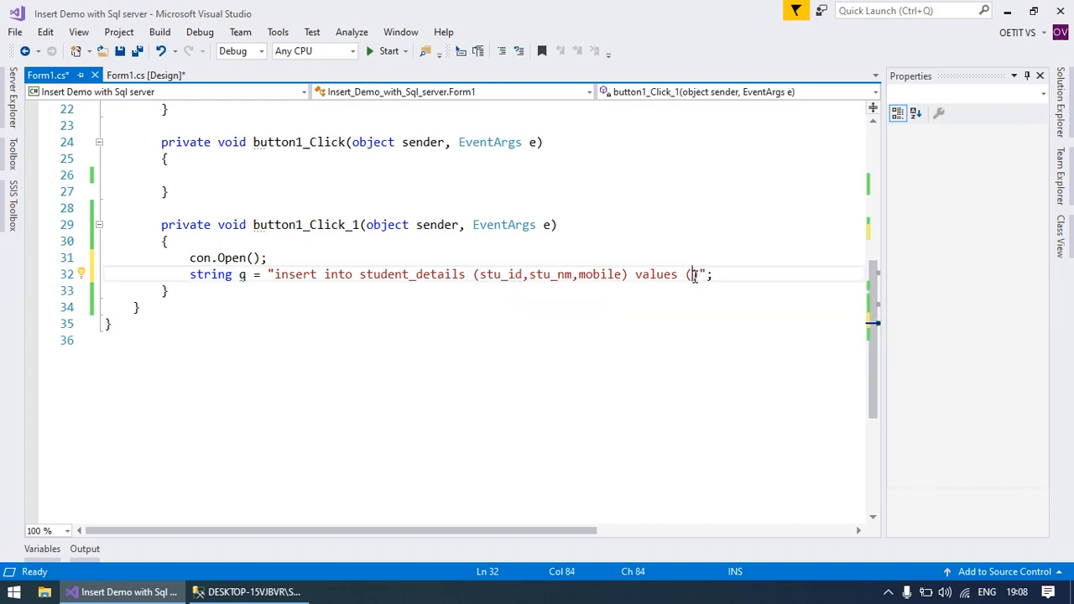
pyautogui.write('+)')
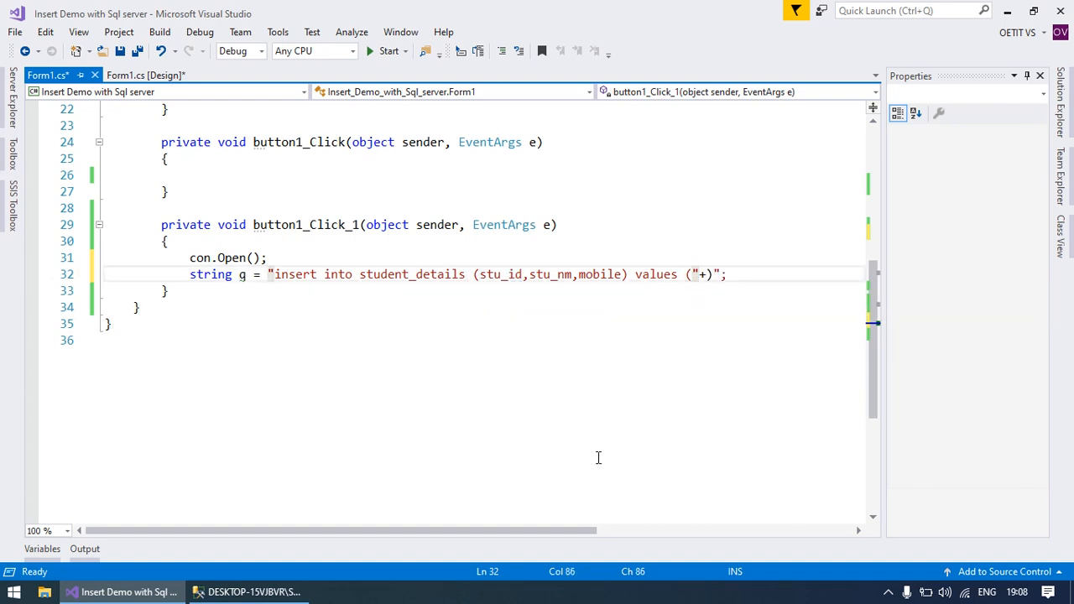
pyautogui.write('+')
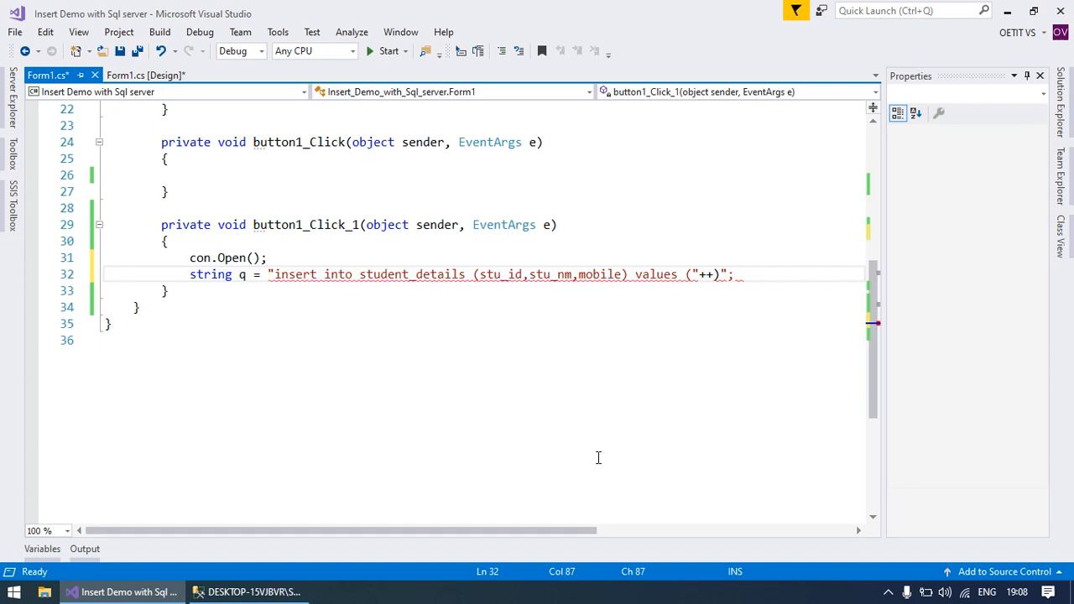
pyautogui.write('te+')
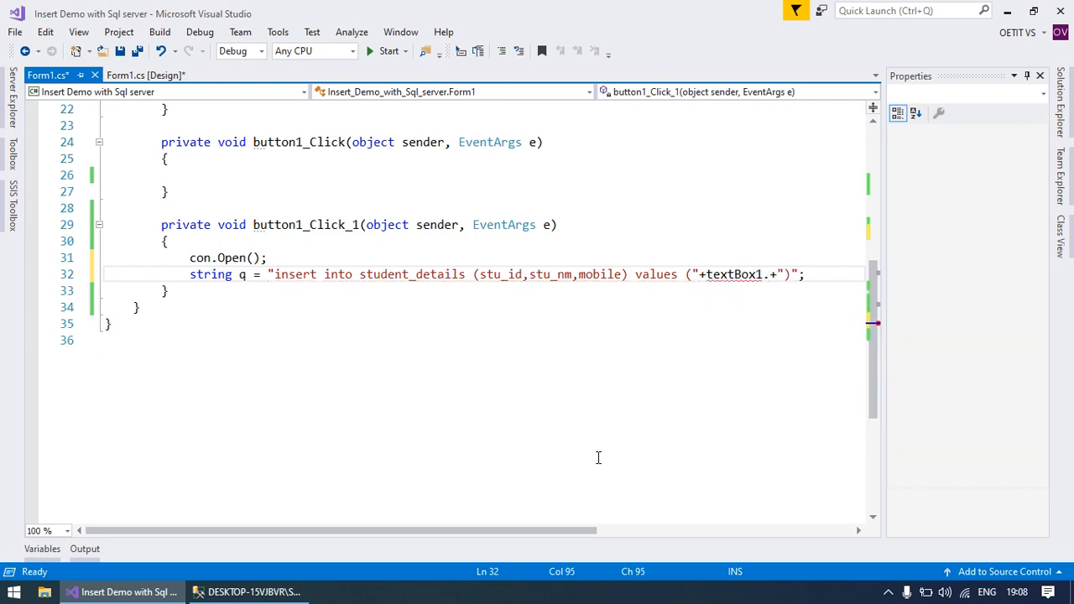
pyautogui.write('.Text')
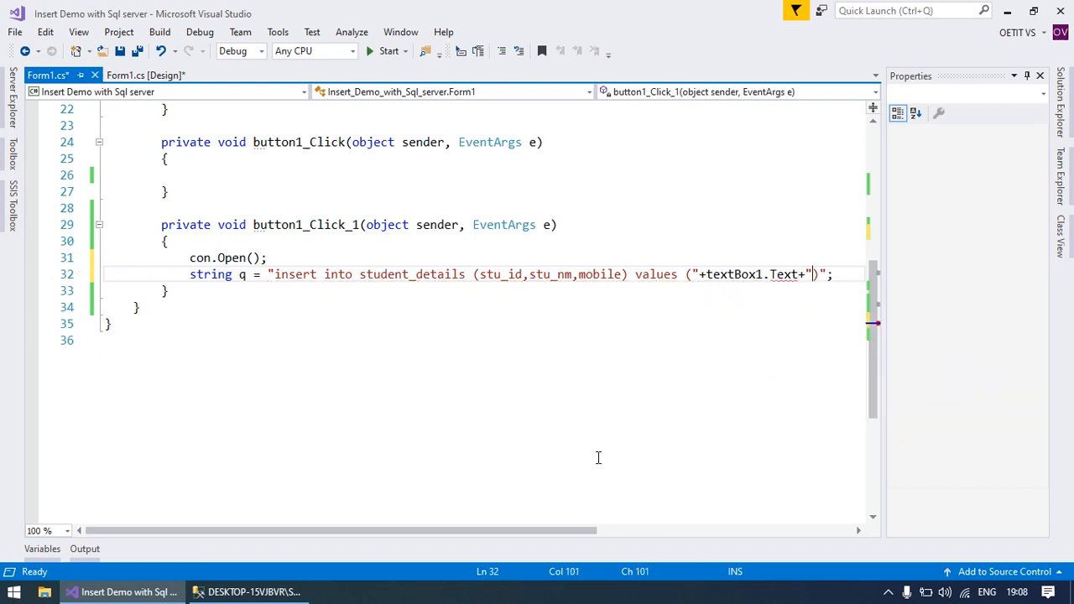
pyautogui.write(',')
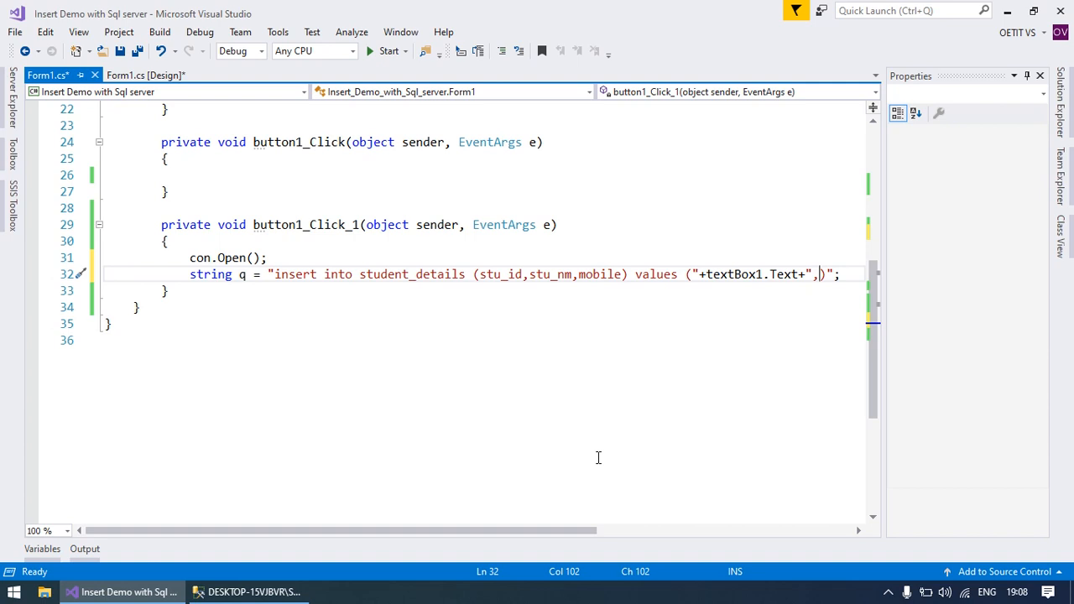
pyautogui.doubleClick(549, 275)
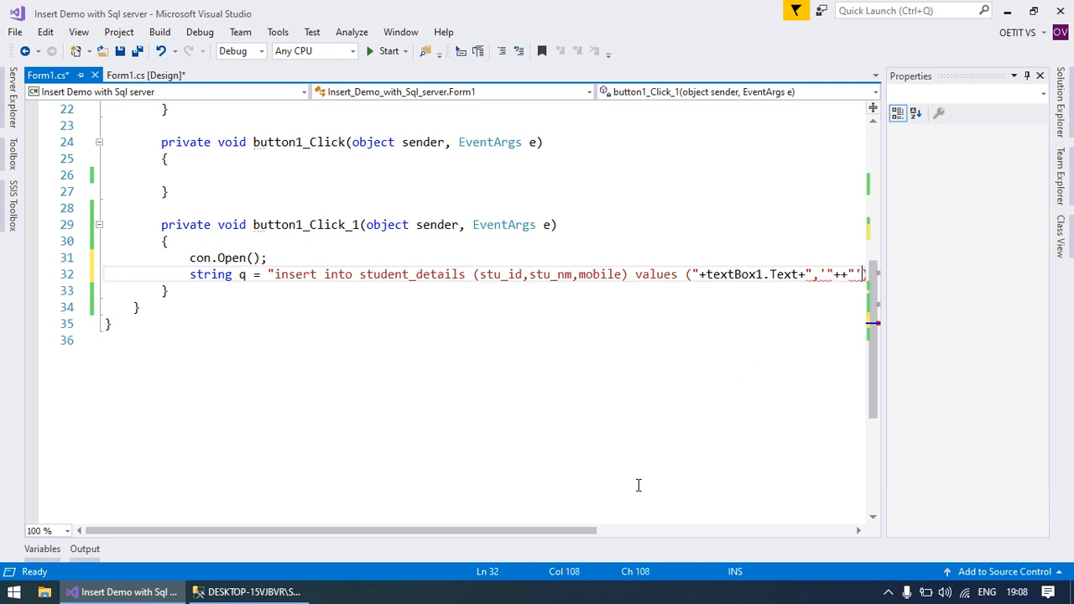
pyautogui.hscroll(3)
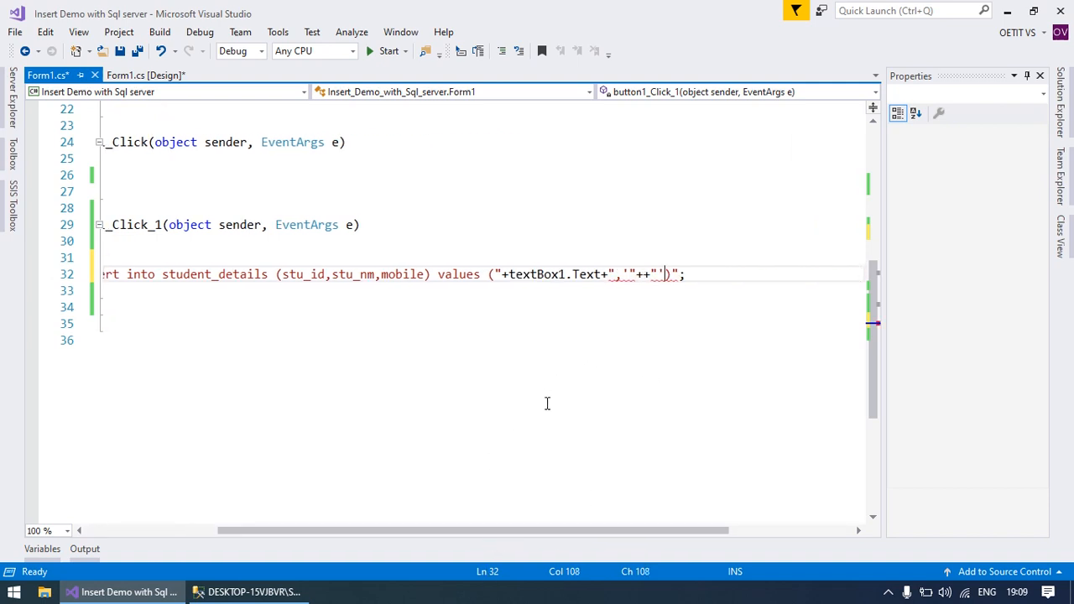
pyautogui.write('textBox2.Text')
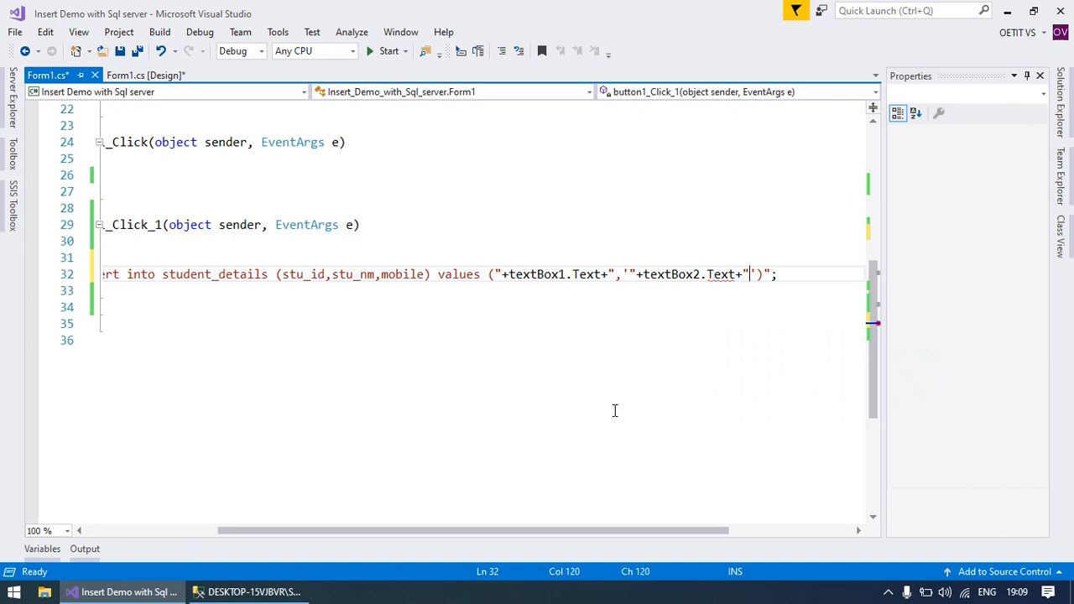
pyautogui.write(',')
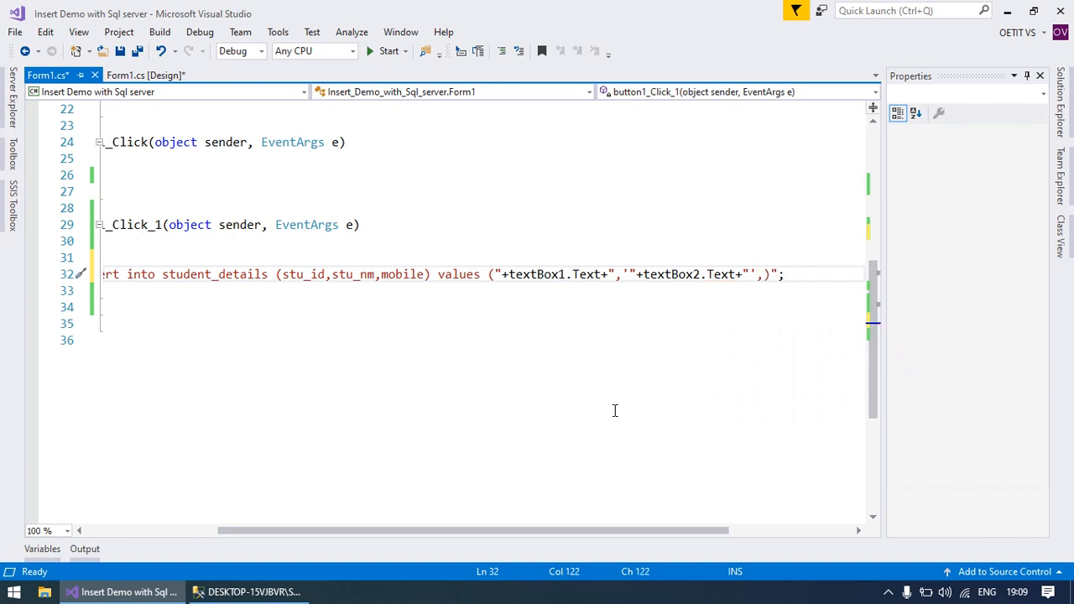
pyautogui.write('++')
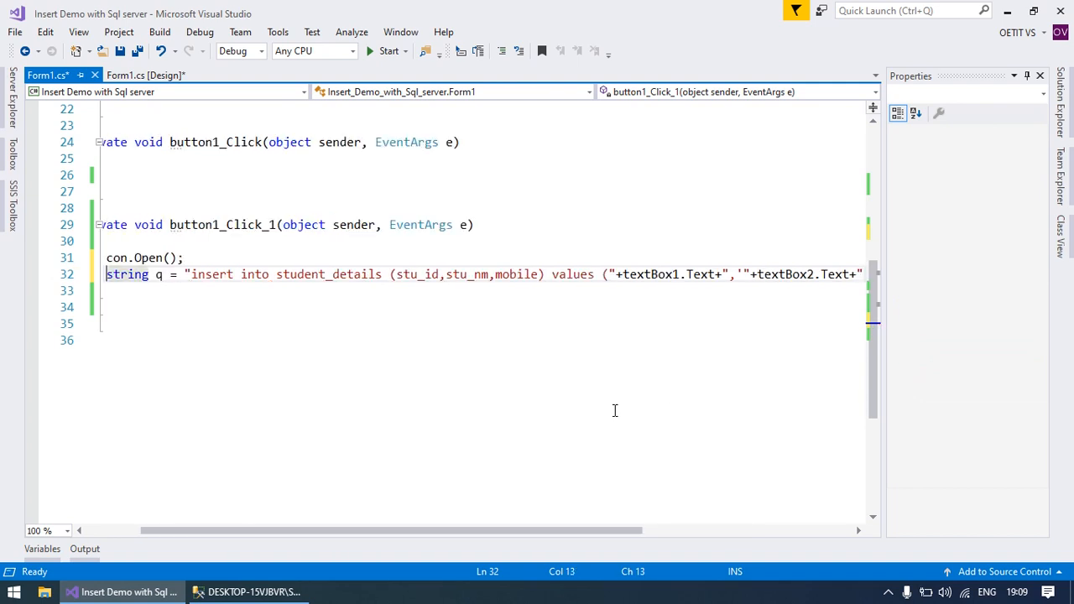
pyautogui.click(158, 275)
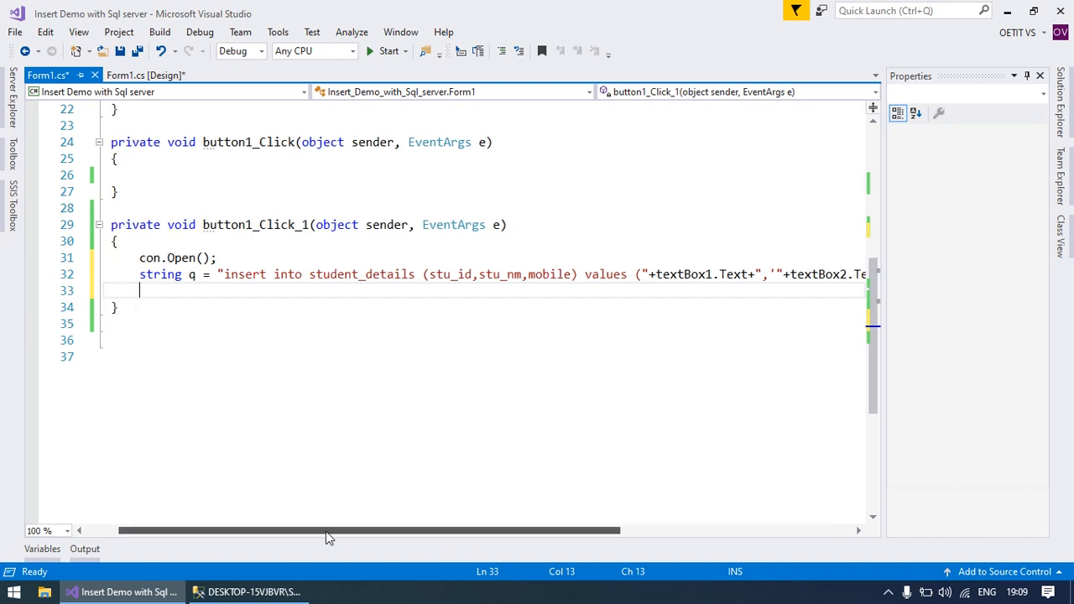
# Create SqlCommand cmd from q and con and call cmd.ExecuteNonQuery()
pyautogui.write('sql')
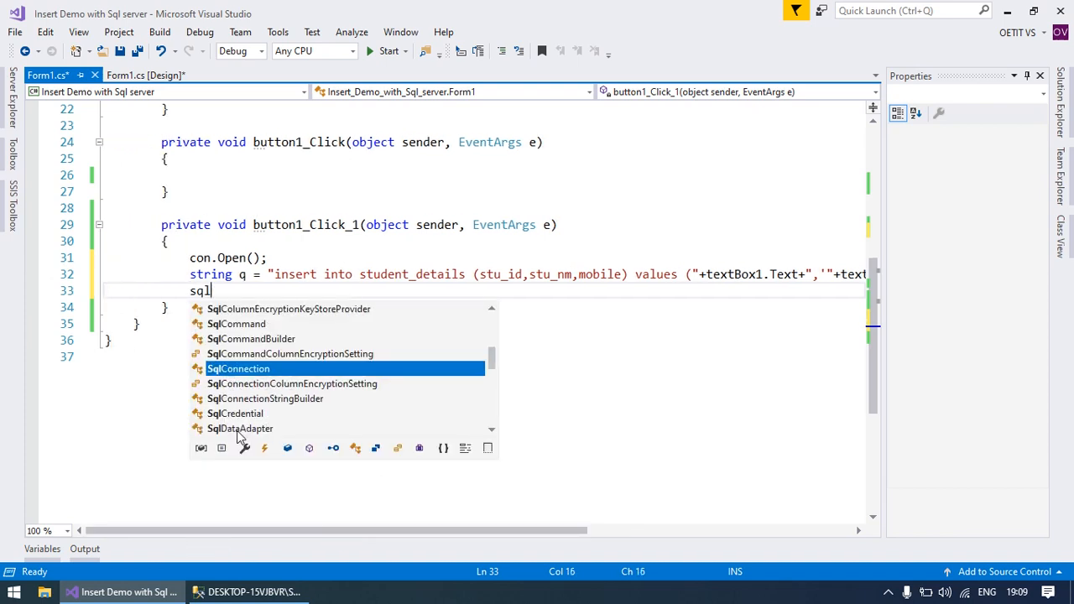
pyautogui.write('conn')
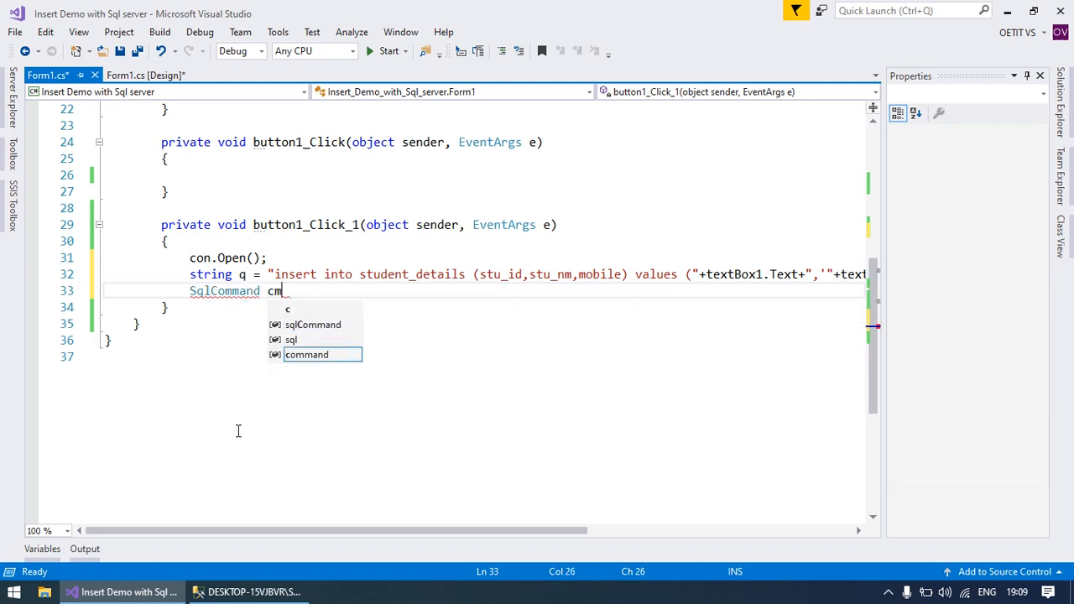
pyautogui.write('=')
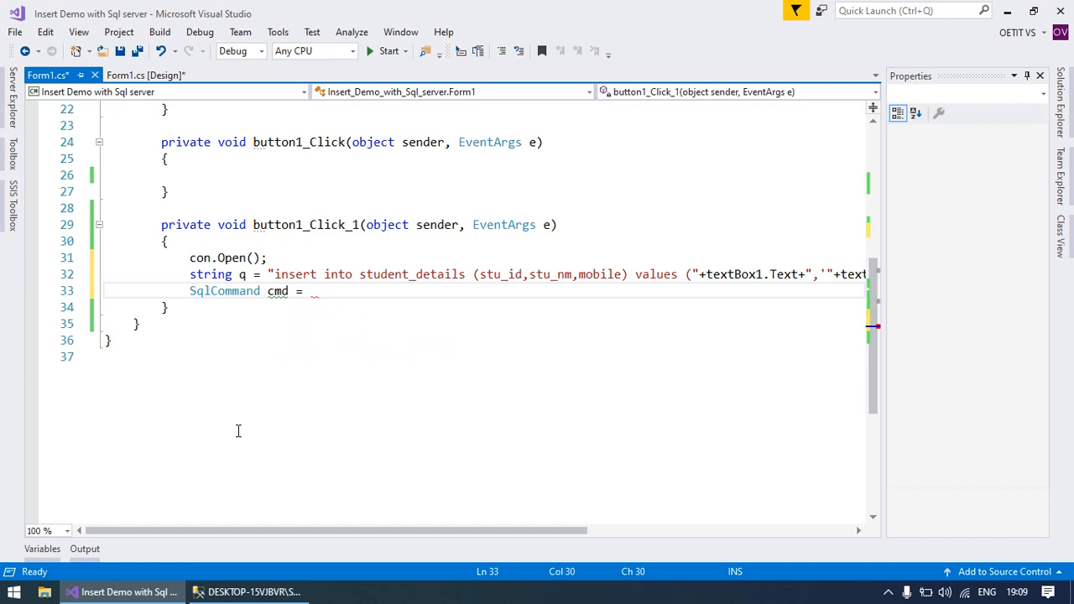
pyautogui.write('new SqlCommand()')
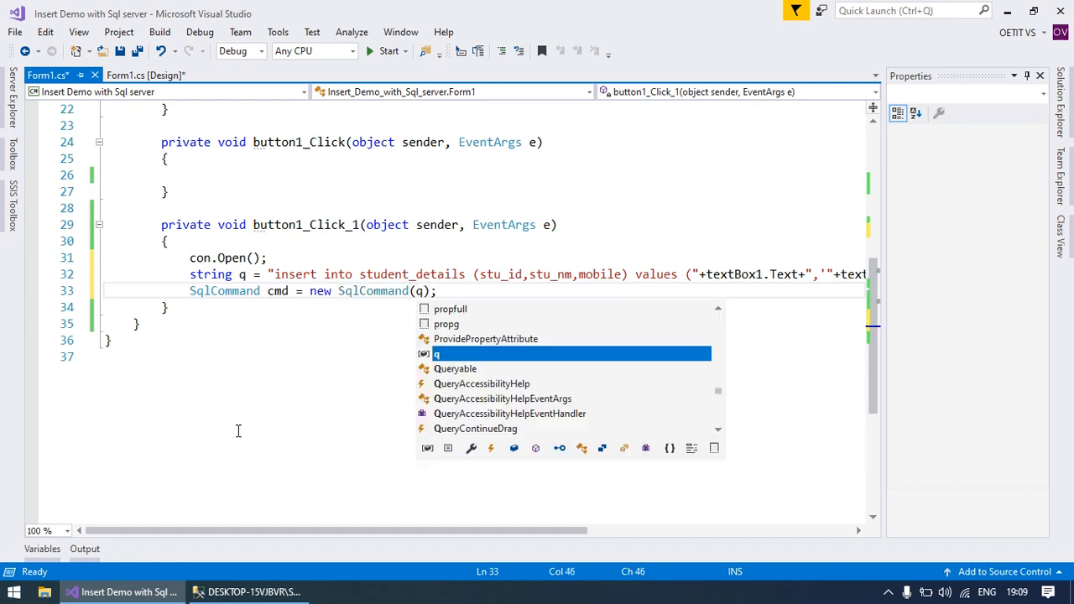
pyautogui.write(',con')
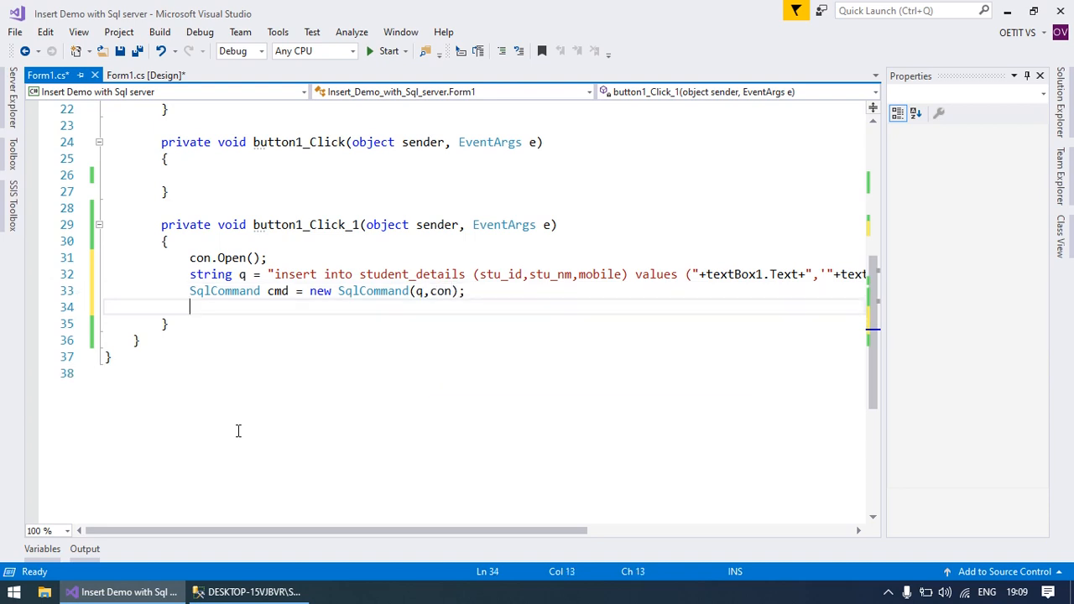
pyautogui.write('cmd')
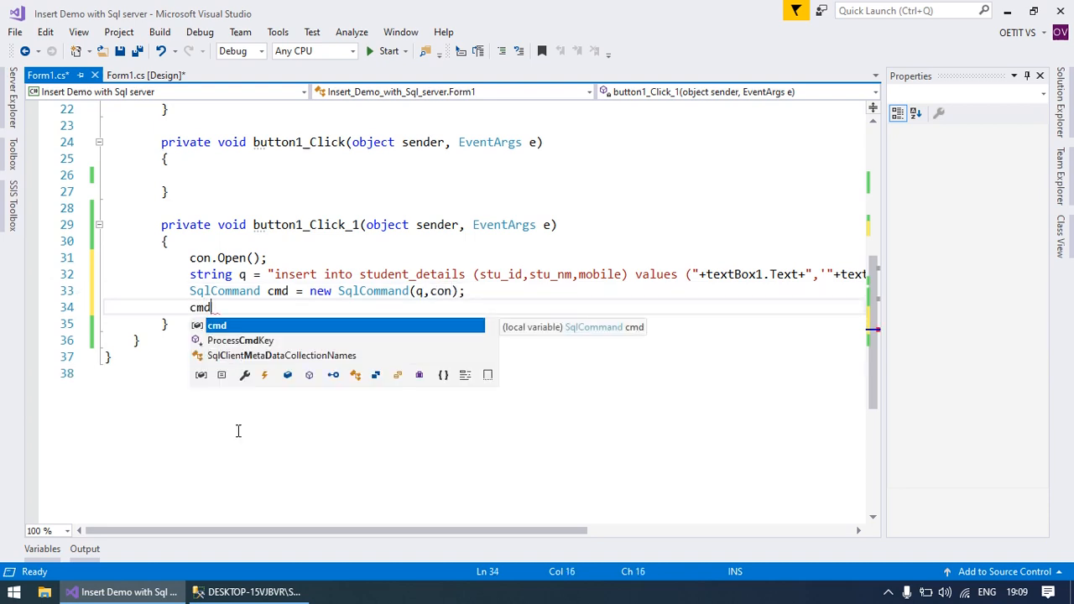
pyautogui.write('.e')
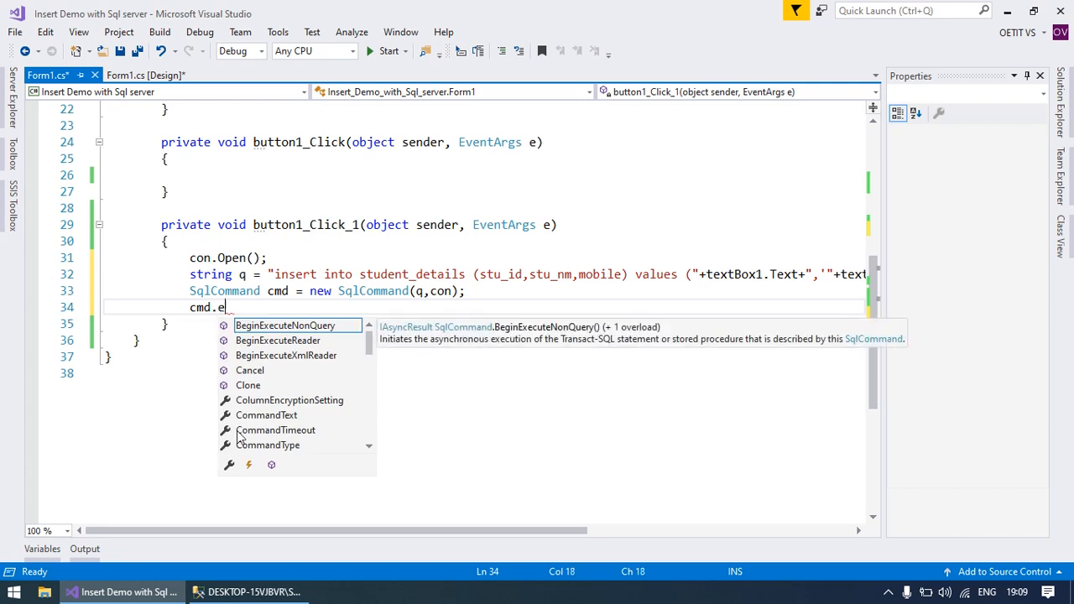
pyautogui.write('xecuteNonQuery()')
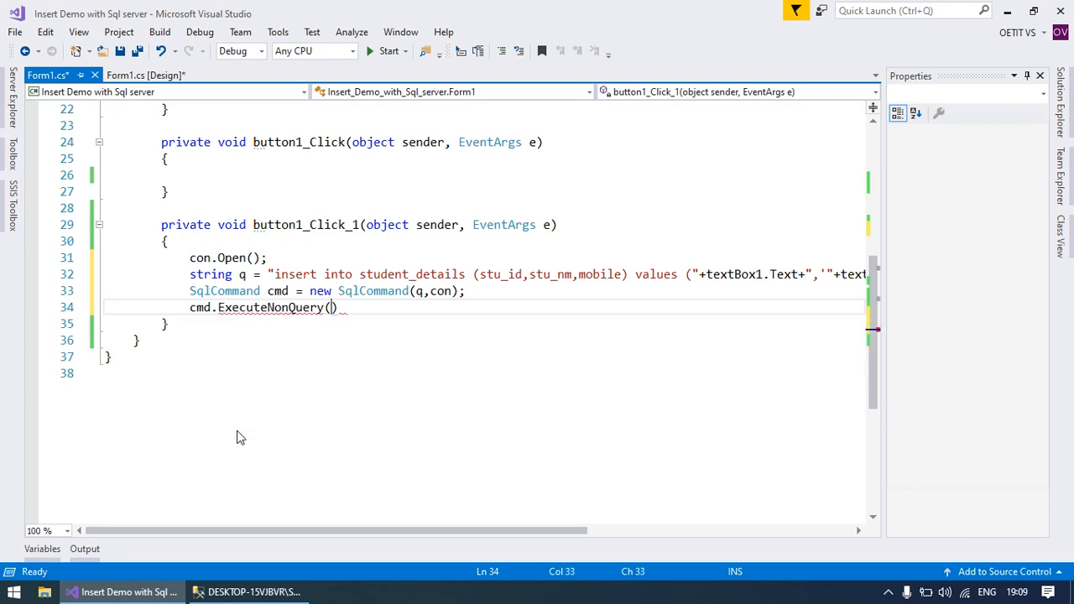
pyautogui.press('enter')
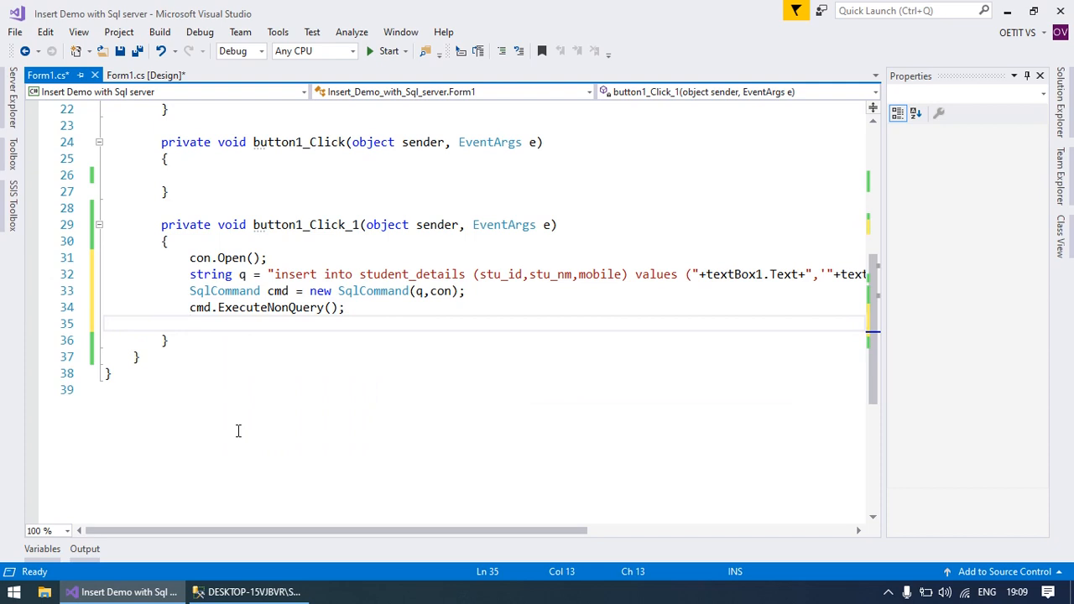
# Show a 'Record Inserted' message box and close the connection with con.Close()
pyautogui.write('mess')
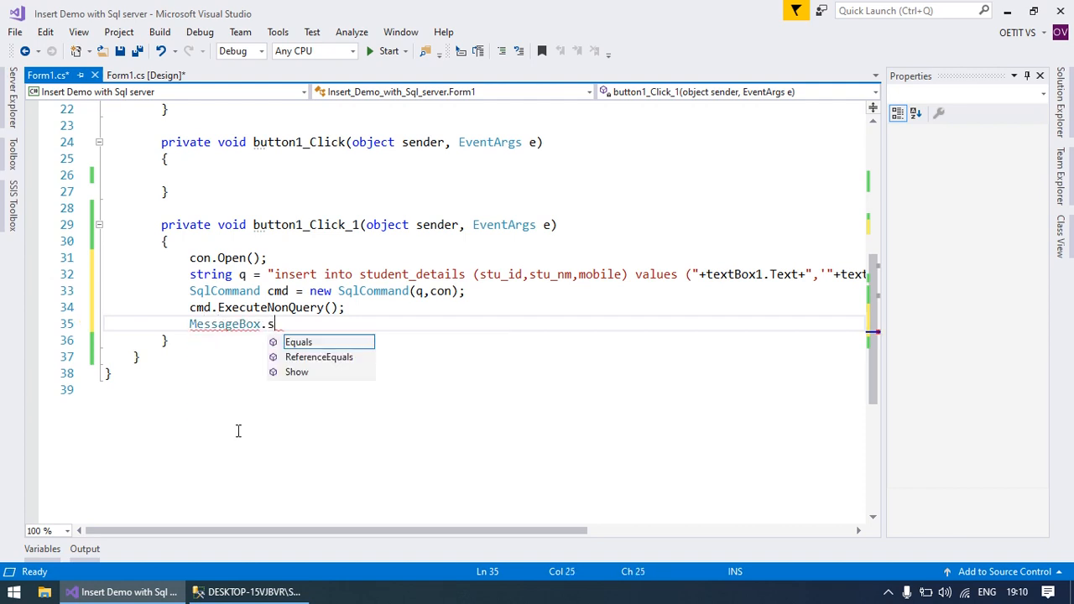
pyautogui.write('how();')
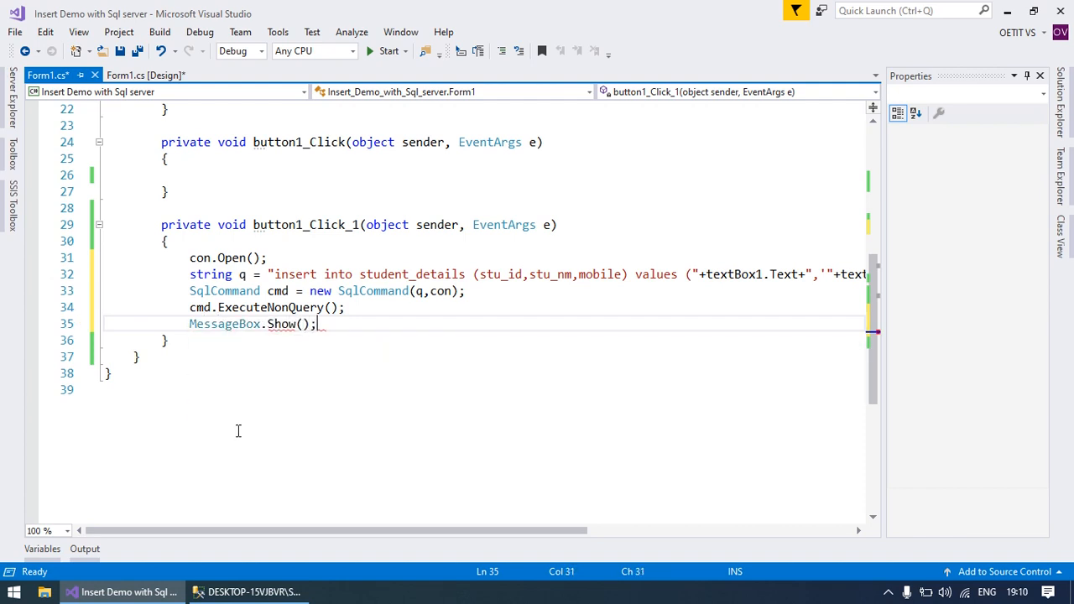
pyautogui.write('""')
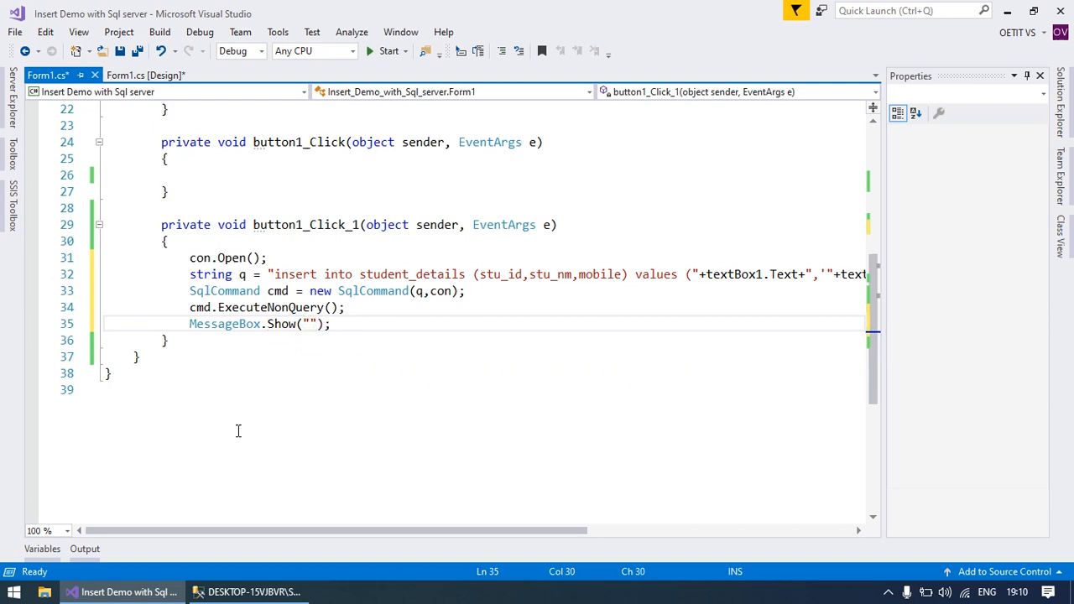
pyautogui.write('Record Ins')
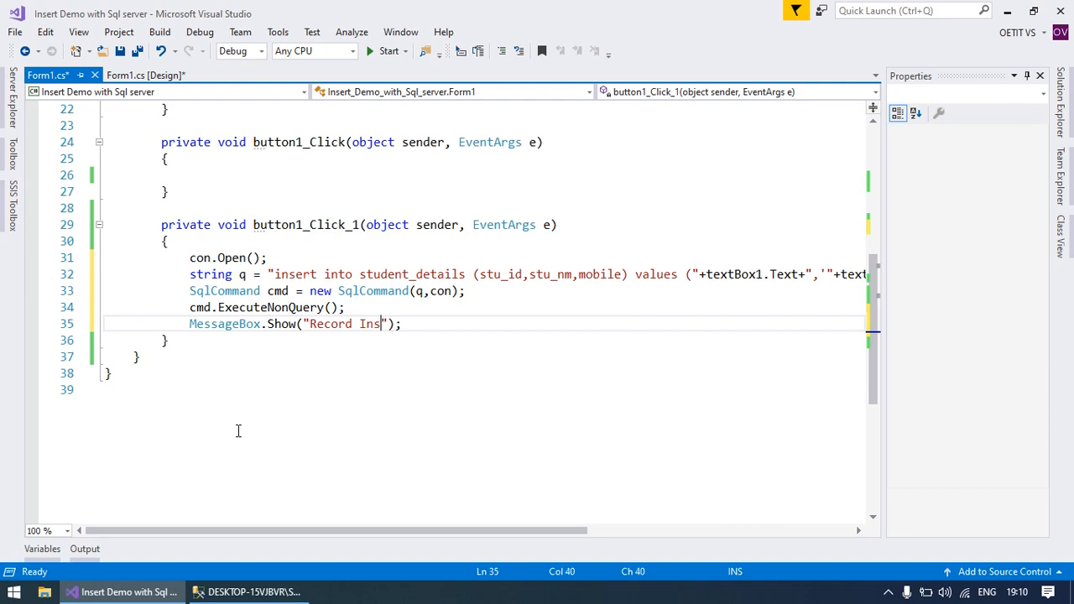
pyautogui.write('erted')
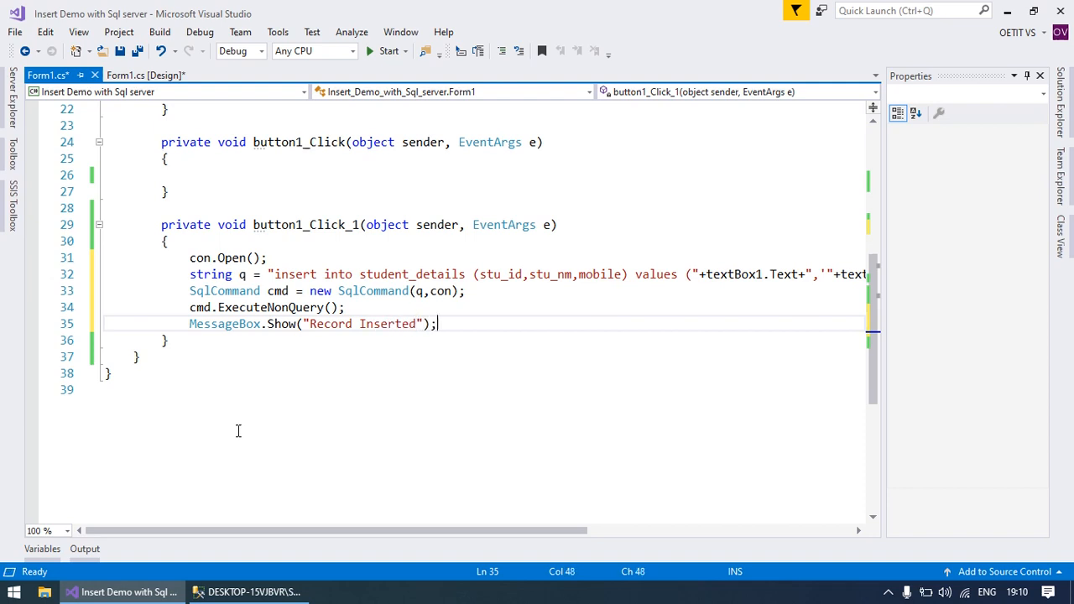
pyautogui.write('con.')
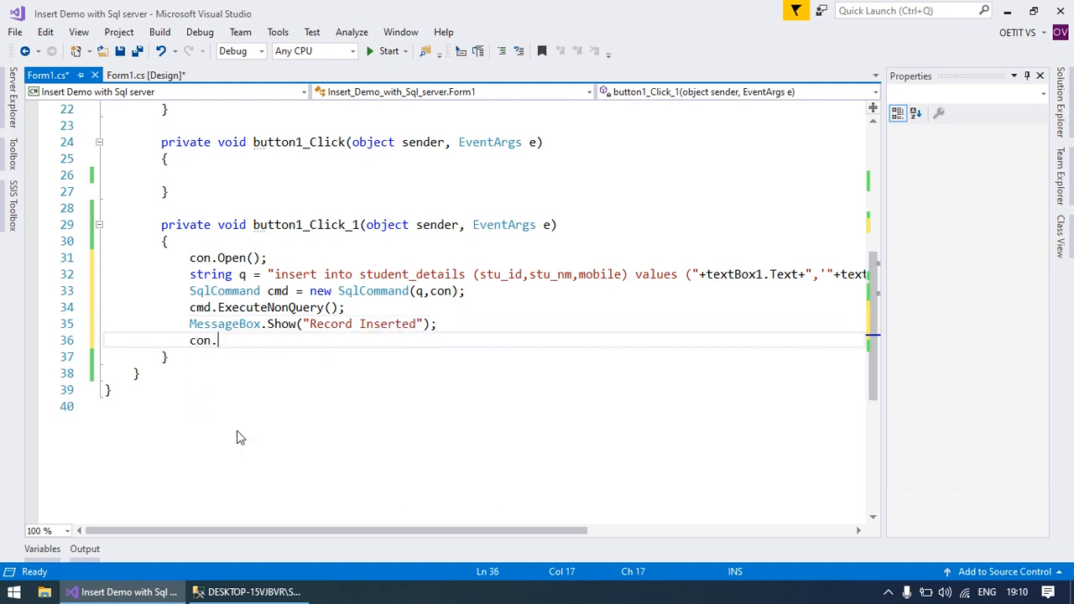
pyautogui.write('Close();')
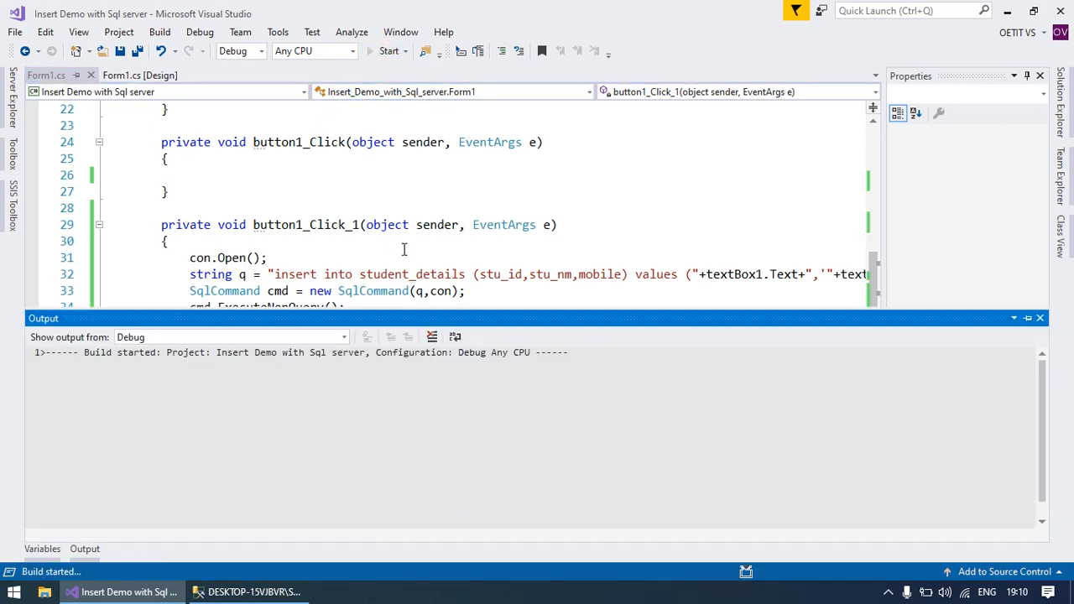
# Enter student ID 1, name 'manav' and mobile 98542... in the form, then submit with ADD
pyautogui.click(388, 50)
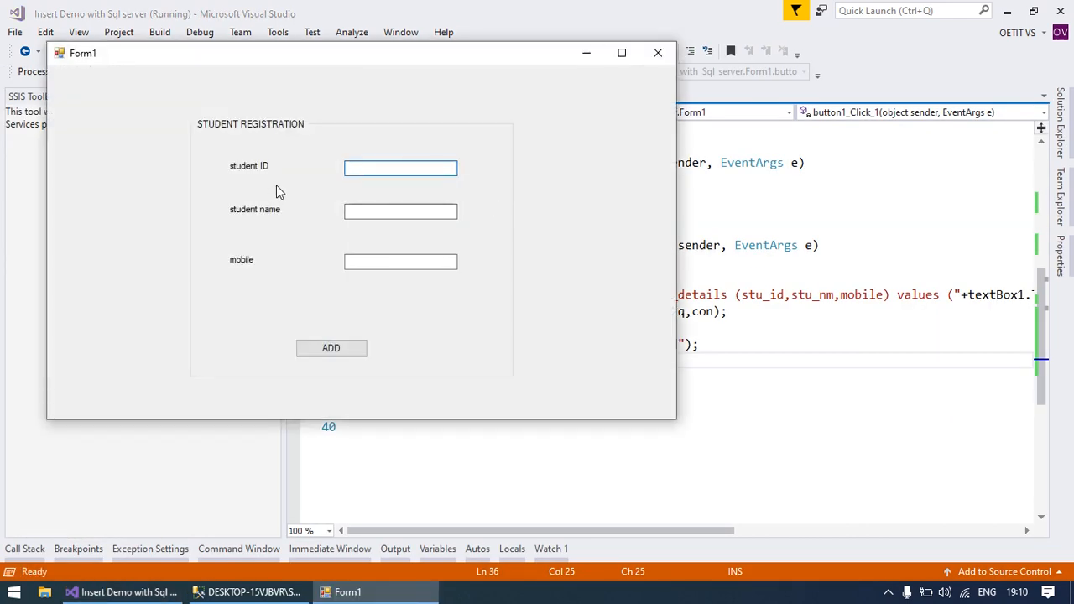
pyautogui.write('1')
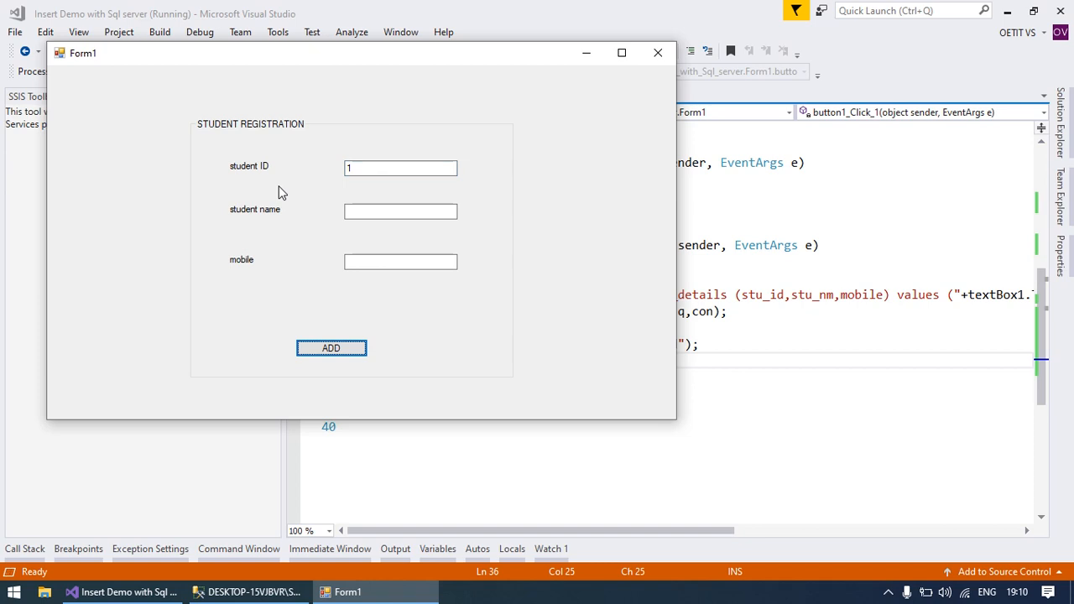
pyautogui.click(400, 212)
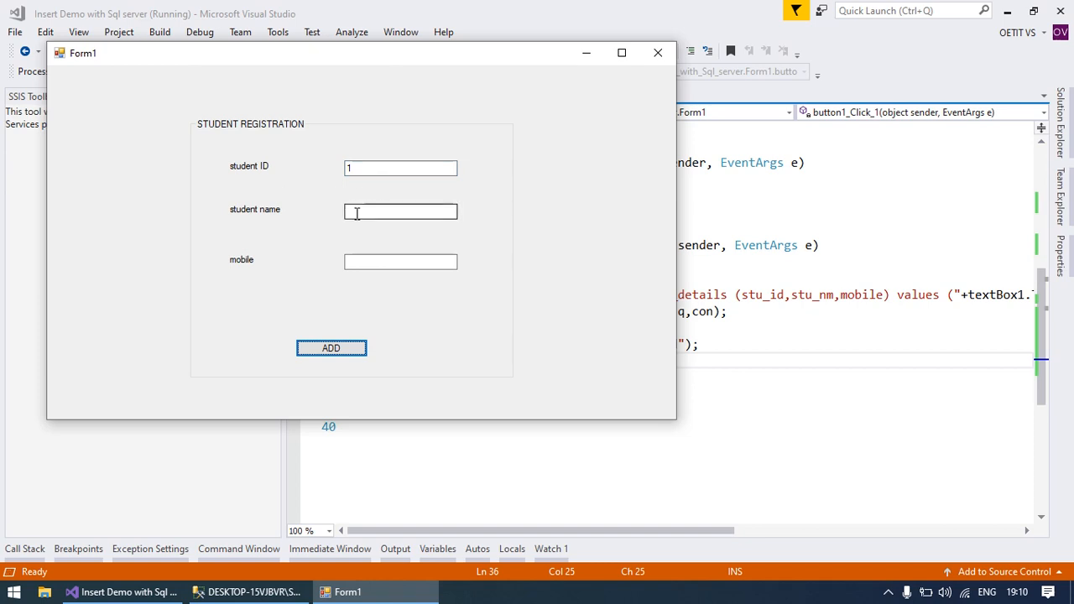
pyautogui.write('manav')
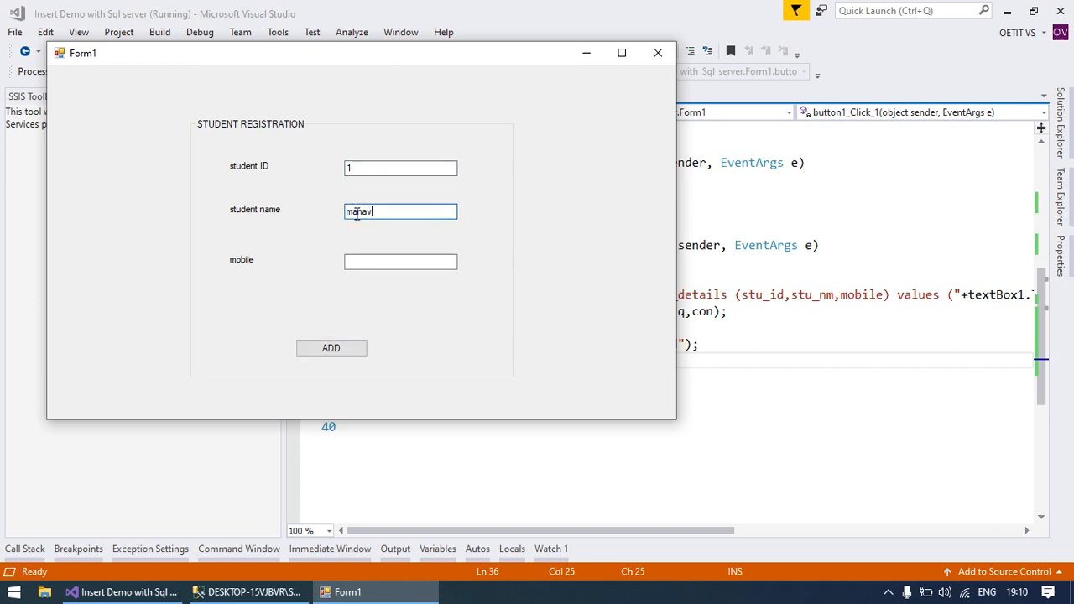
pyautogui.click(400, 261)
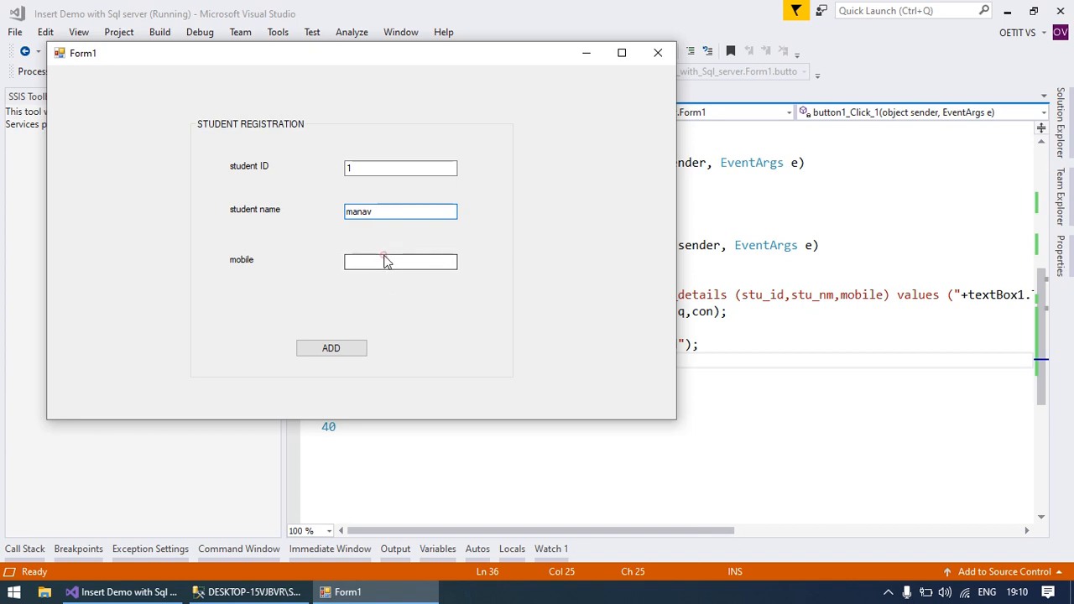
pyautogui.click(400, 261)
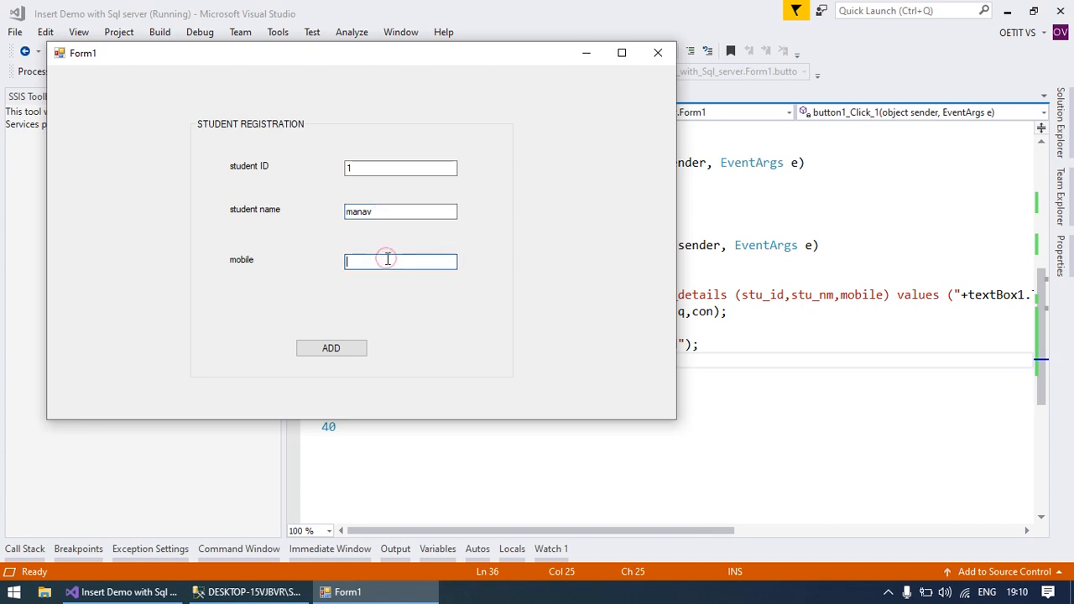
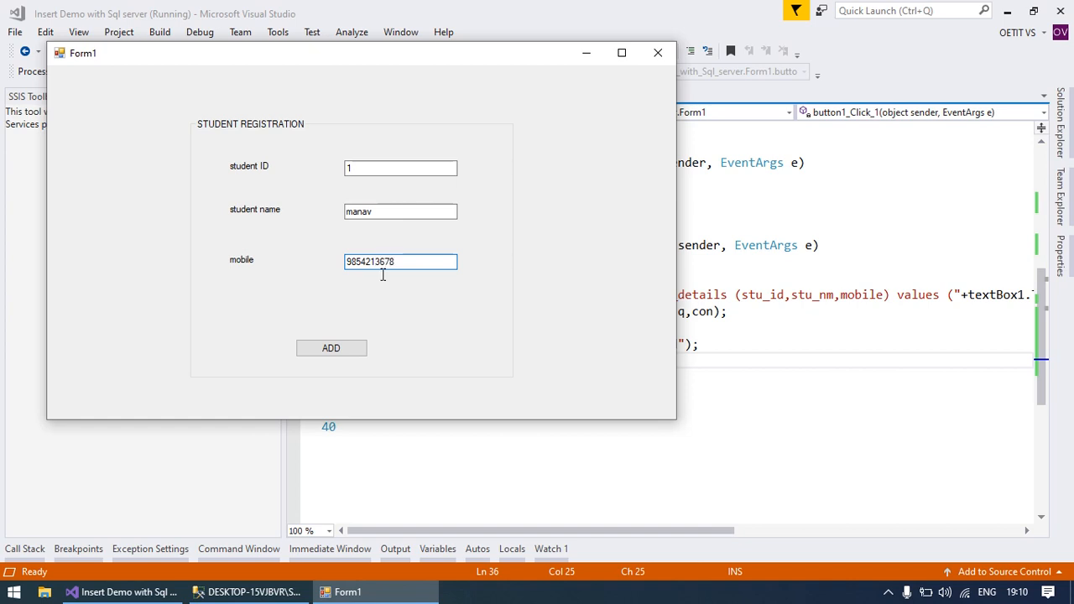
pyautogui.click(331, 347)
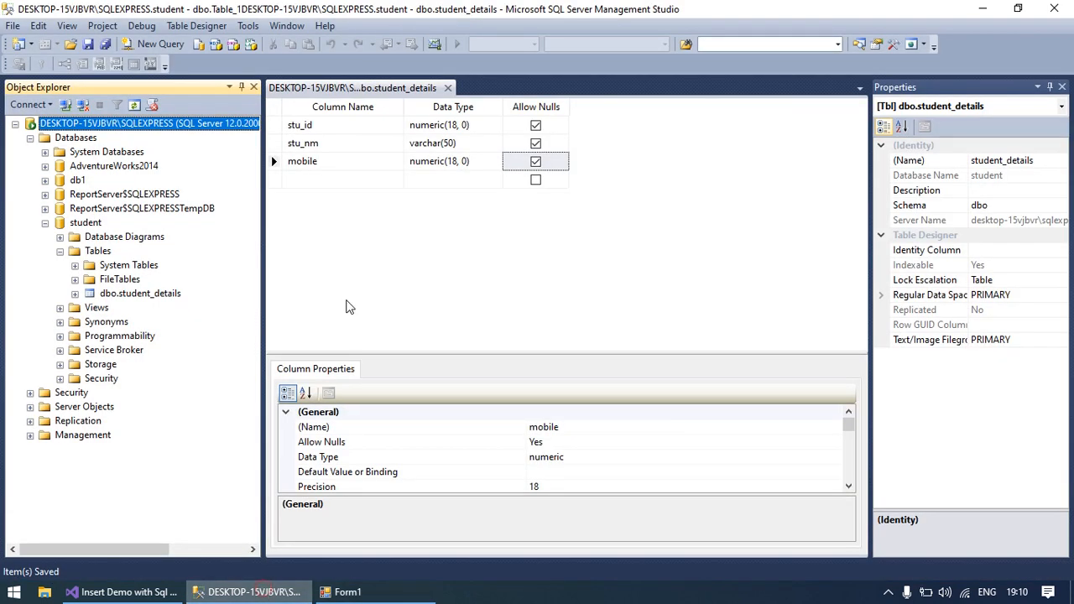
# View student_details' top 200 rows to confirm the row 1, manav, then return to Form1
pyautogui.click(140, 293)
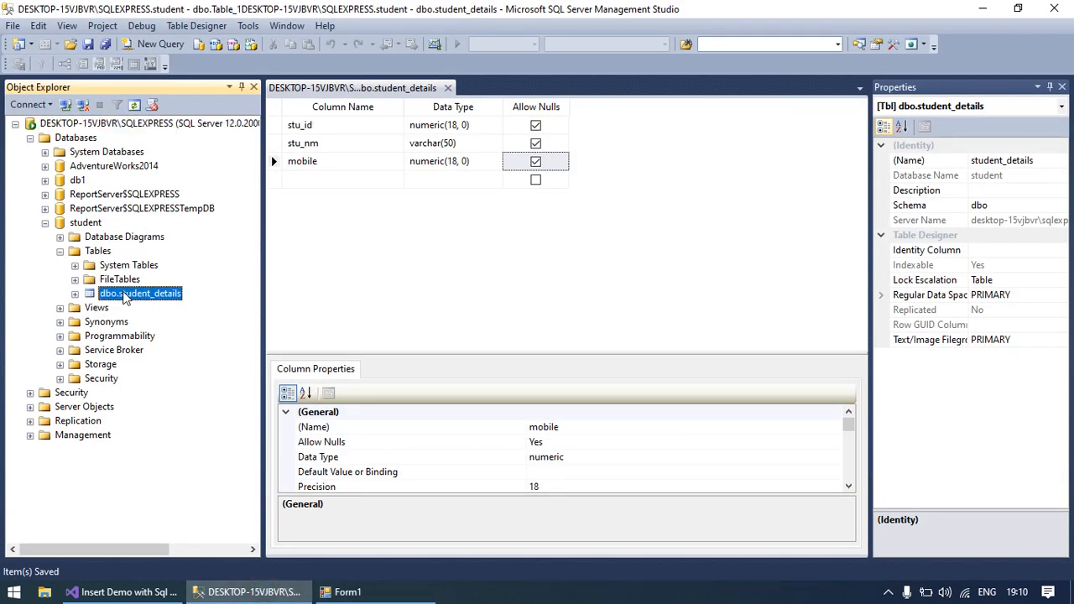
pyautogui.rightClick(139, 293)
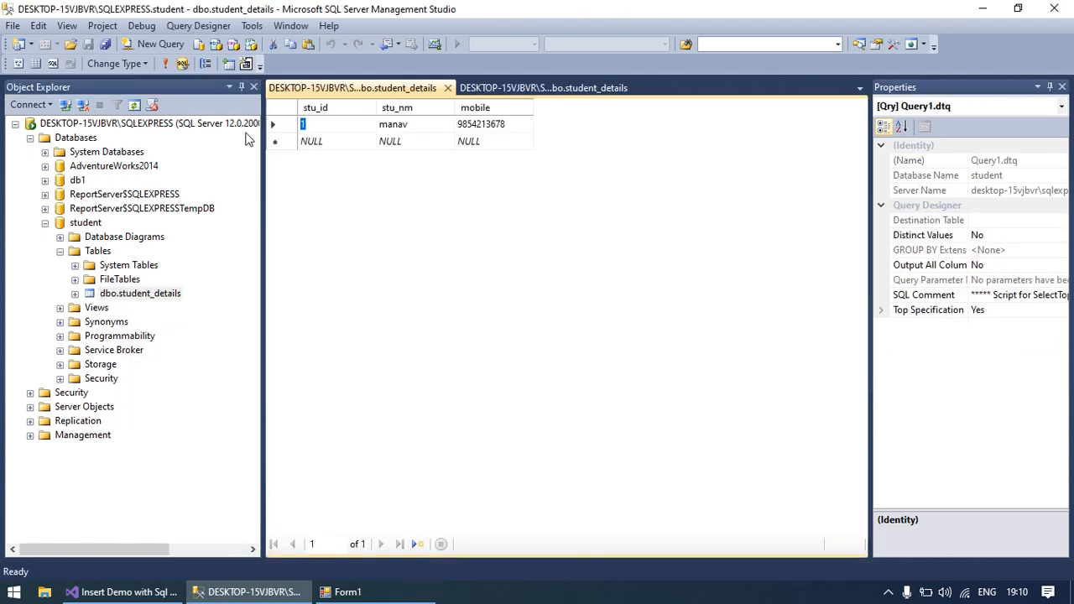
pyautogui.click(274, 123)
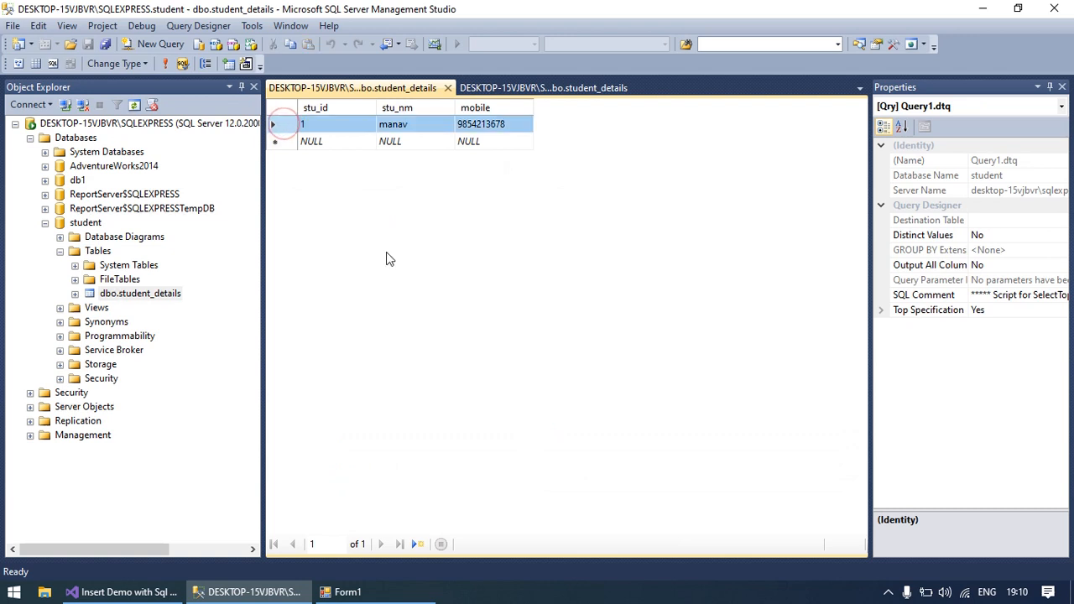
pyautogui.click(344, 591)
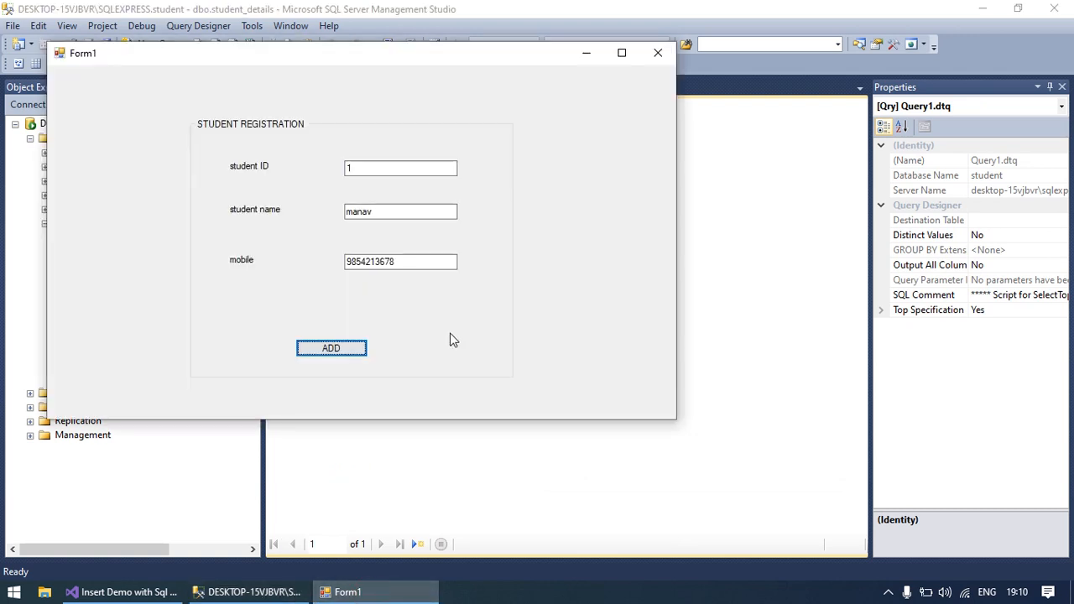